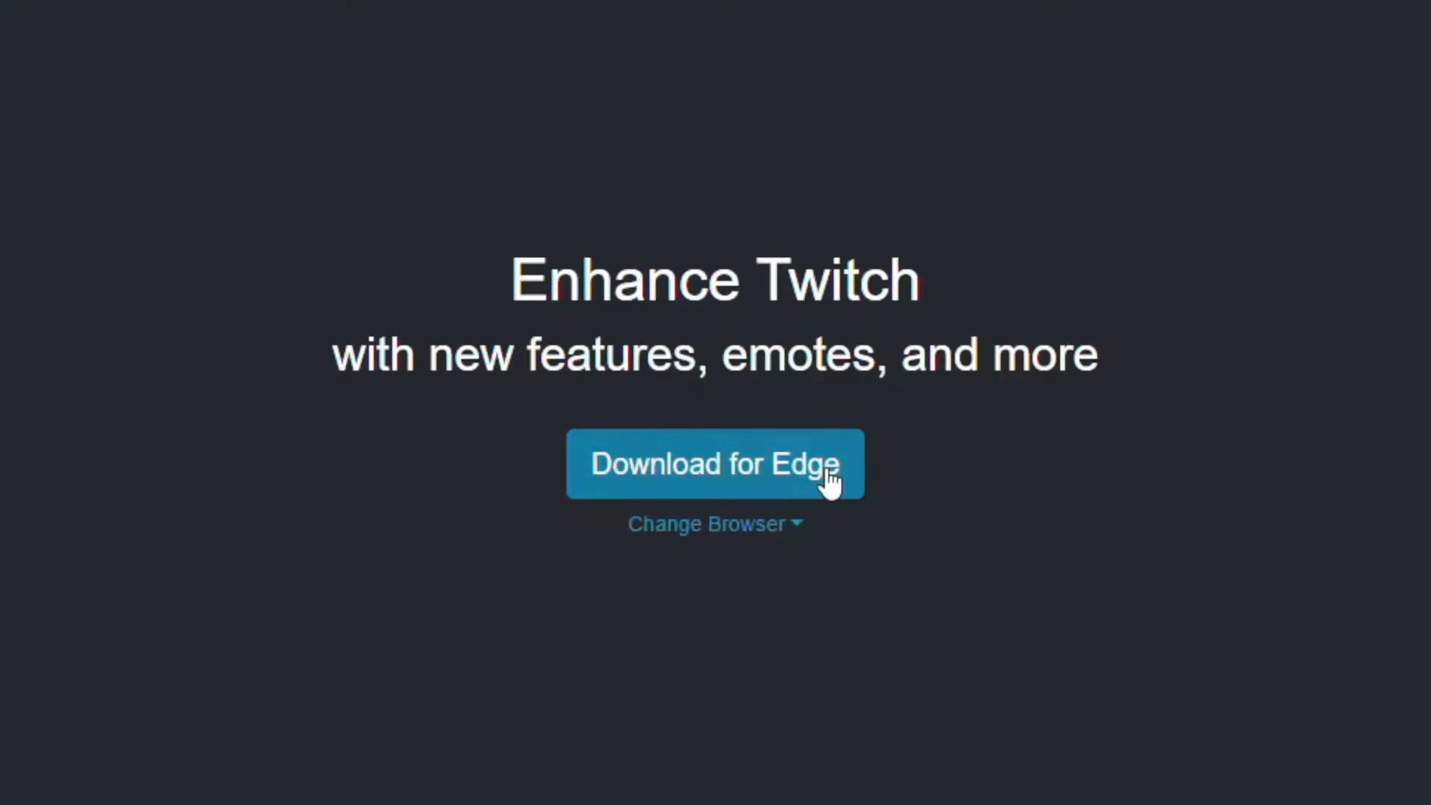
Show betterttv.com's supported-browser list, then bring OBS Studio to the front
left_click(715, 523)
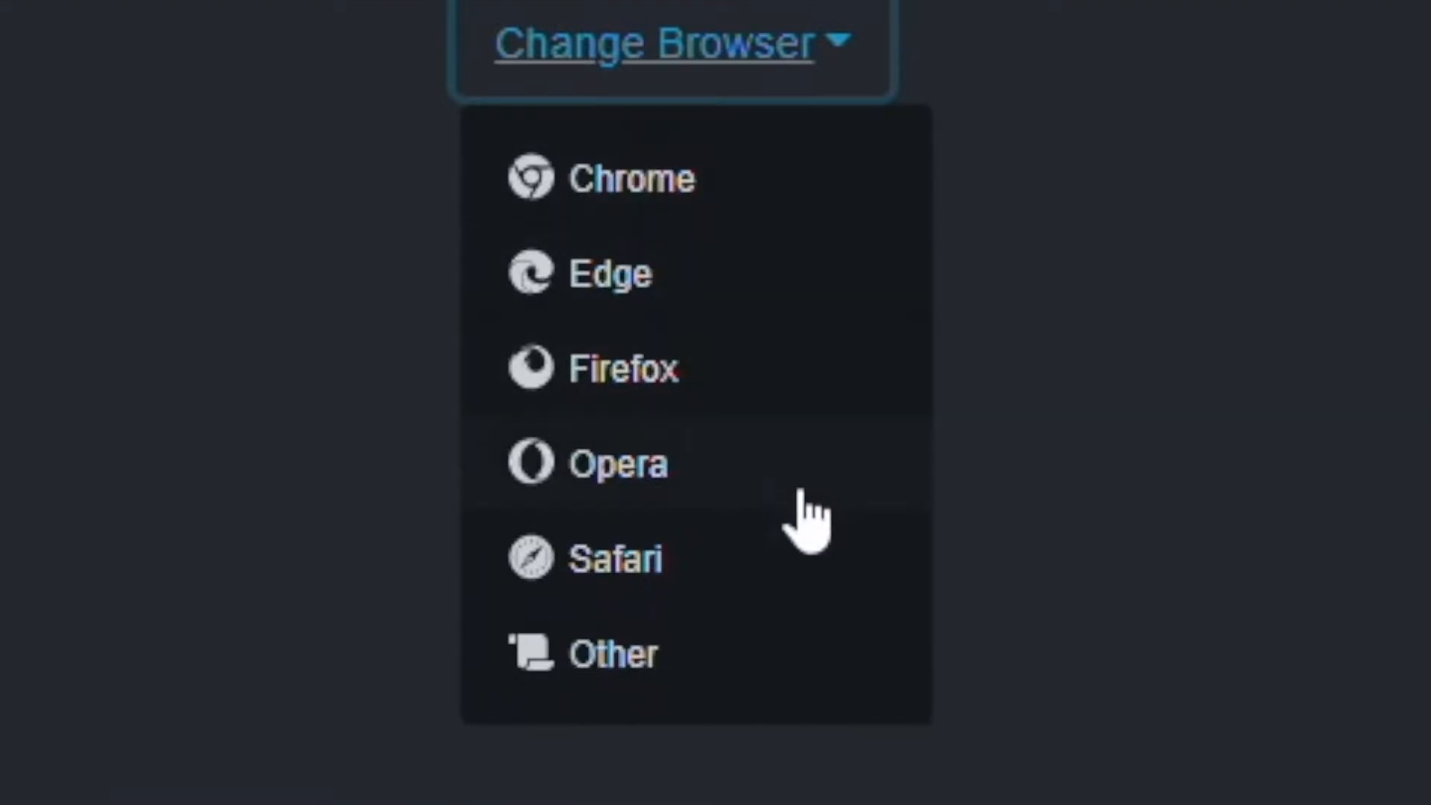
mouse_move(707, 653)
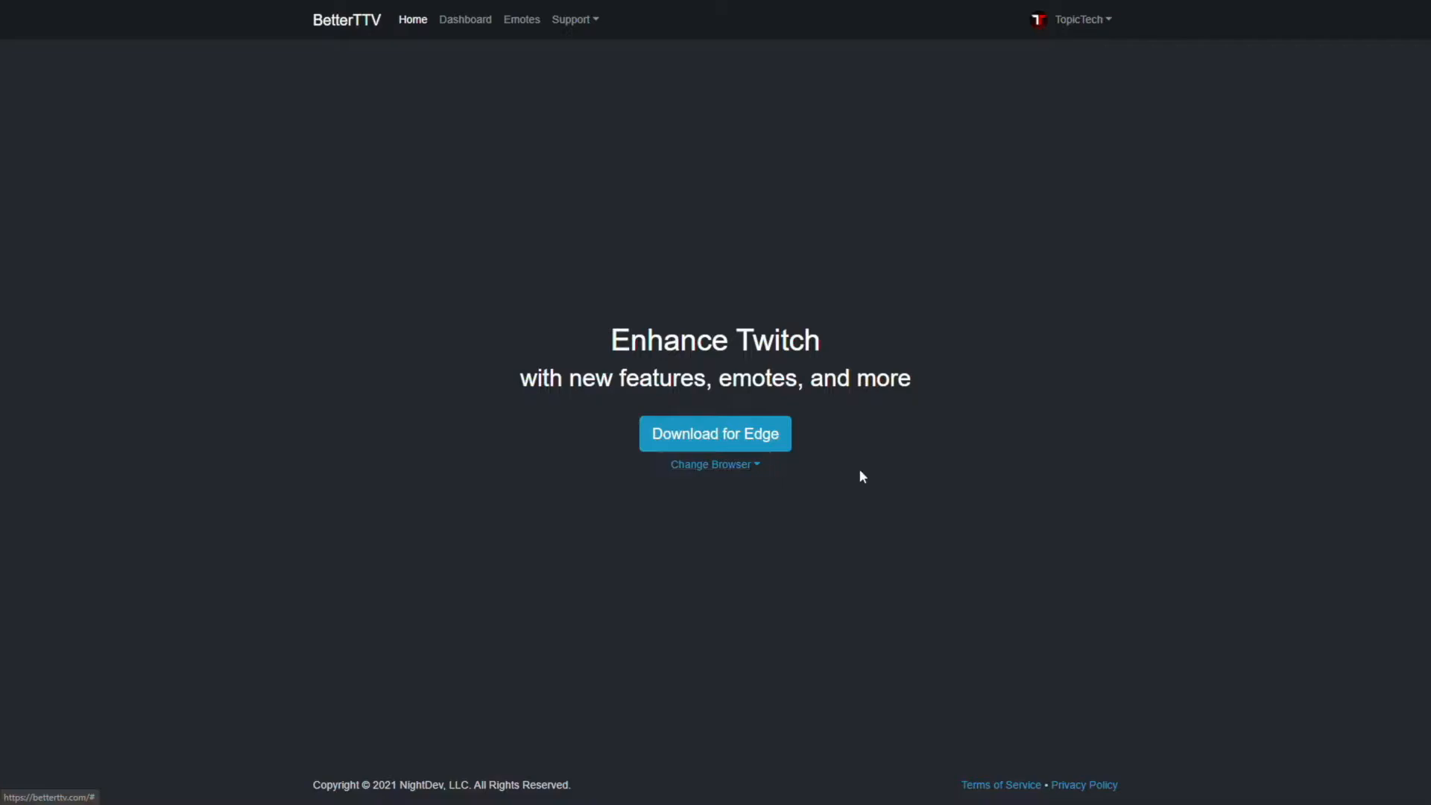
left_click(714, 434)
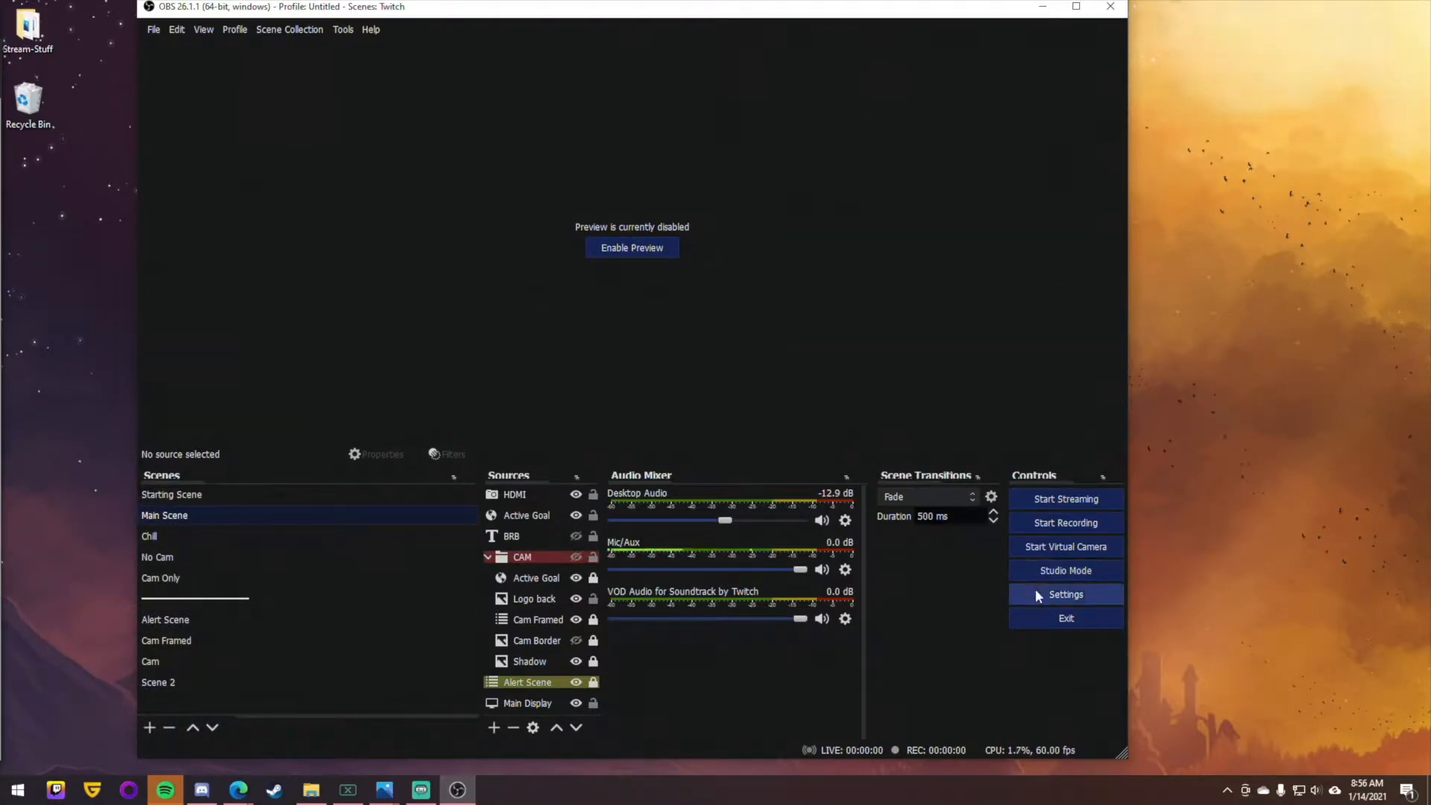
In OBS Stream settings, set Twitch Chat Add-Ons to 'BetterTTV and FrankerFaceZ' and save
left_click(1065, 594)
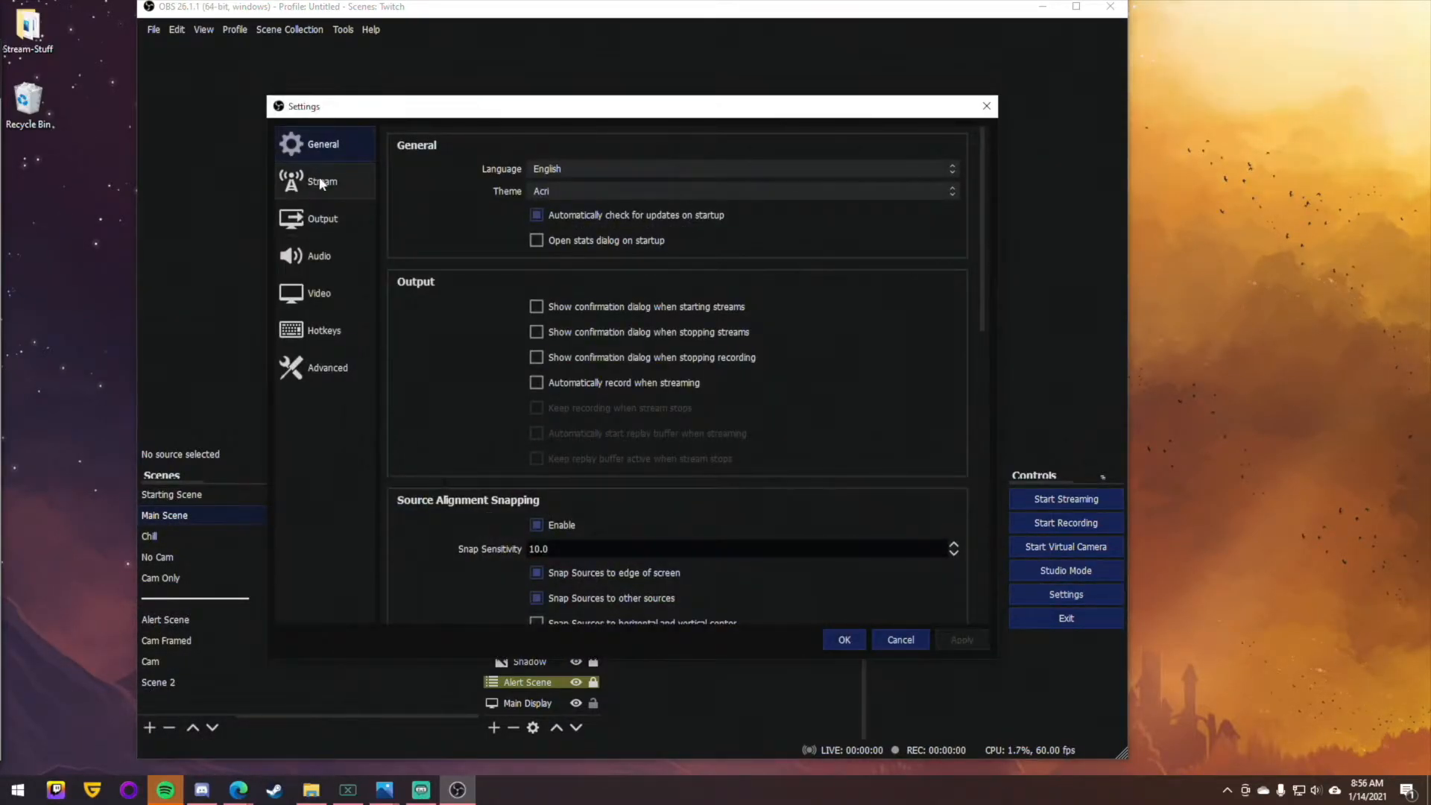
left_click(322, 180)
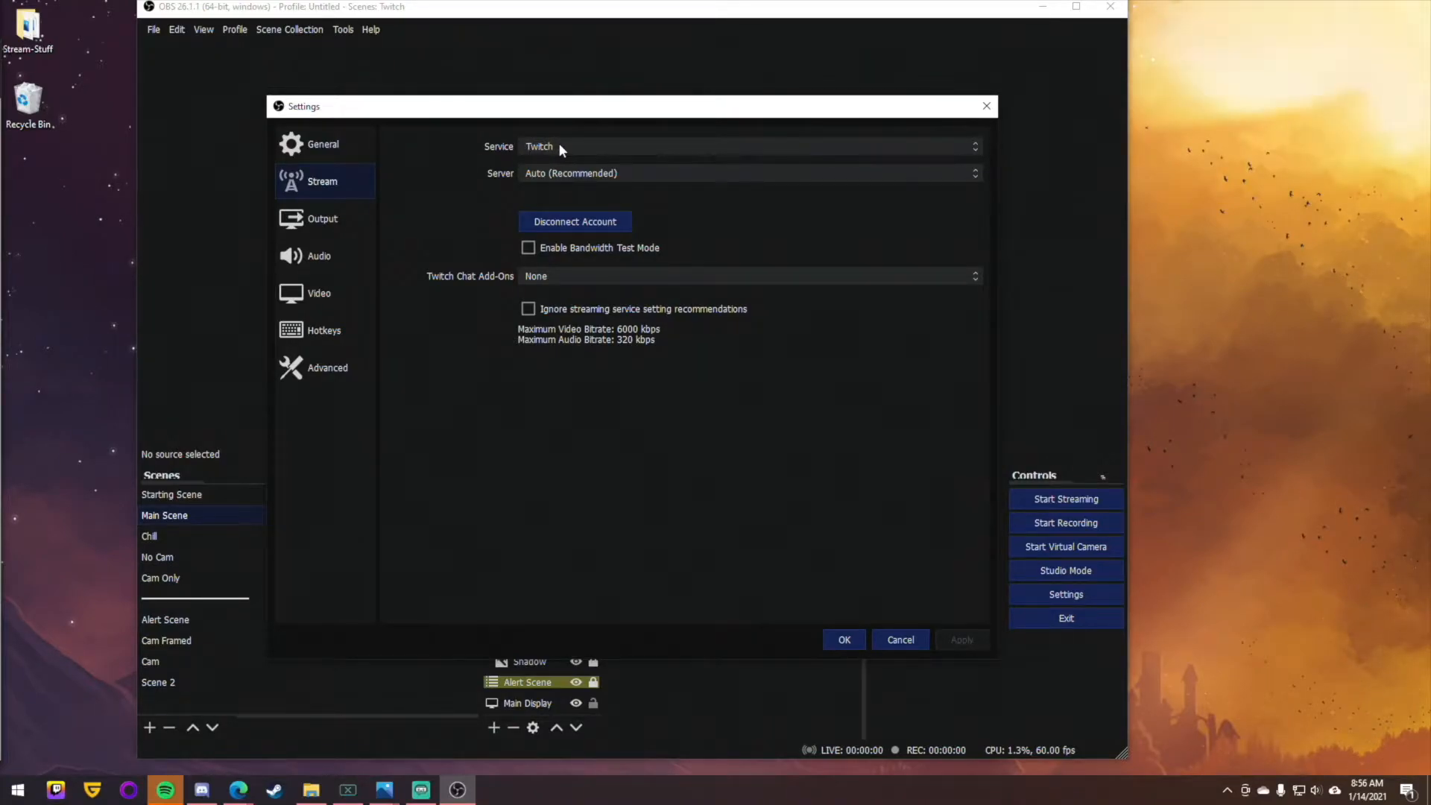
mouse_move(569, 158)
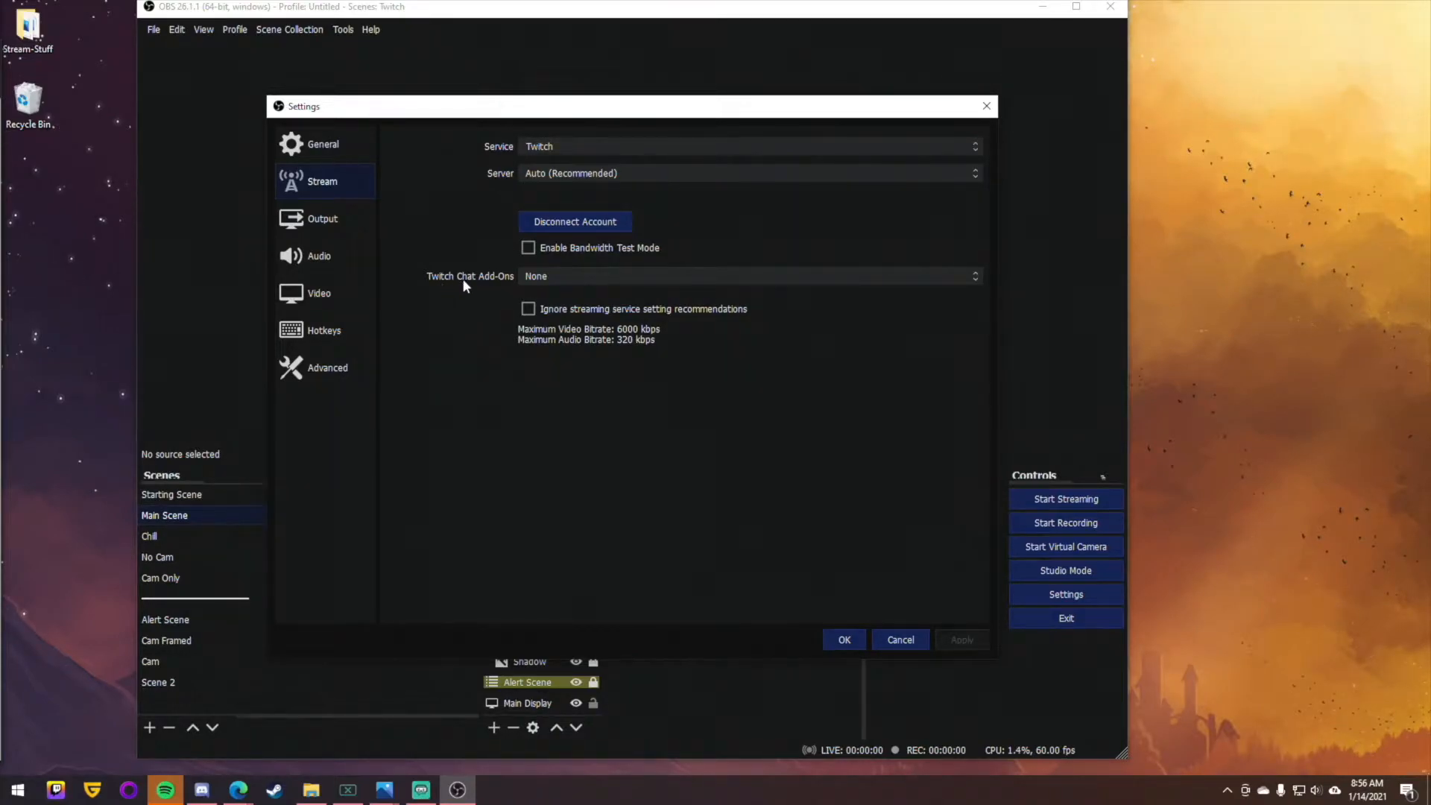
left_click(746, 275)
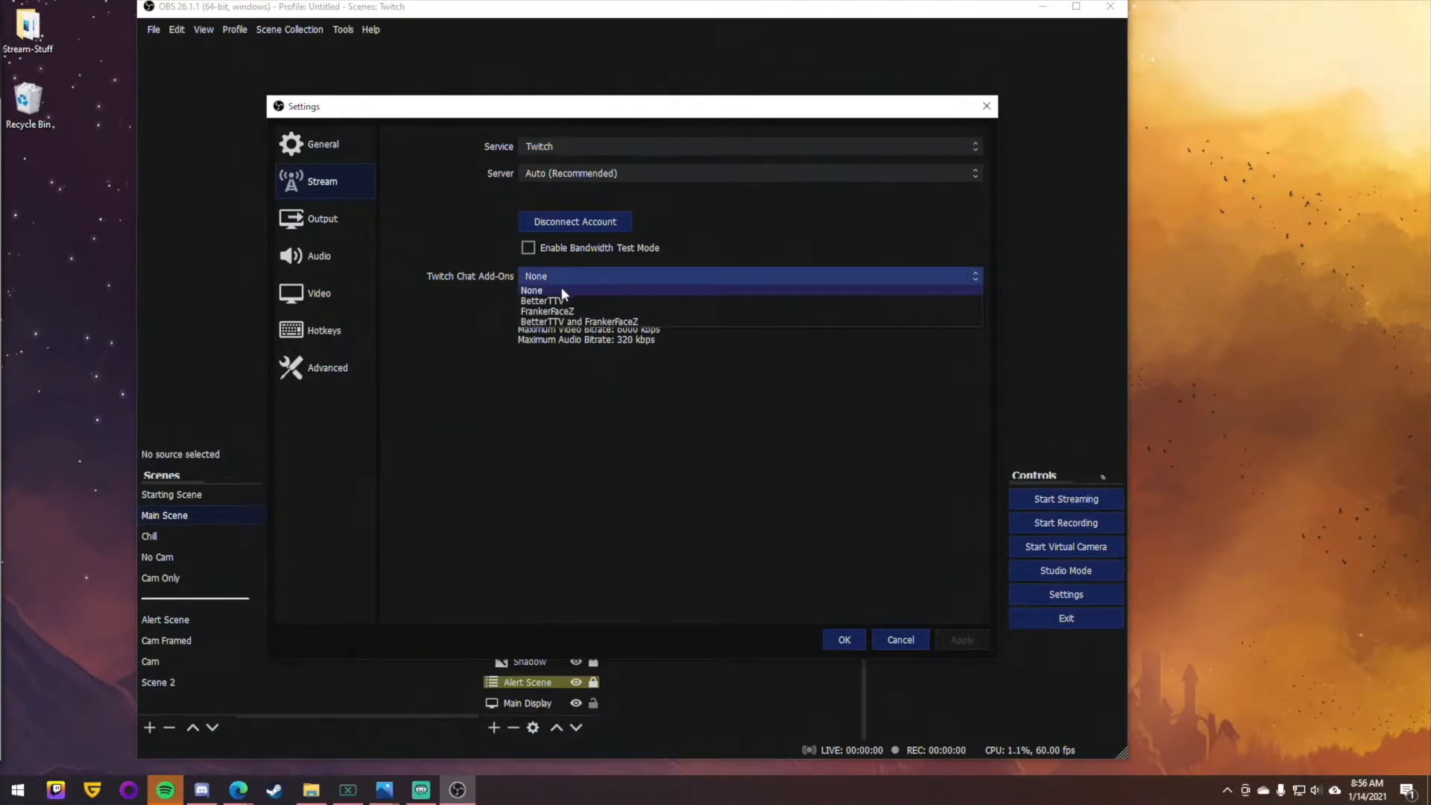
mouse_move(601, 328)
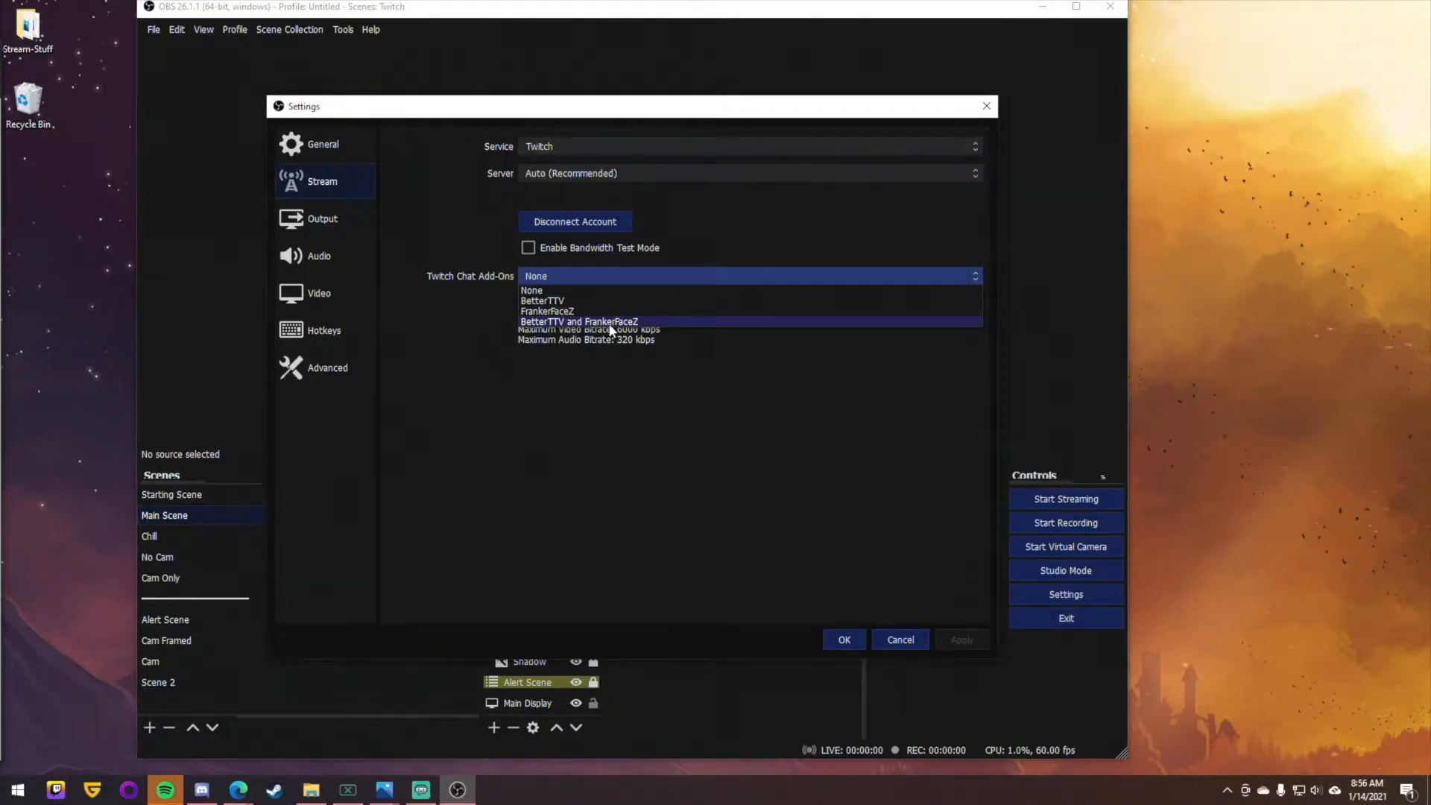
left_click(578, 322)
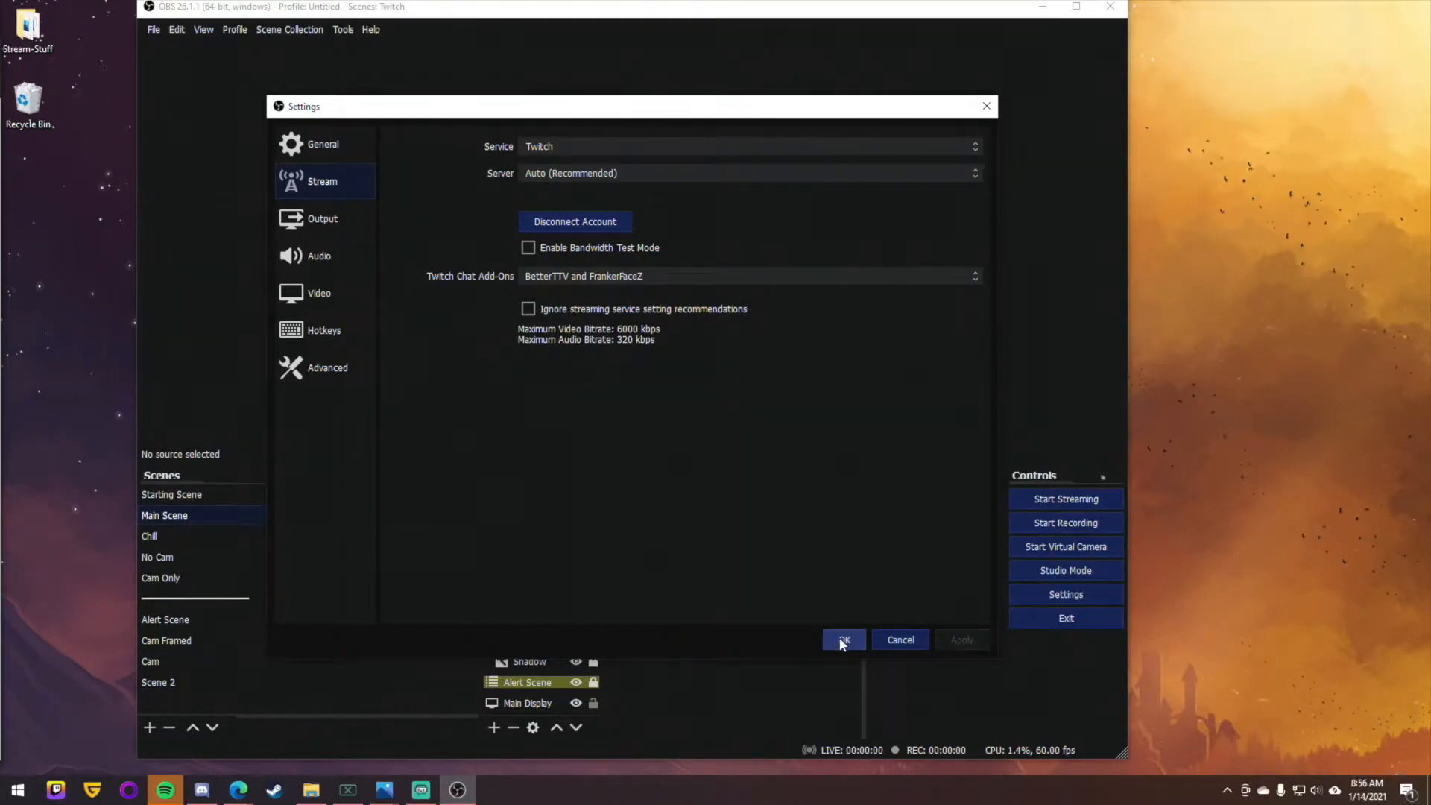
left_click(841, 639)
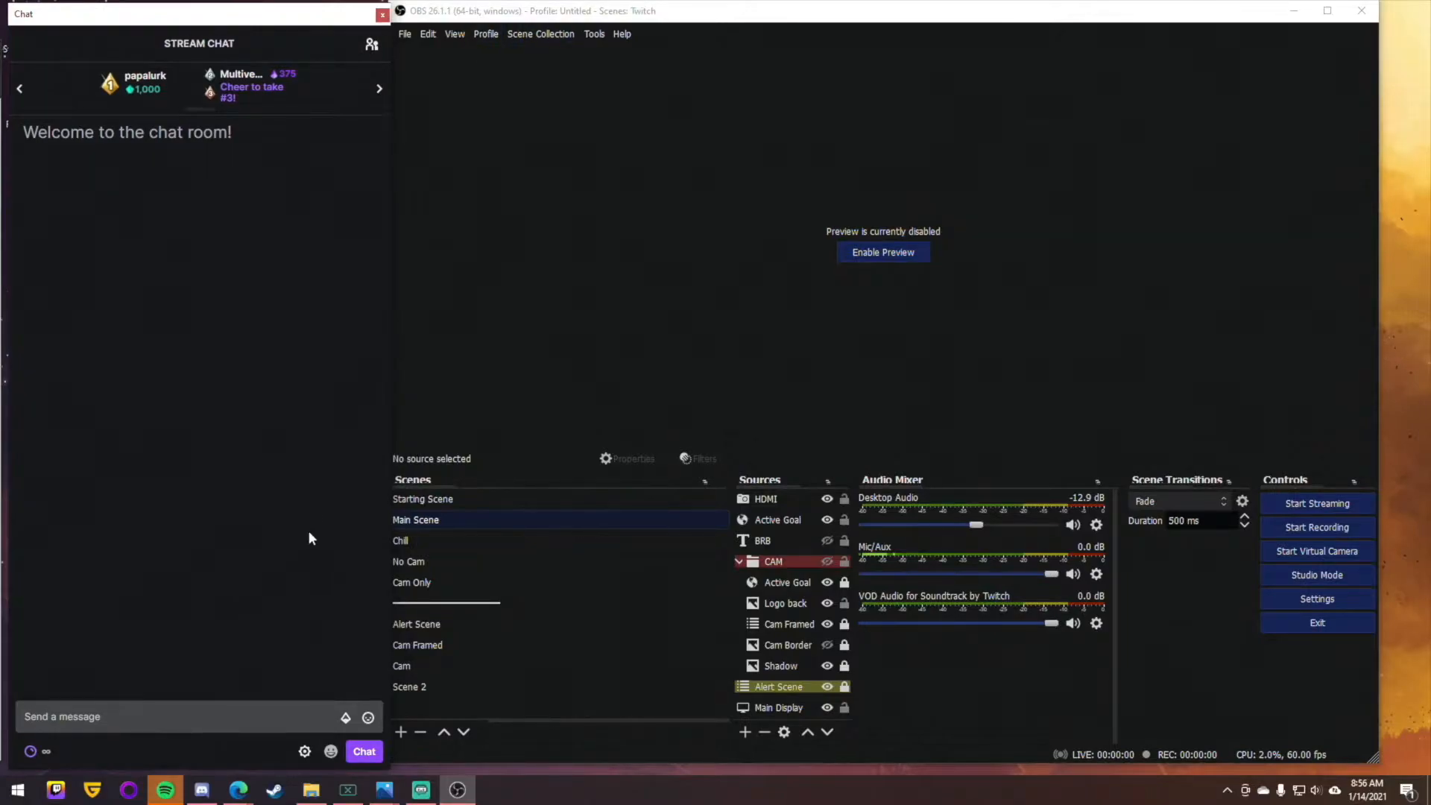
left_click(330, 751)
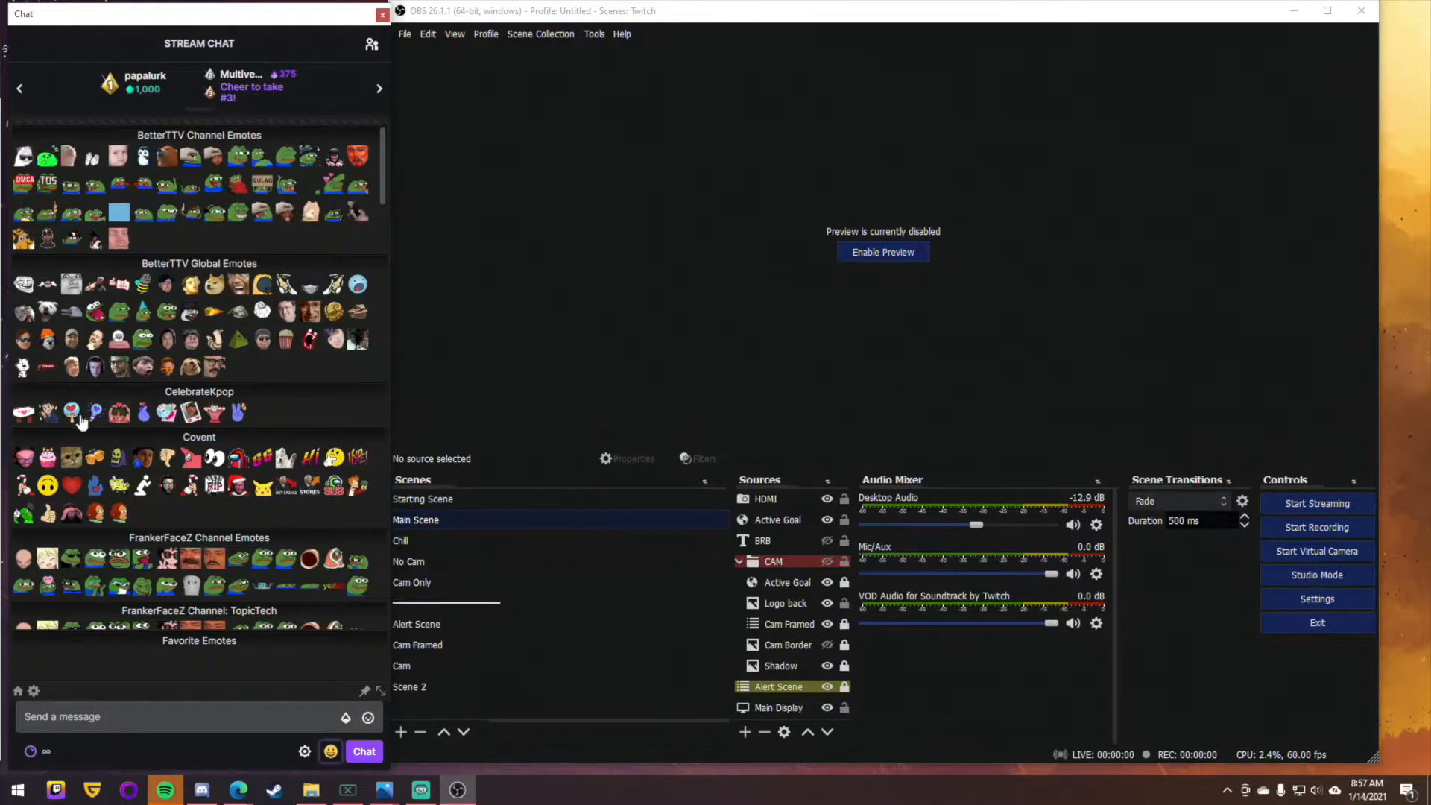
left_click(331, 751)
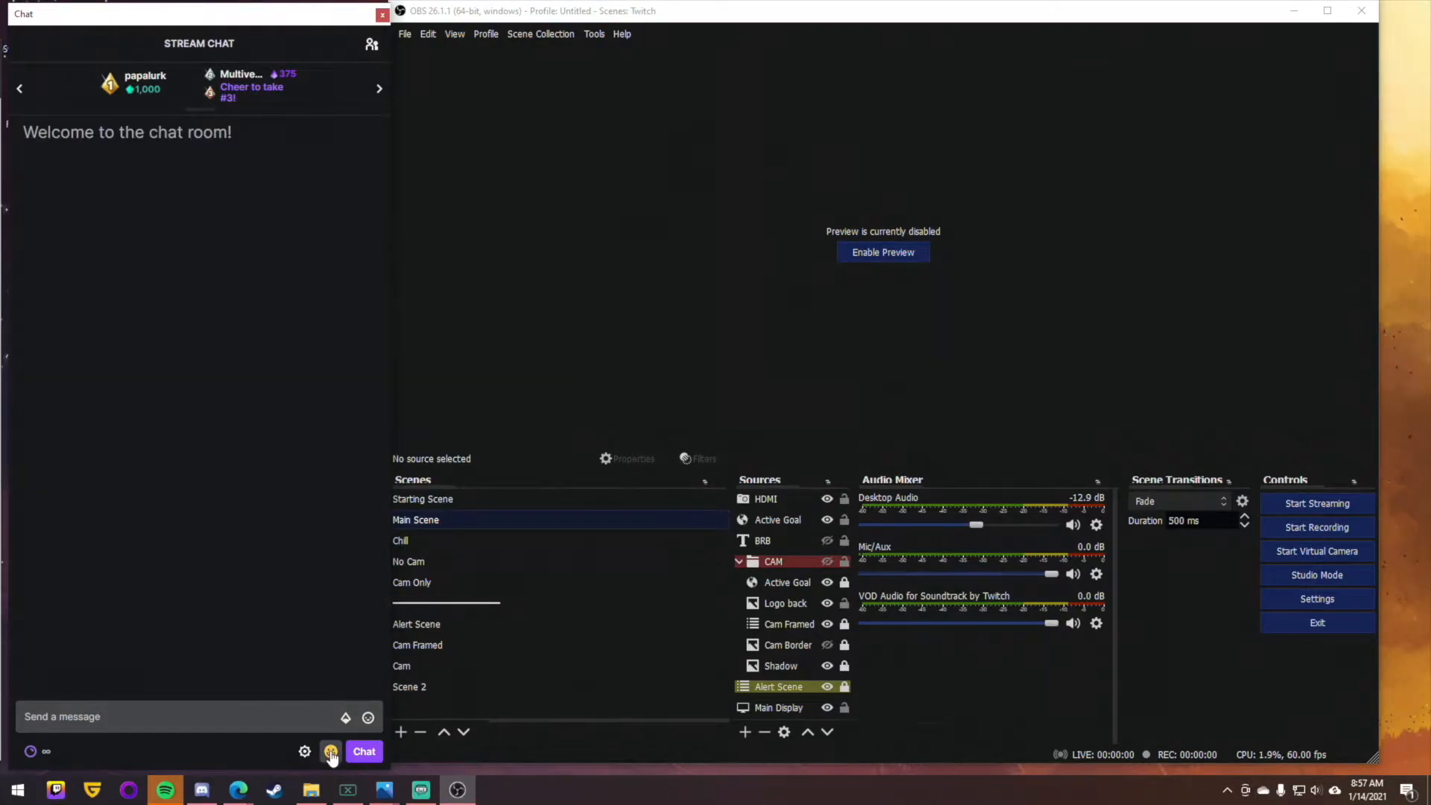
left_click(330, 751)
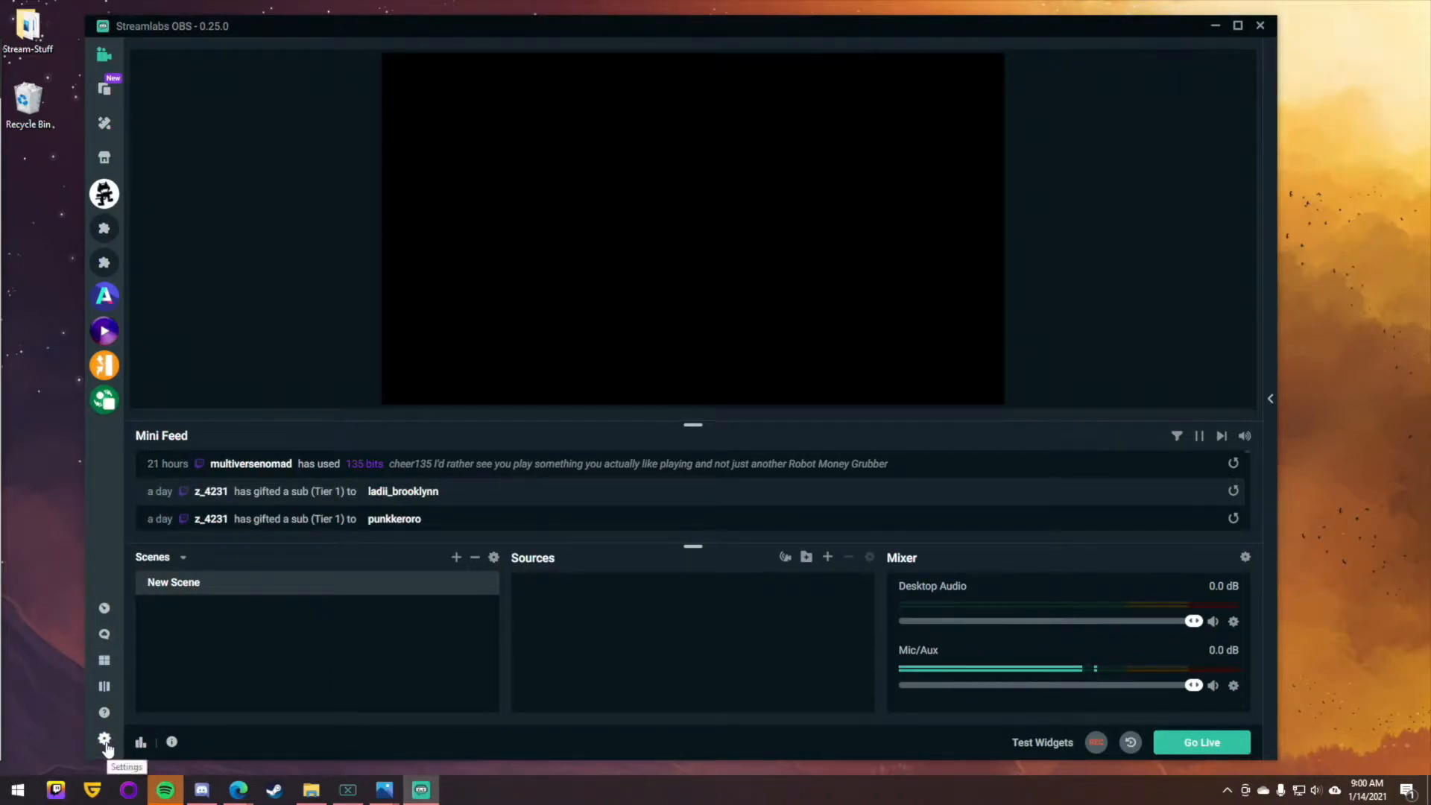
Confirm 'Enable BetterTTV emotes' and 'Enable FrankerFaceZ emotes' in Streamlabs Appearance settings, then close
left_click(105, 738)
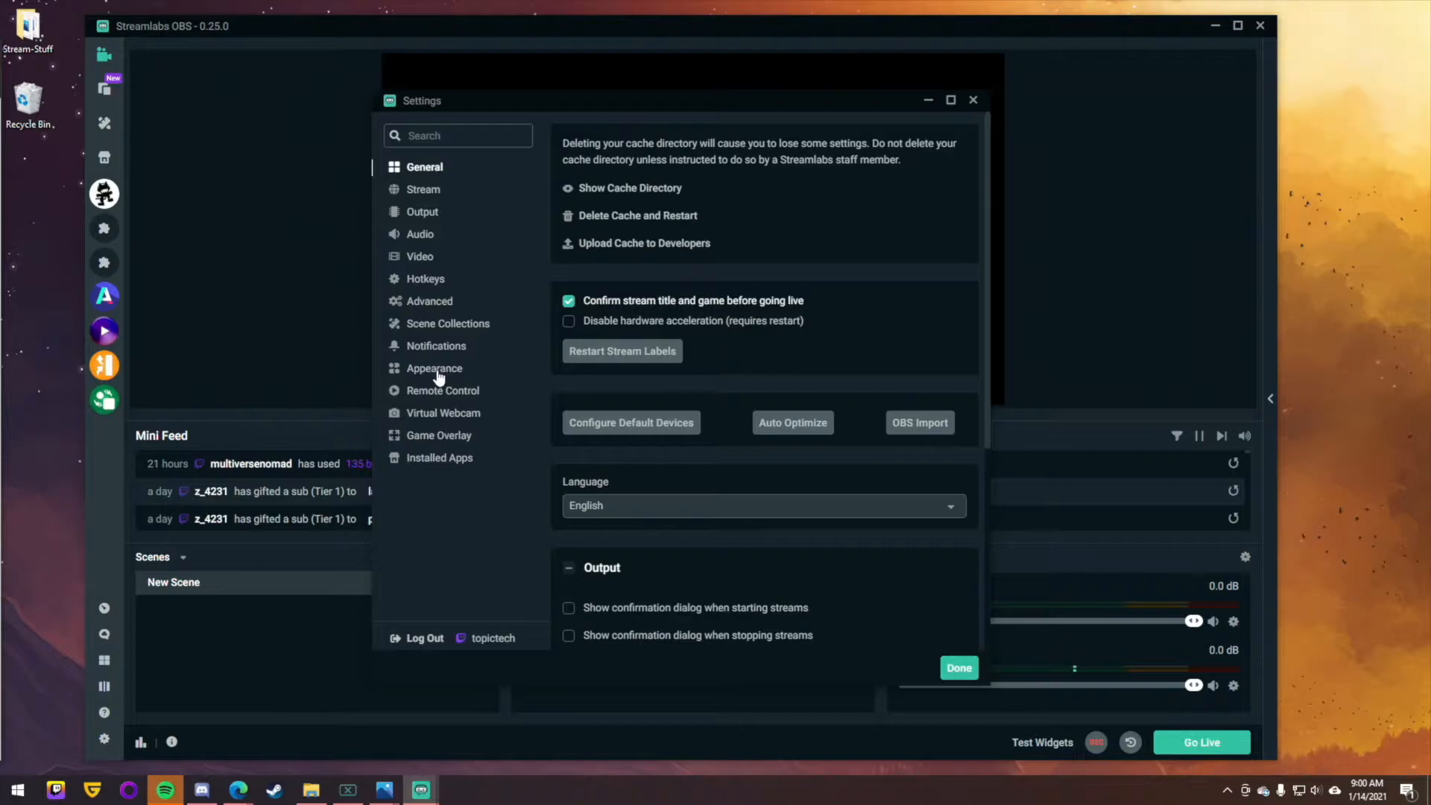
left_click(434, 368)
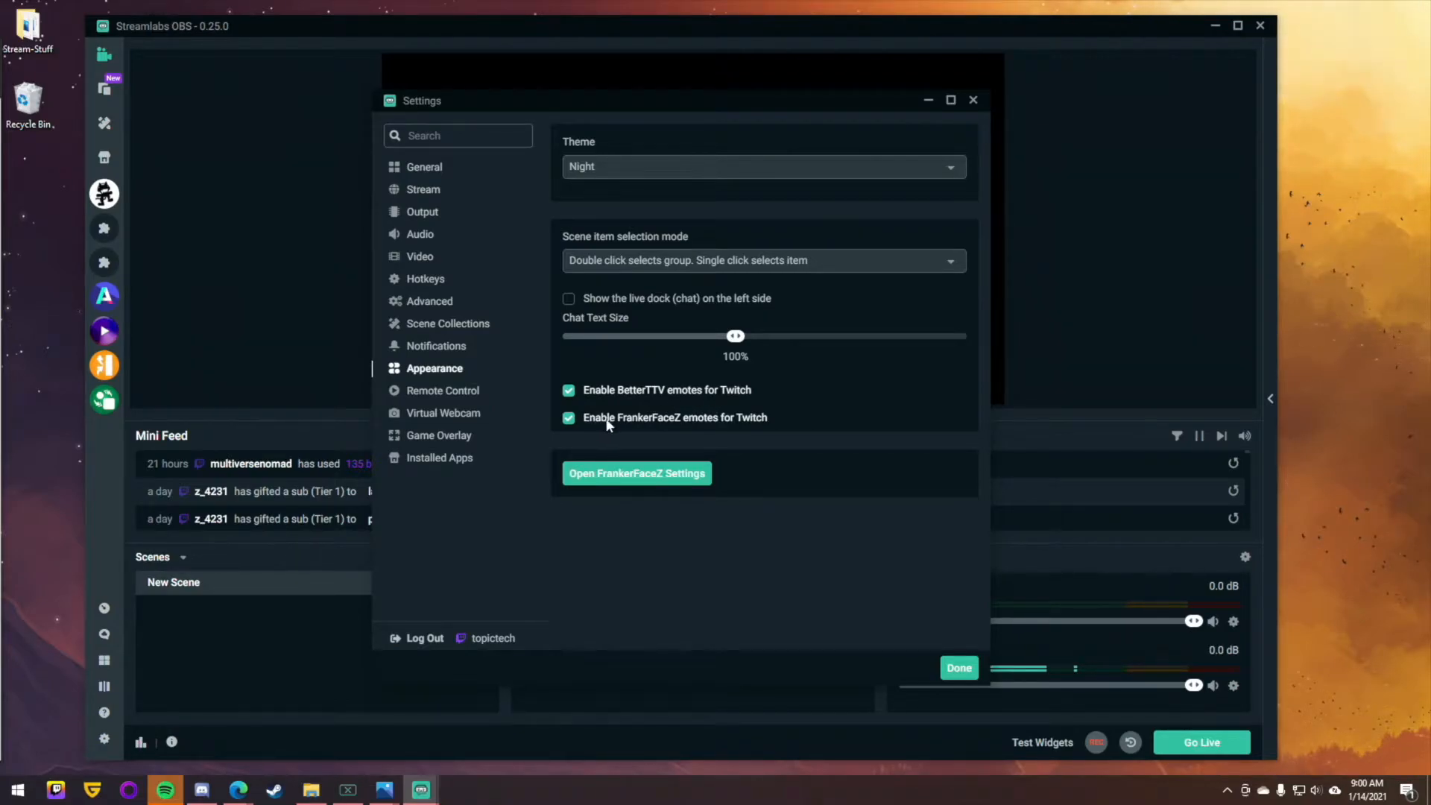
mouse_move(620, 430)
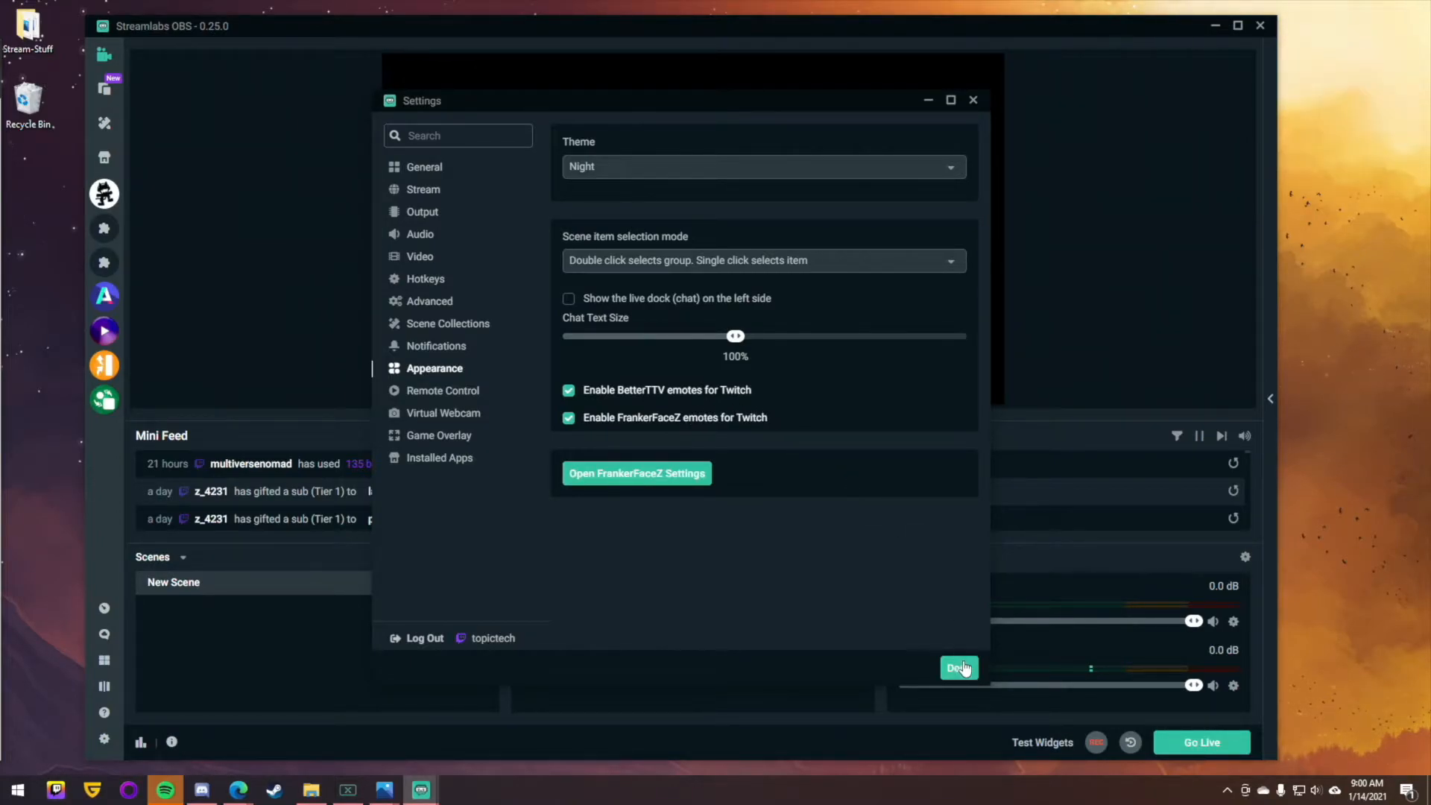
left_click(958, 667)
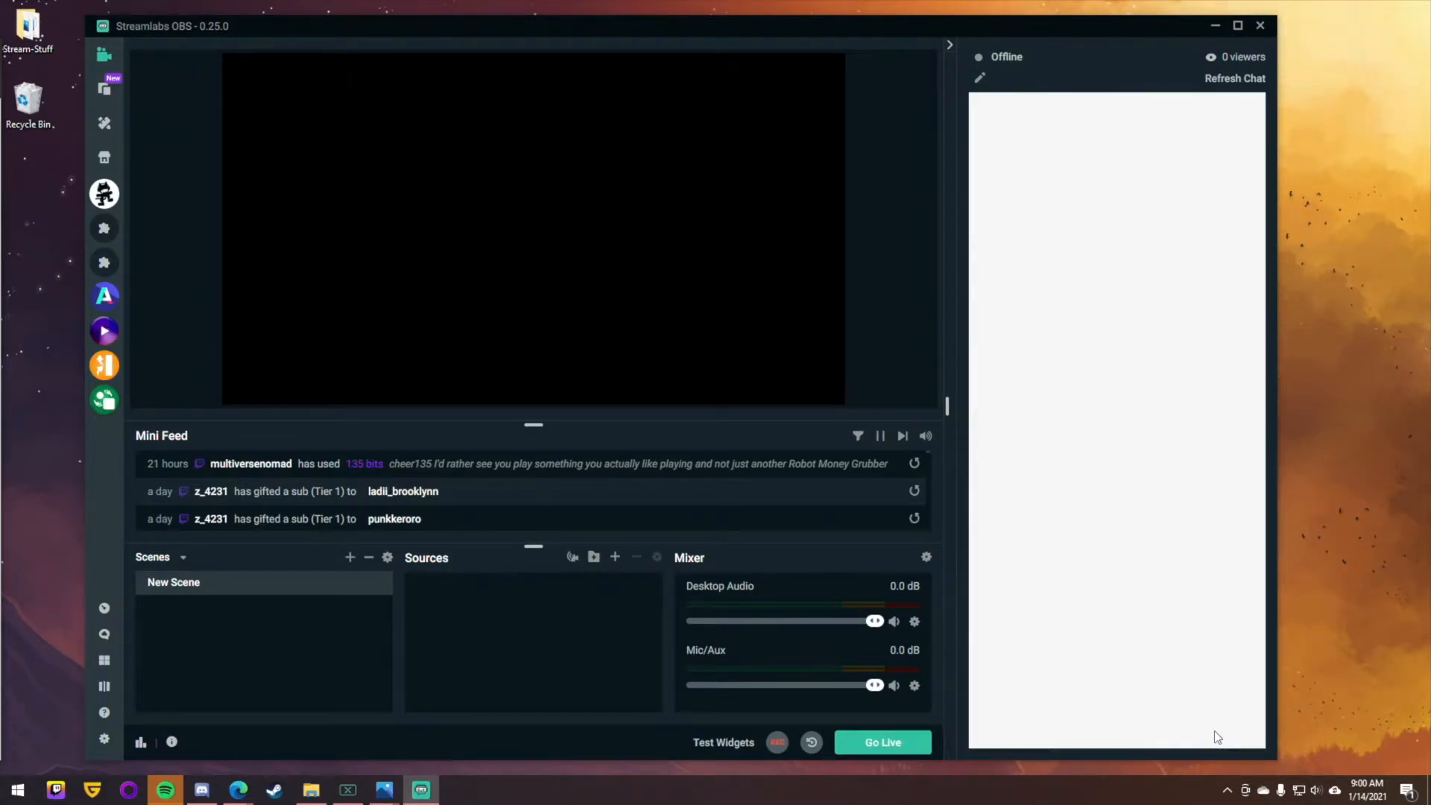
Open the chat emote picker to show BetterTTV and FrankerFaceZ channel emotes
left_click(1239, 729)
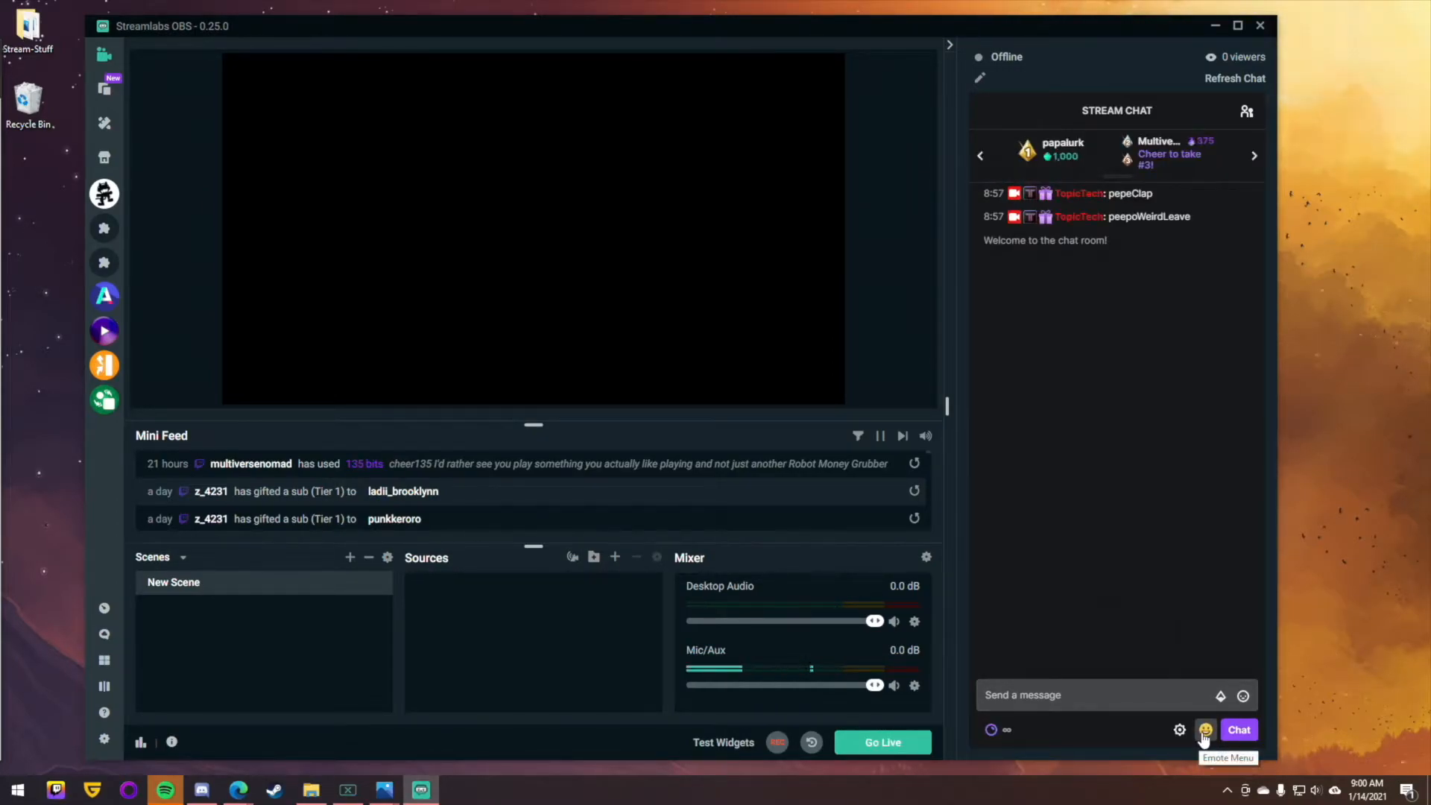
left_click(1204, 729)
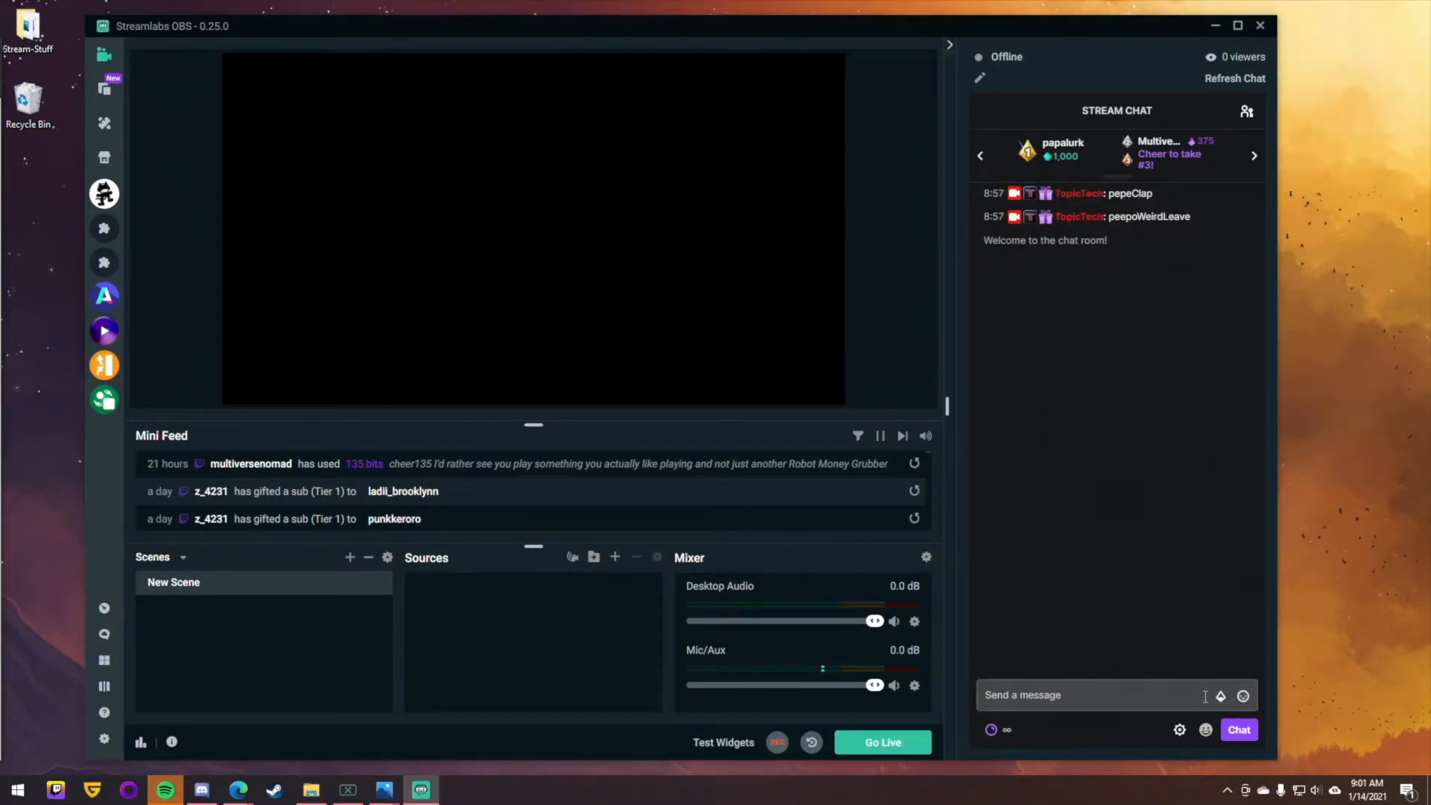
mouse_move(1207, 729)
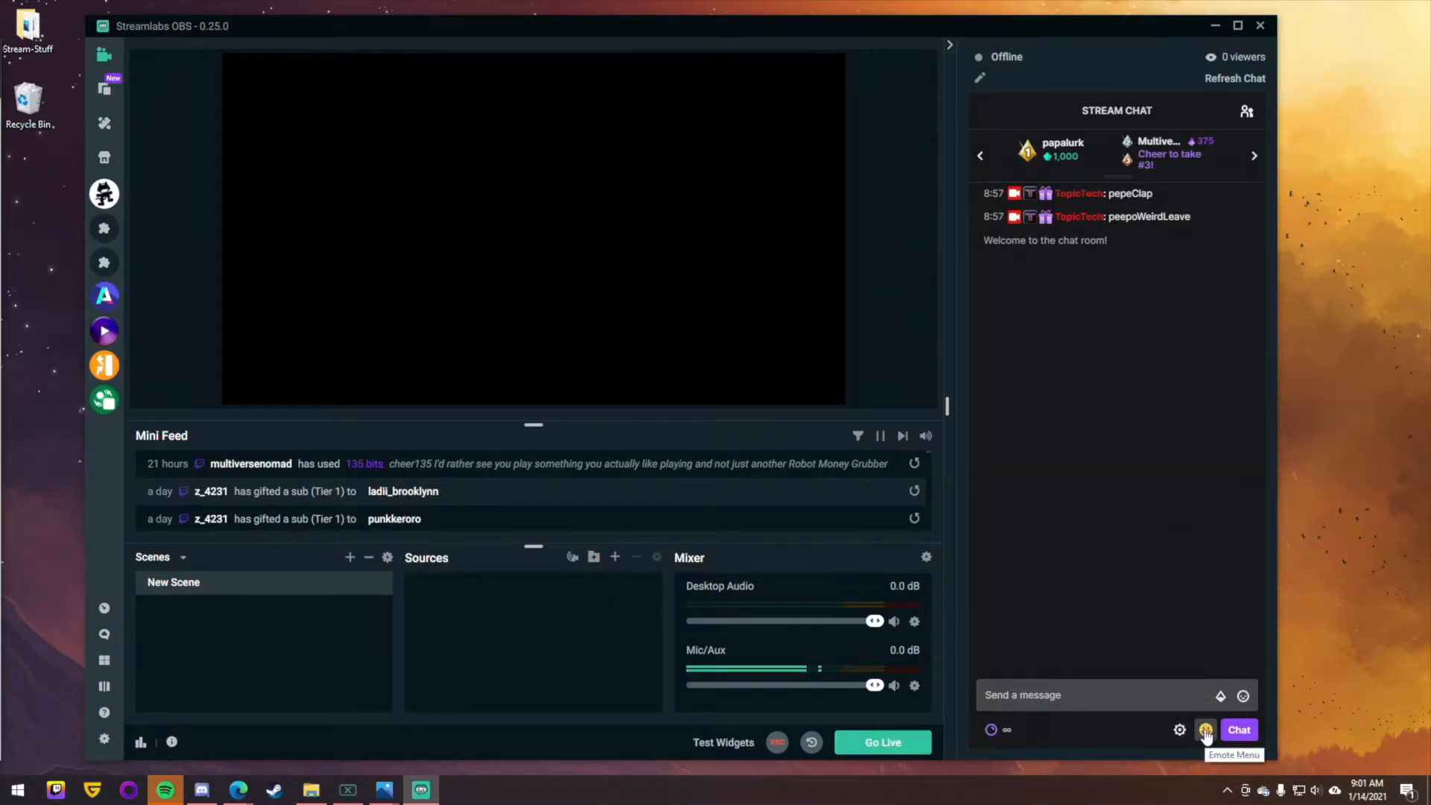
left_click(1204, 728)
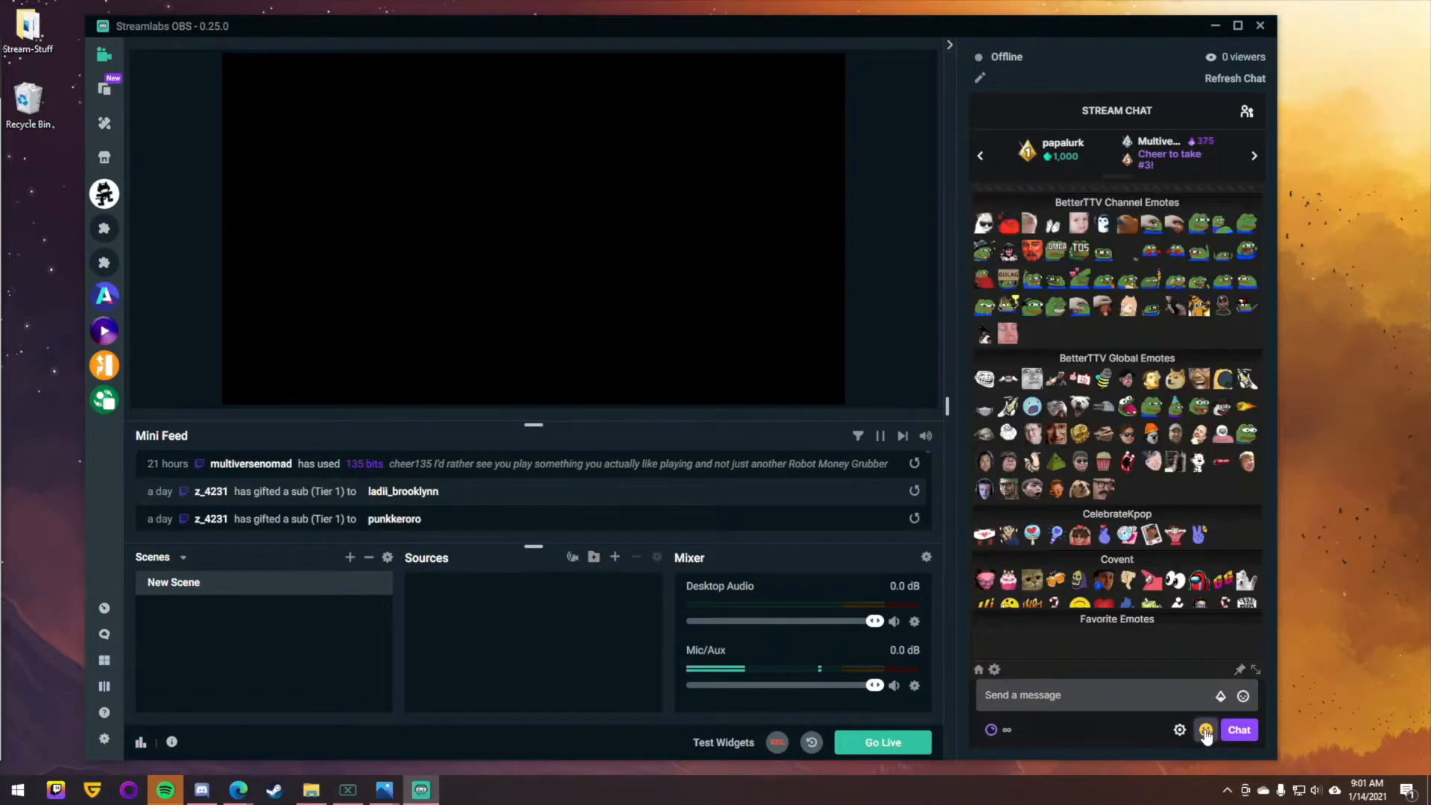
left_click(1204, 728)
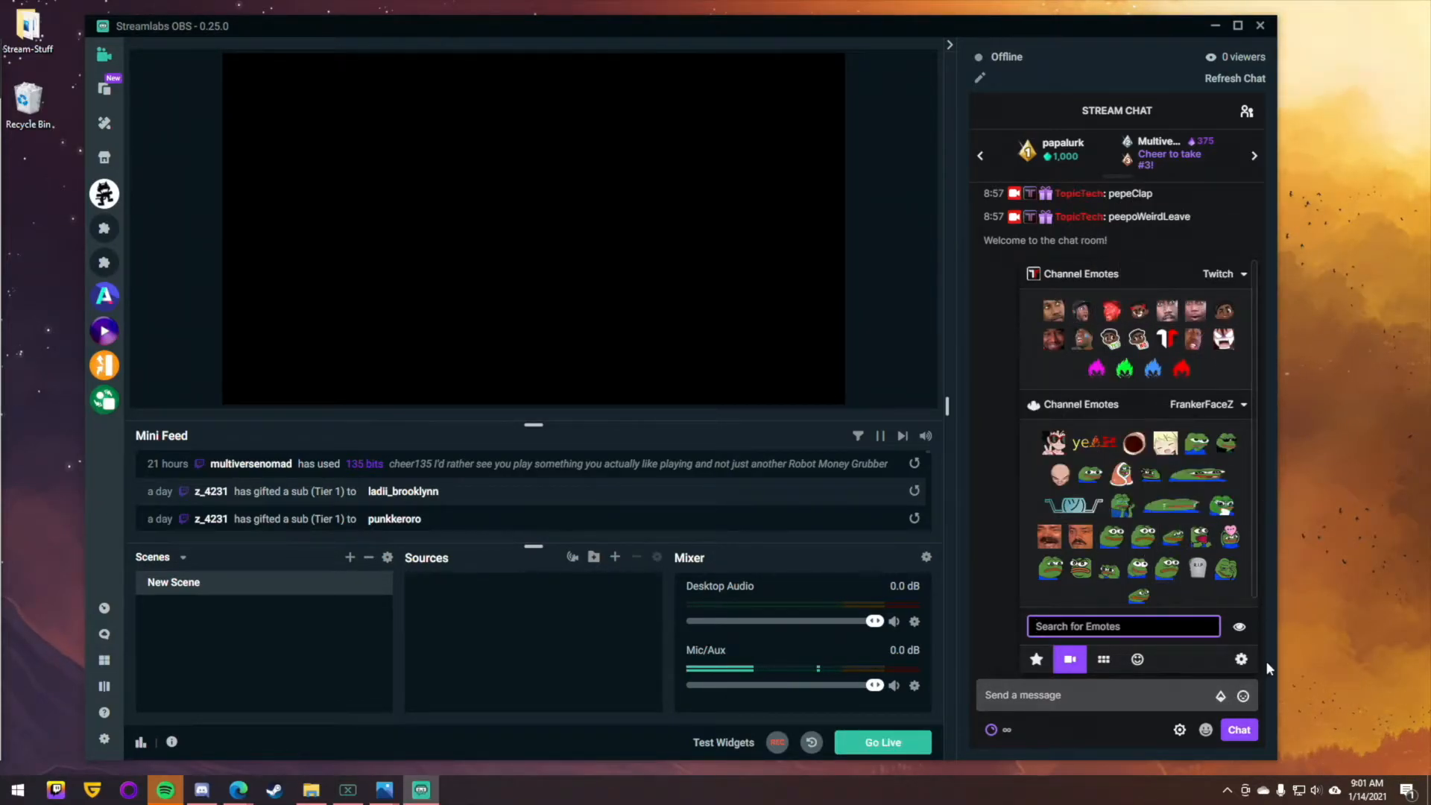
Toggle the emote list off and back on, scrolling through its emote sections
left_click(1204, 729)
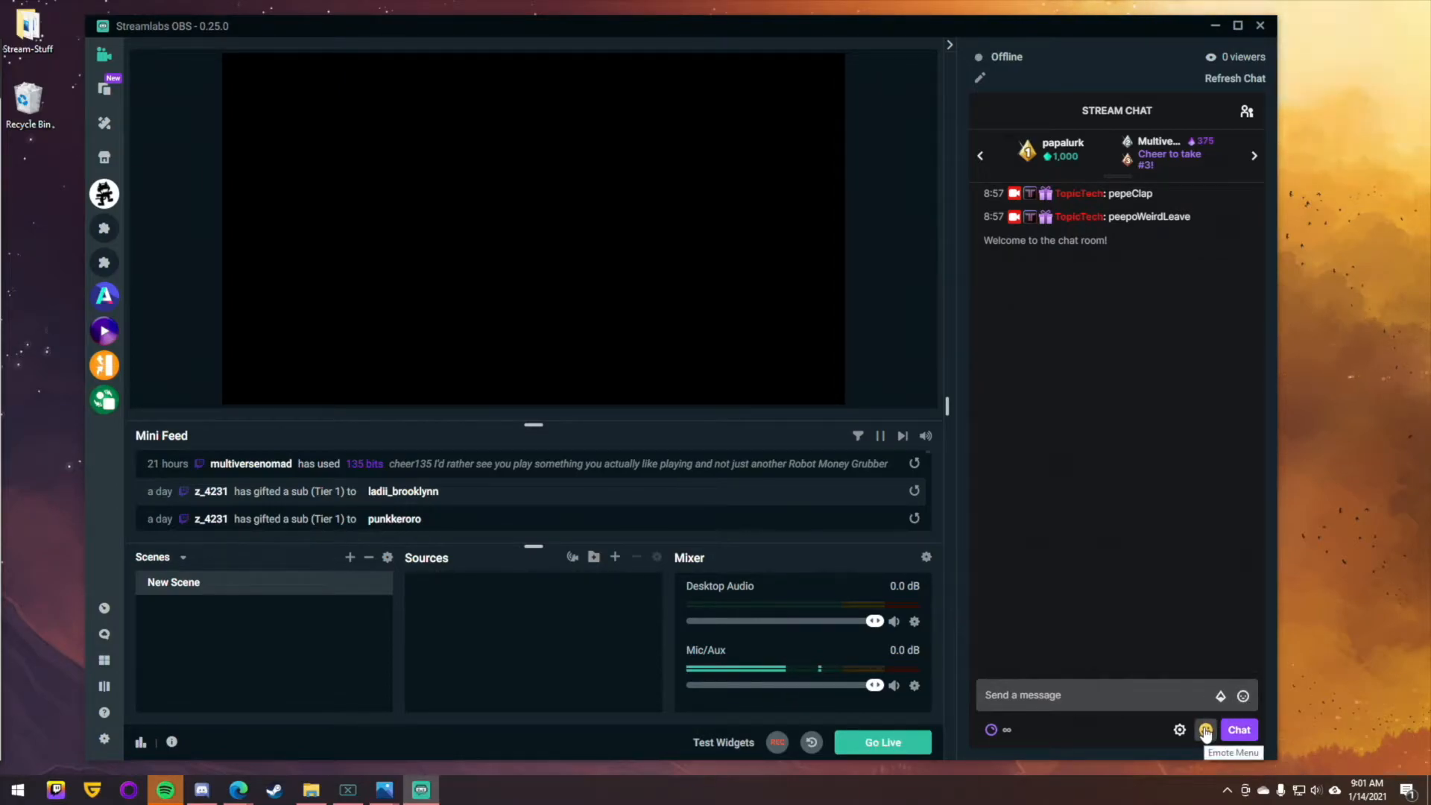
left_click(1204, 729)
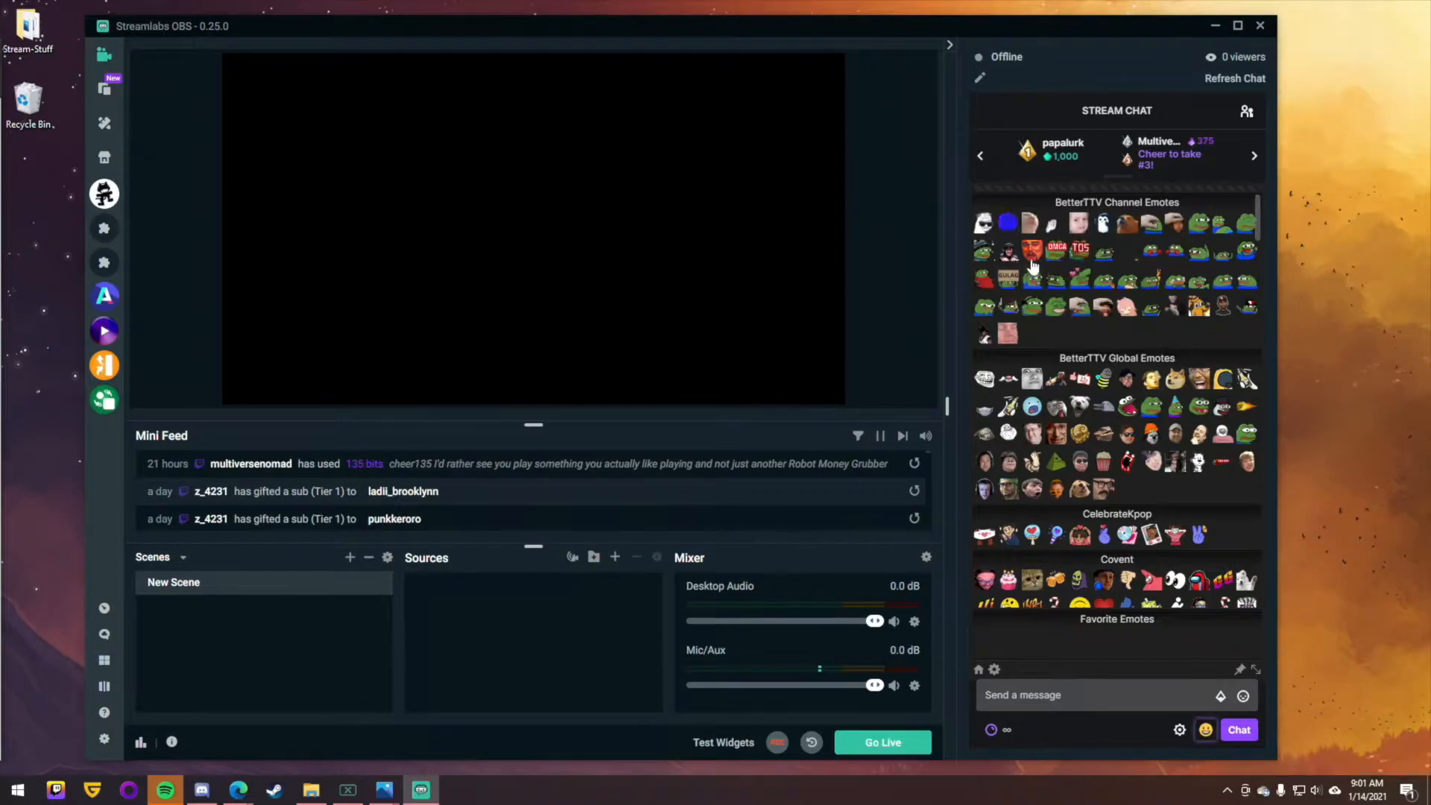
left_click(1204, 728)
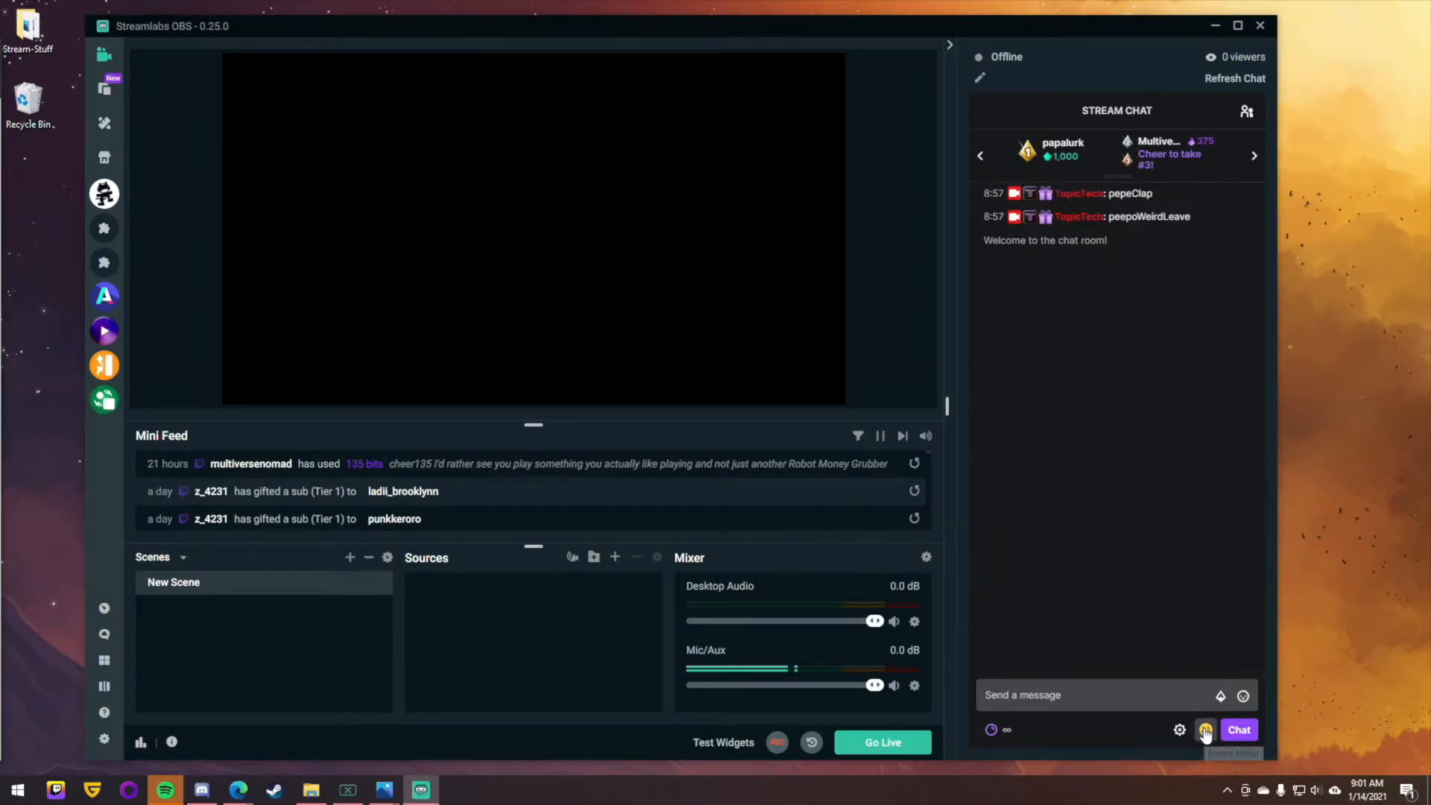
left_click(1206, 728)
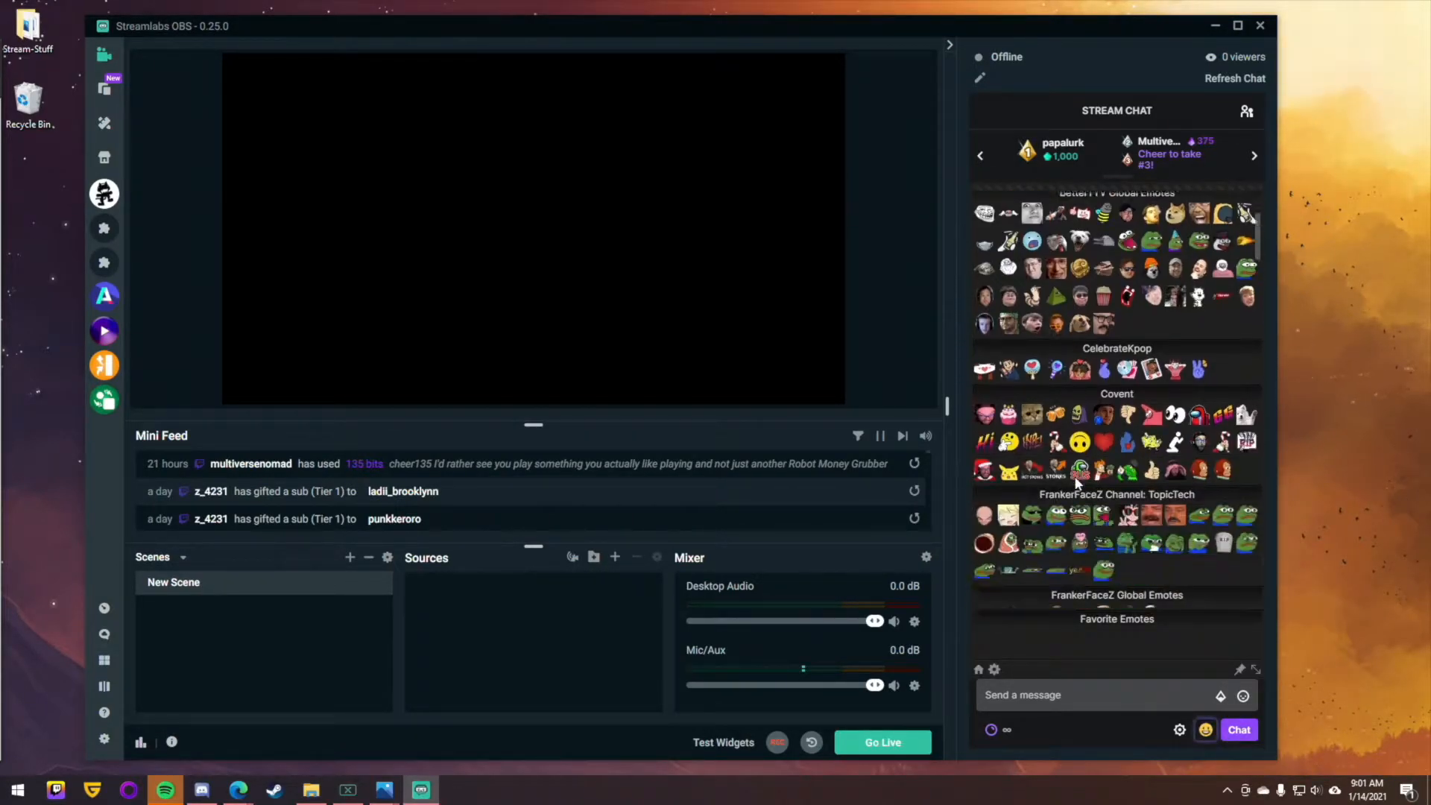
scroll("down", 3)
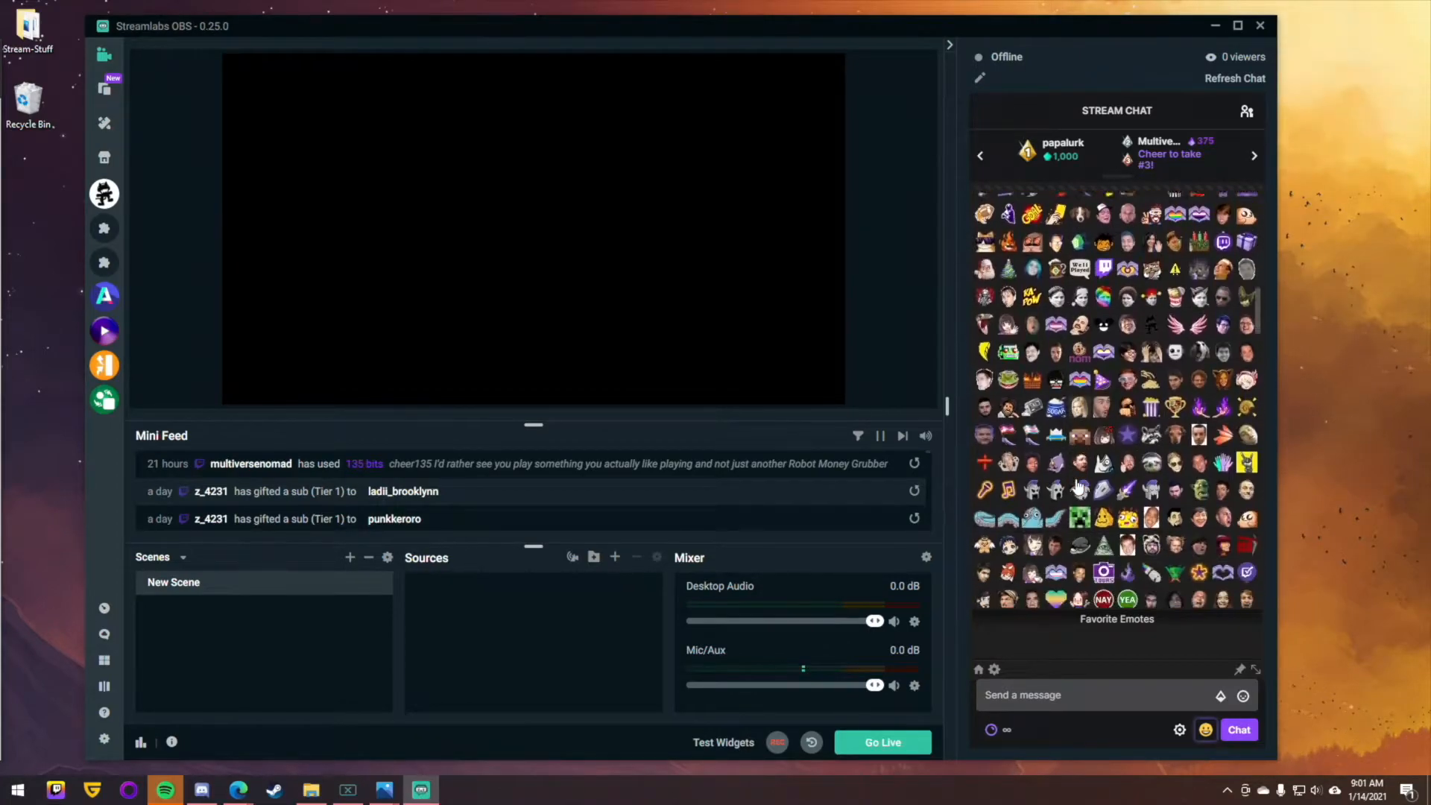
scroll("down", 3)
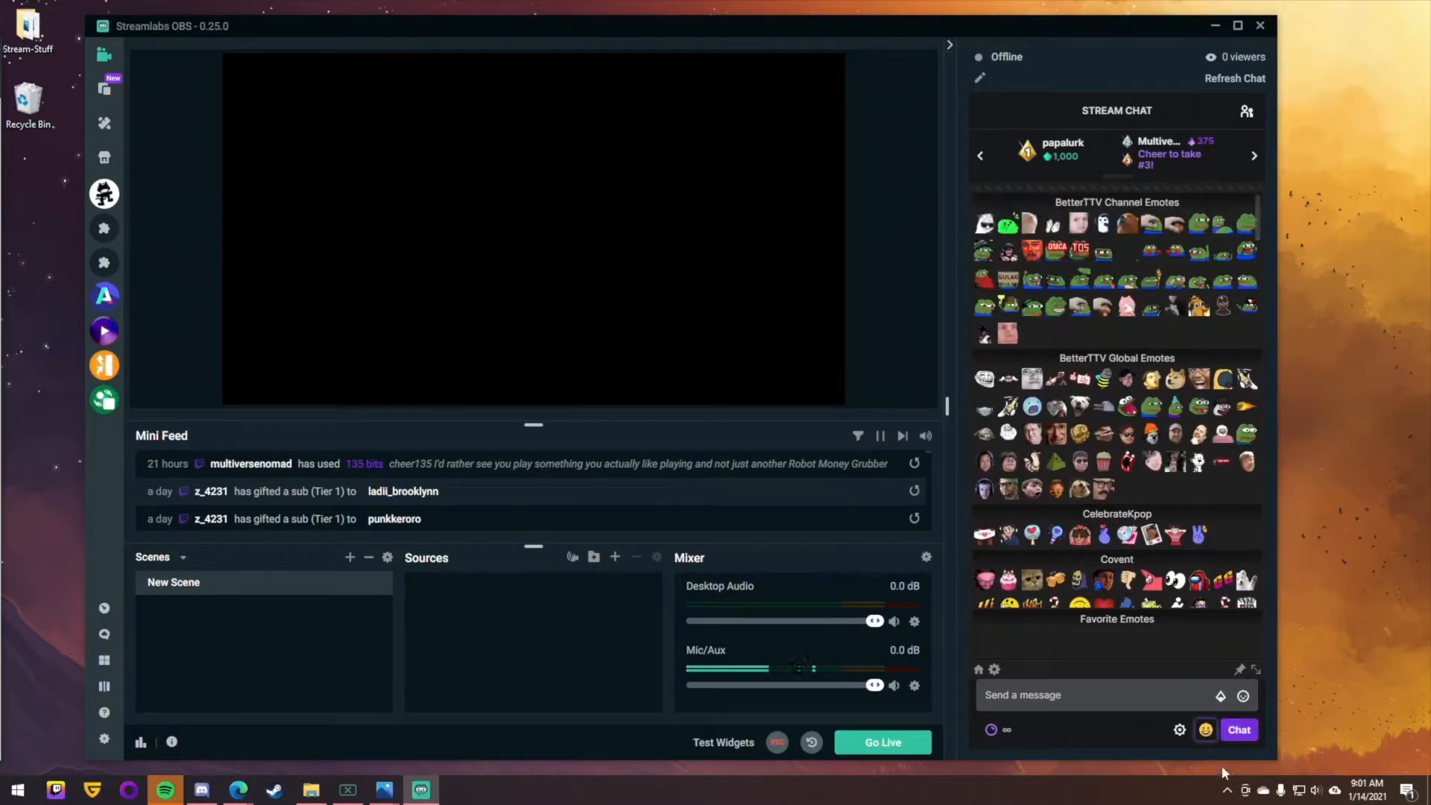
left_click(1206, 729)
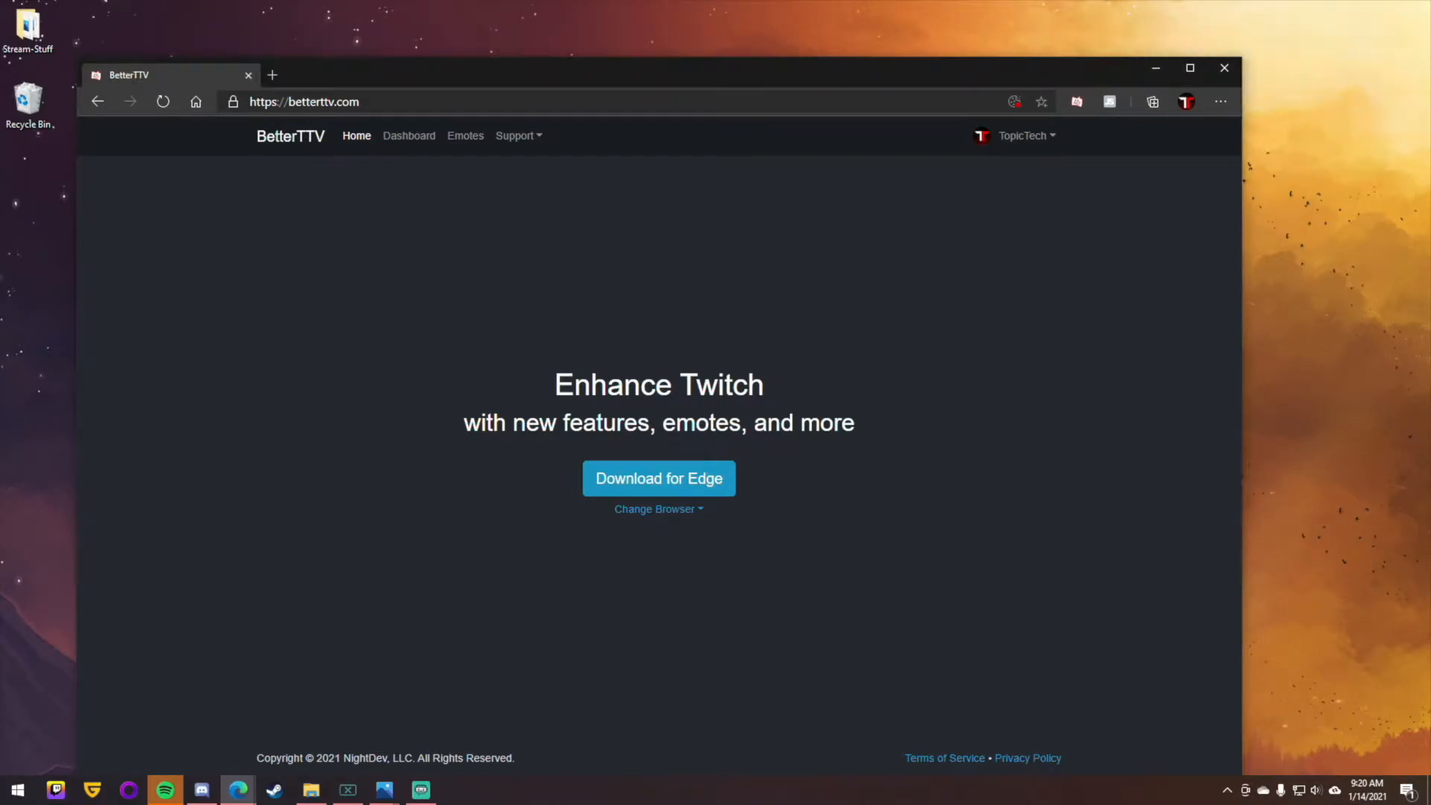
mouse_move(187, 345)
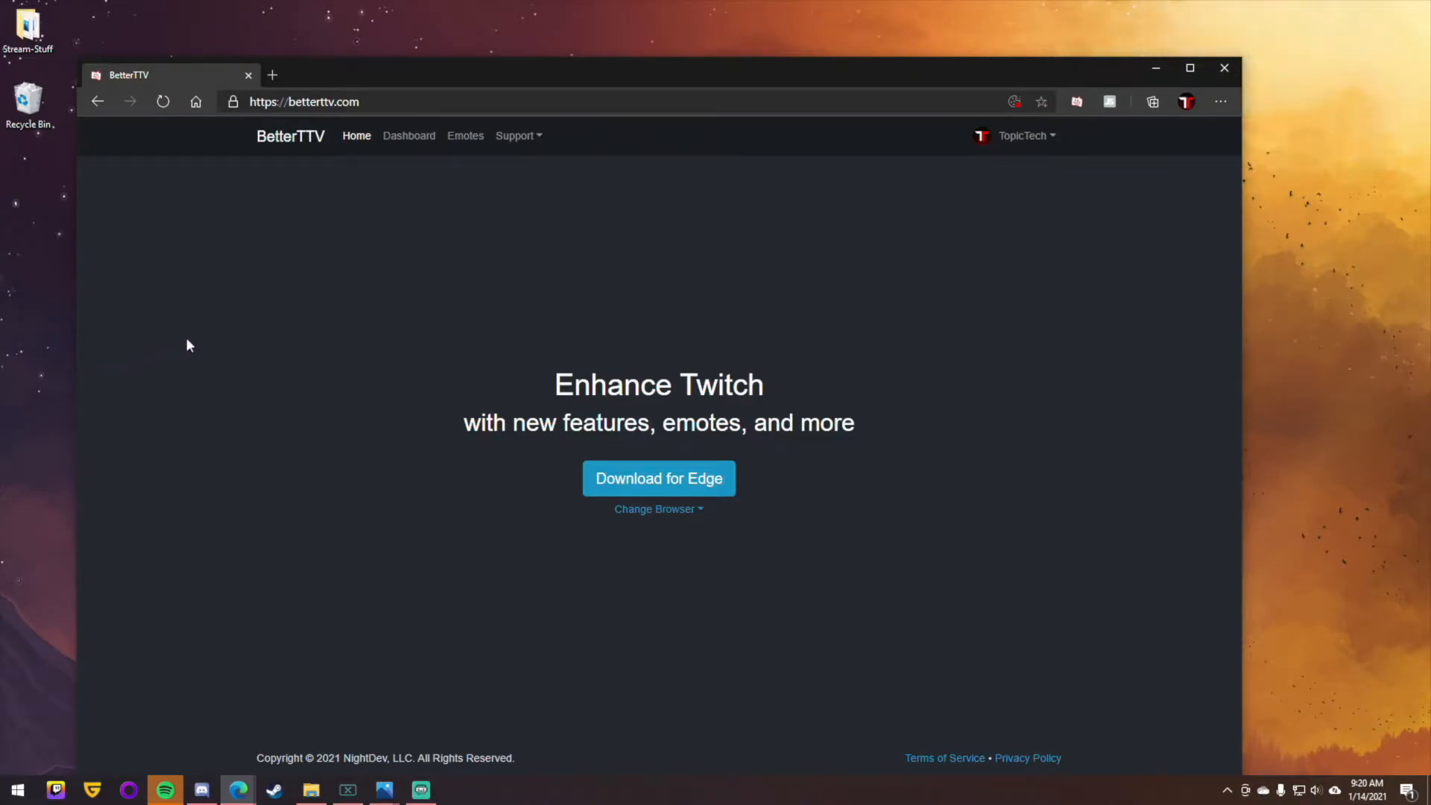
mouse_move(346, 283)
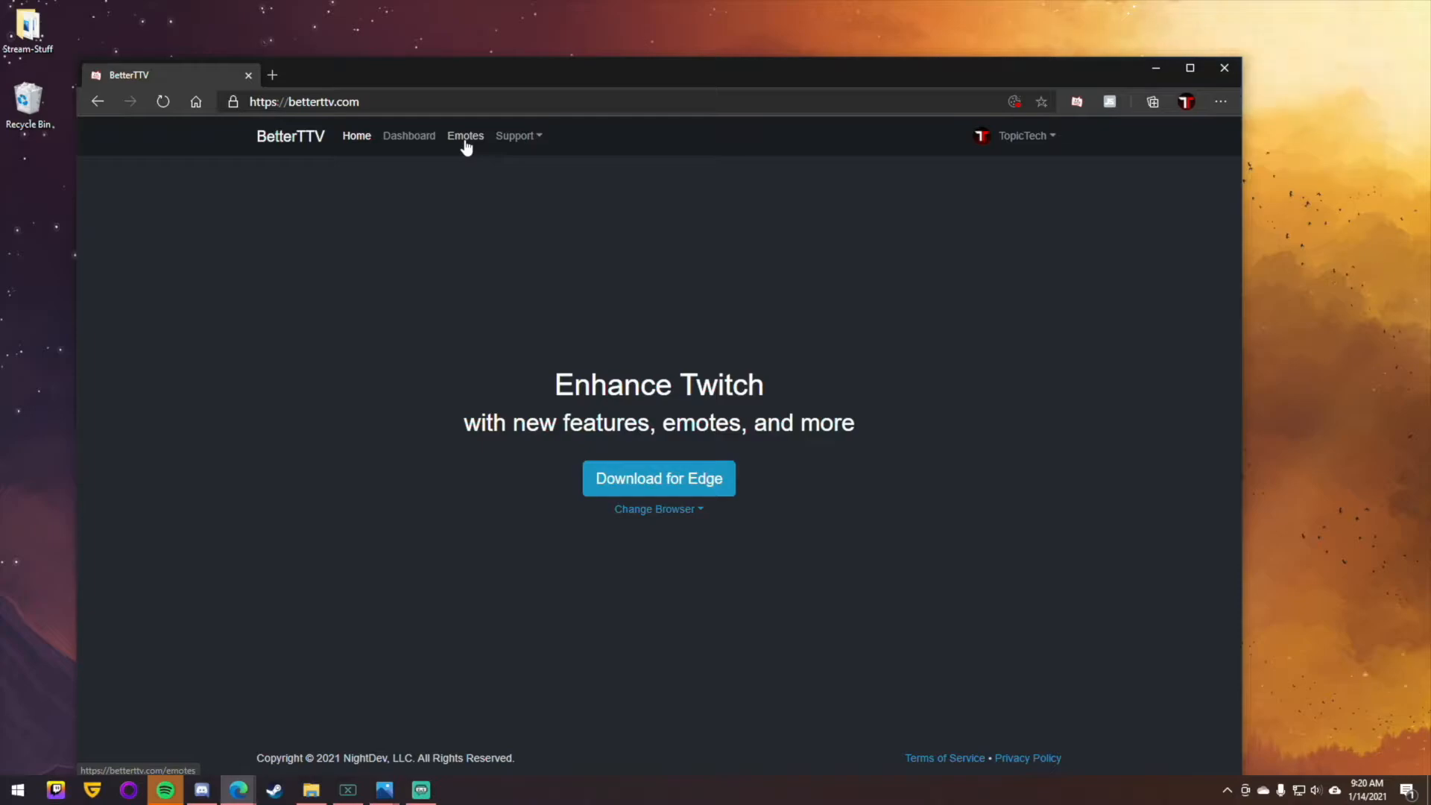
Browse BetterTTV's Top, Trending, Shared and Global emote listings
left_click(464, 135)
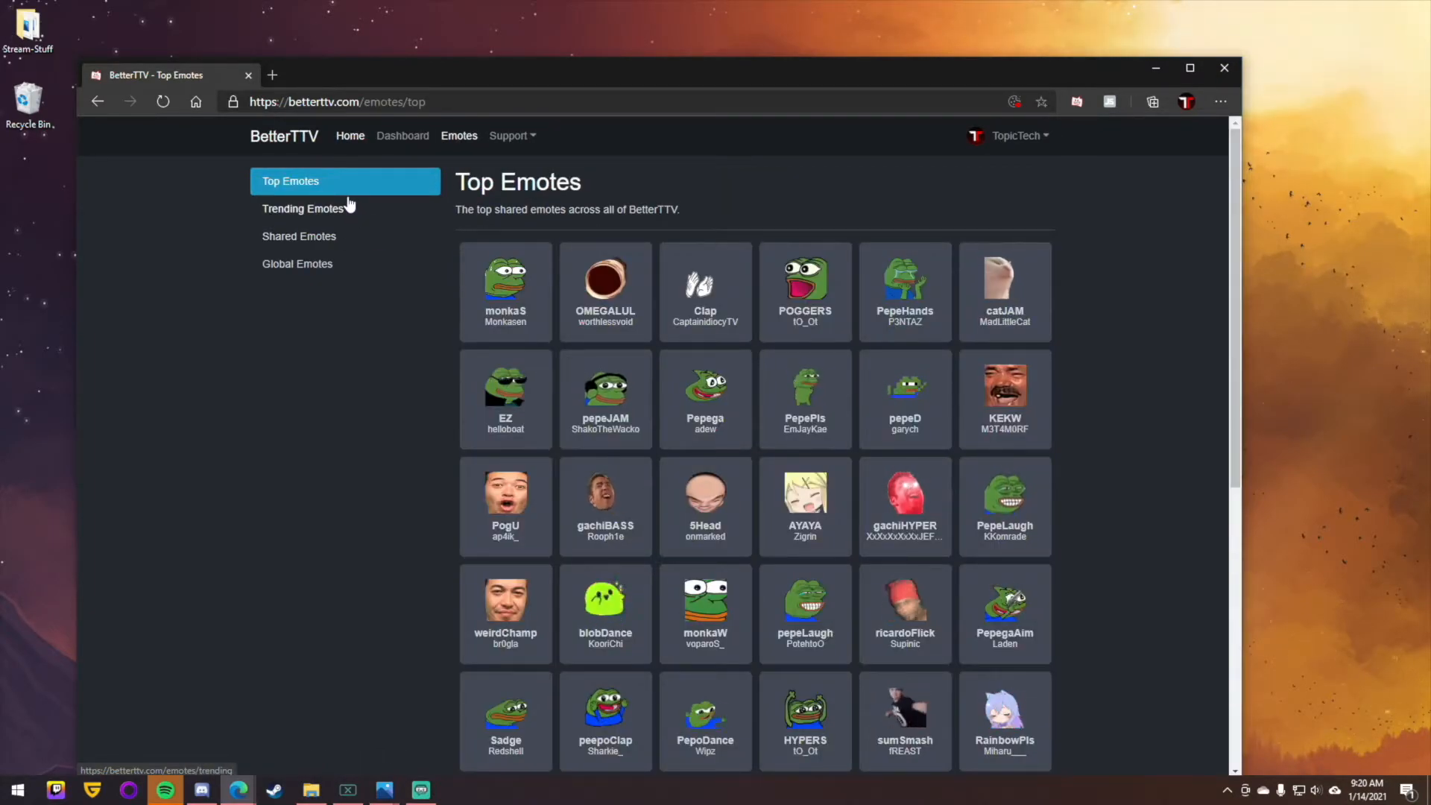
left_click(305, 208)
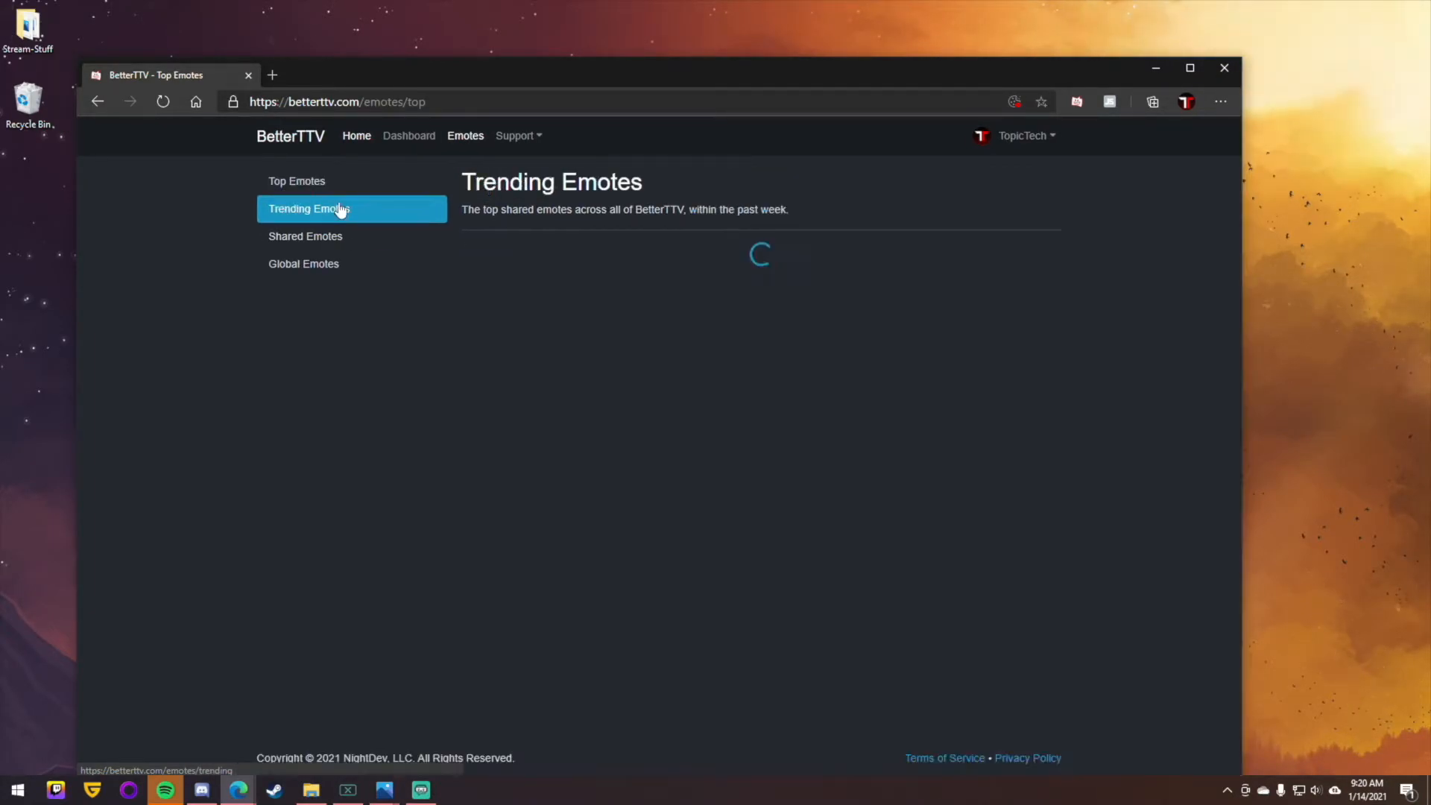
left_click(308, 208)
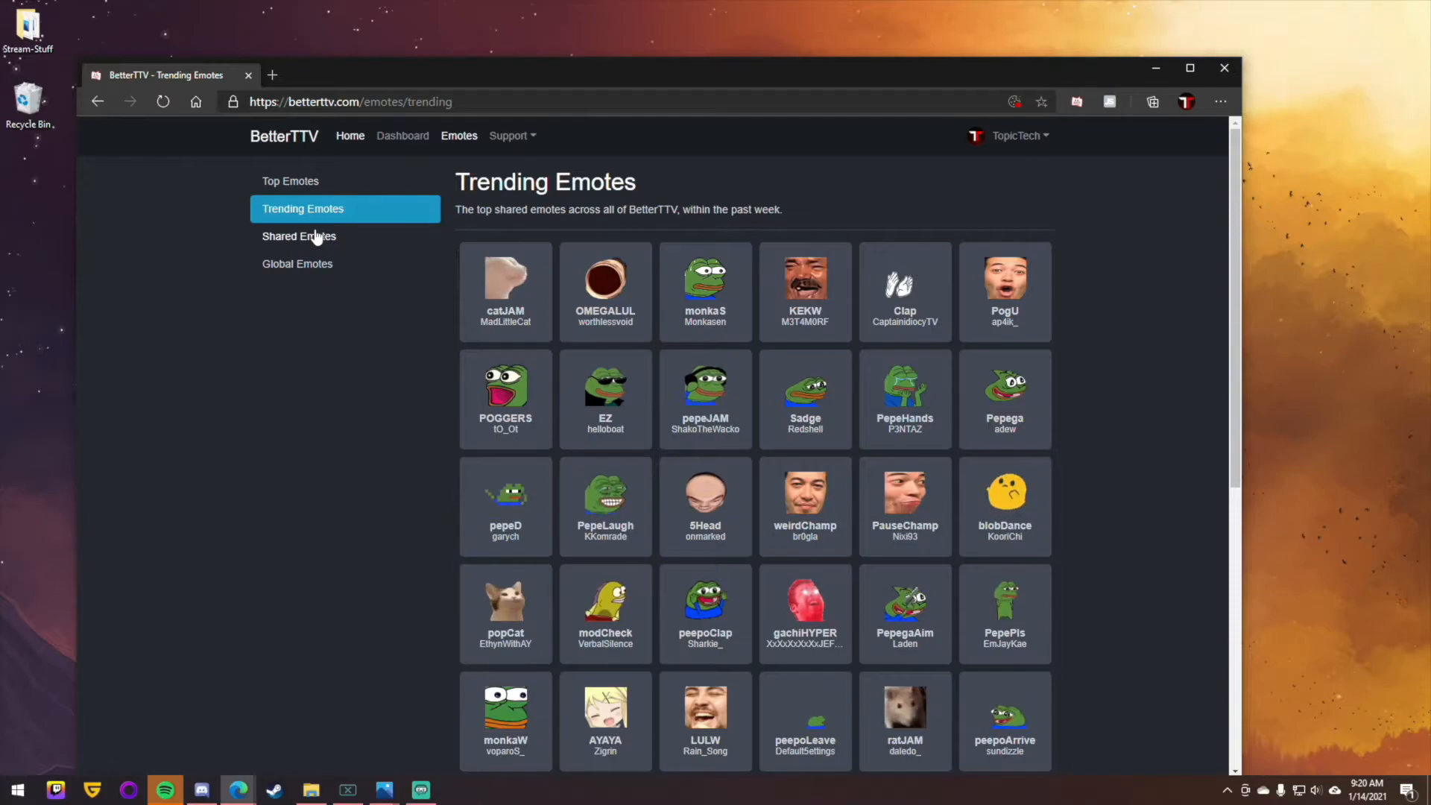
left_click(298, 235)
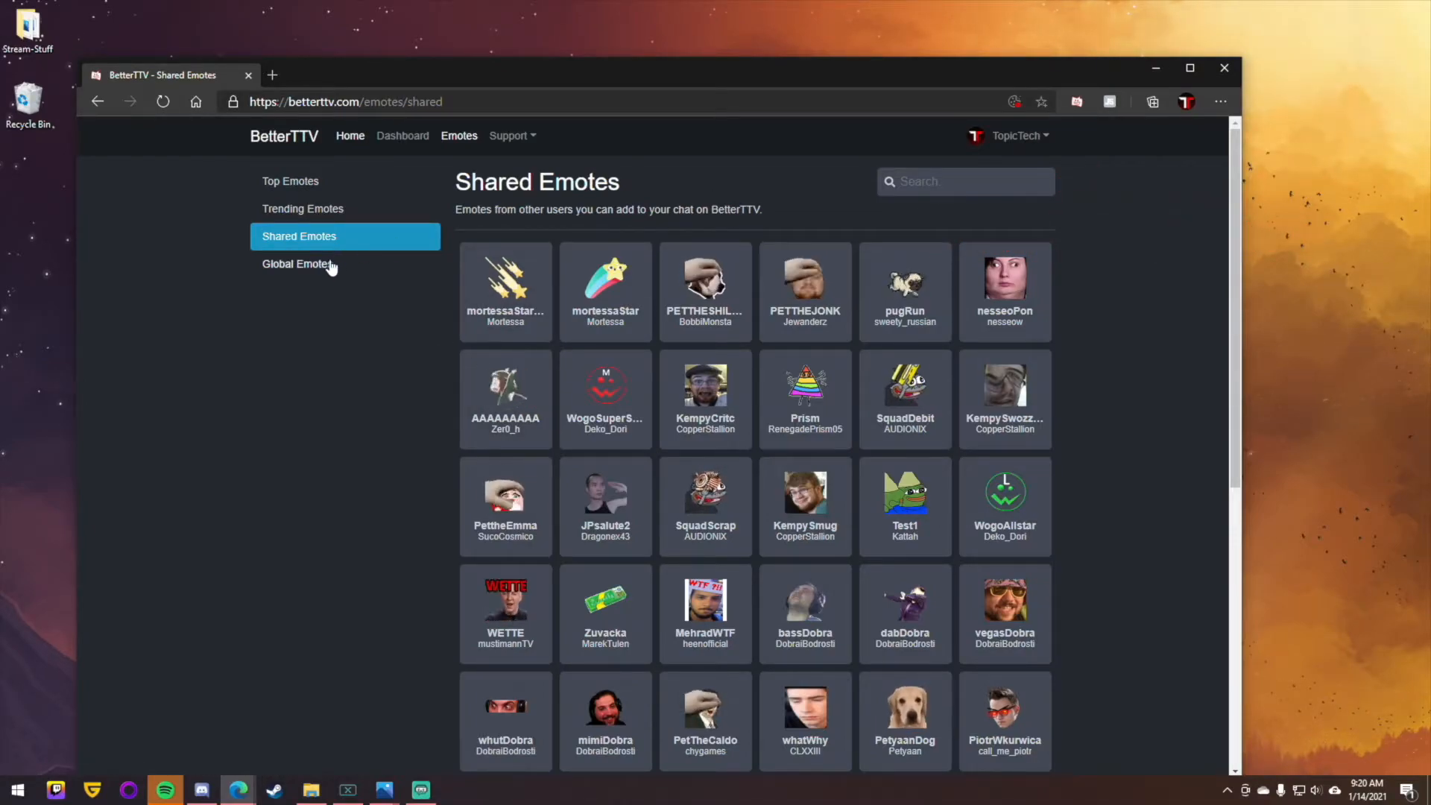
left_click(297, 264)
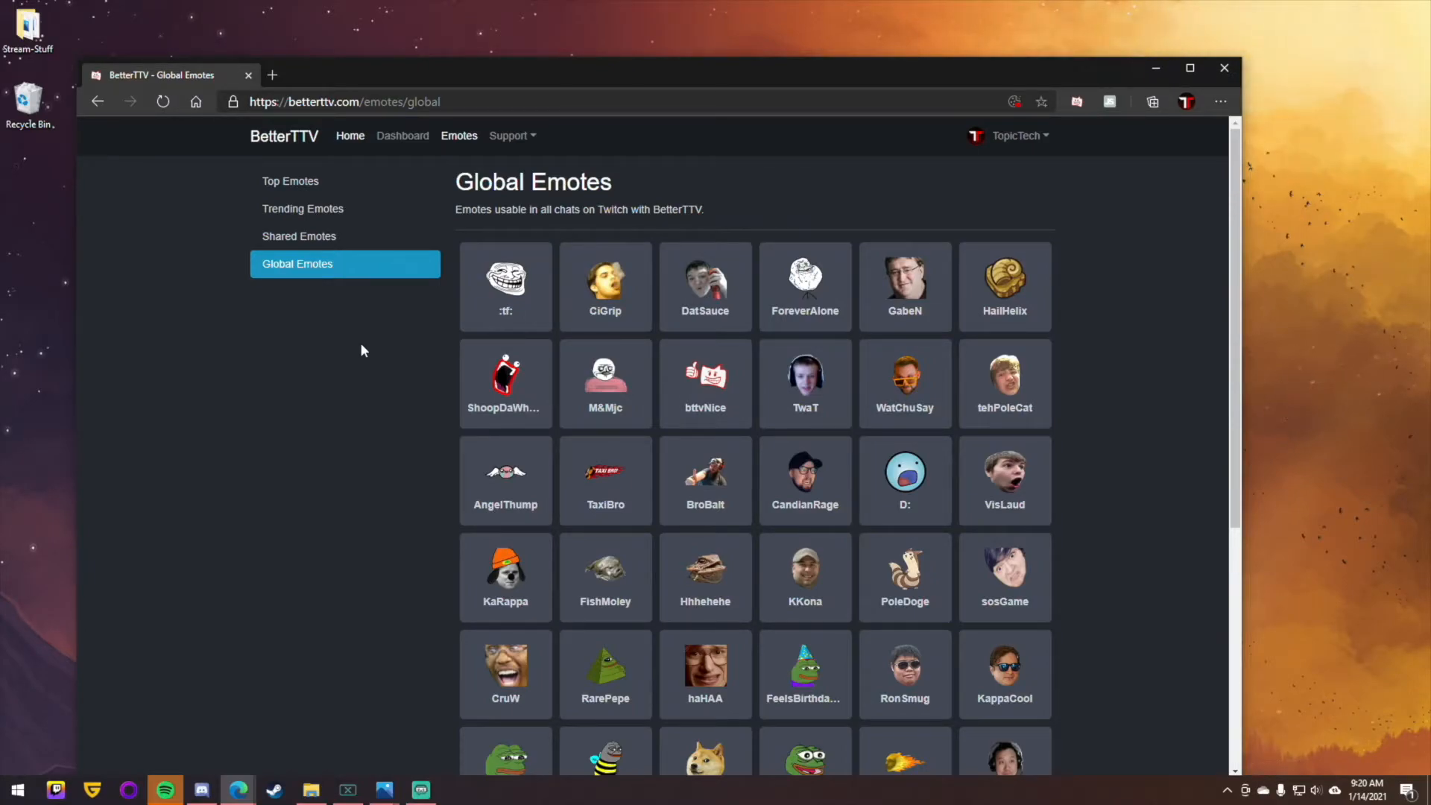
mouse_move(532, 377)
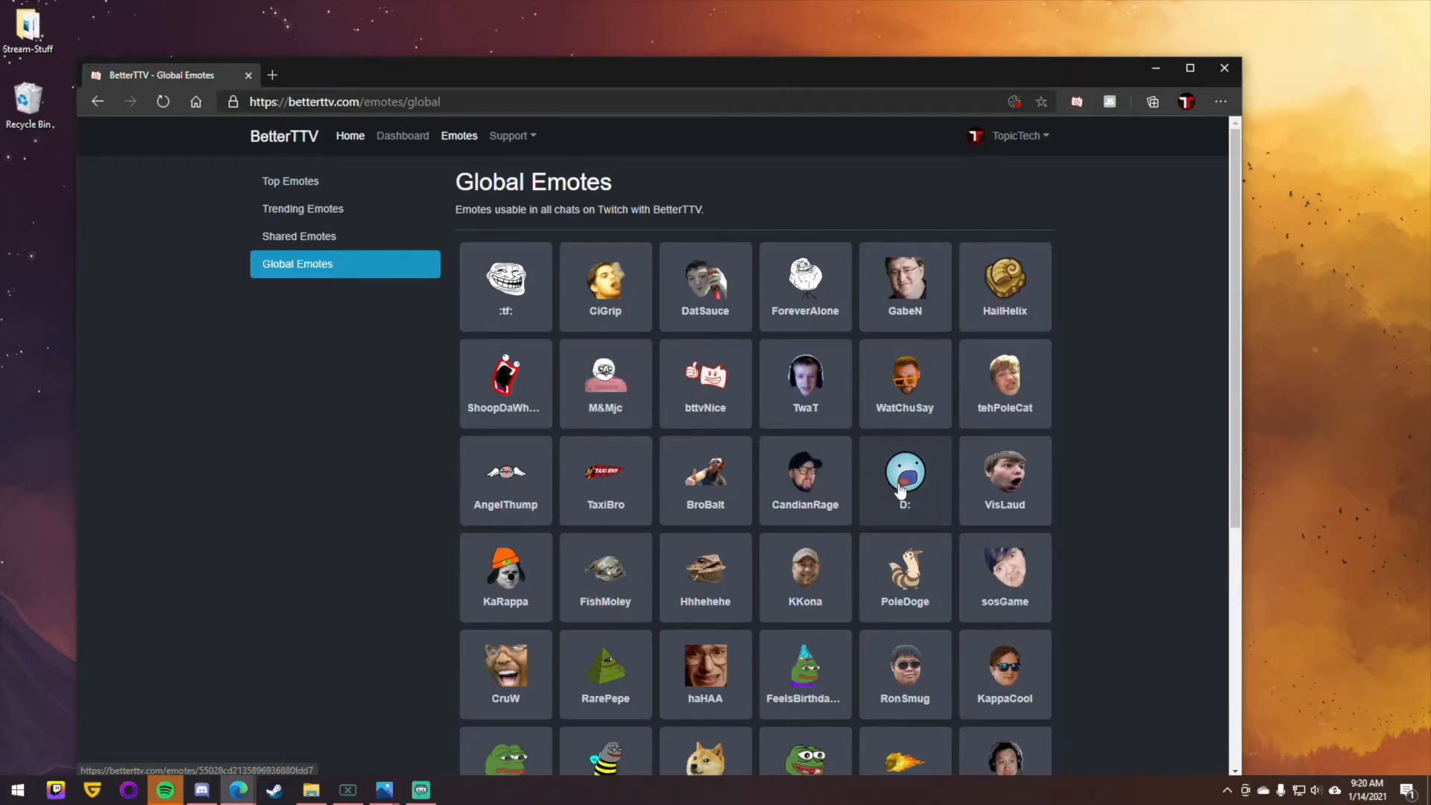
scroll("down", 3)
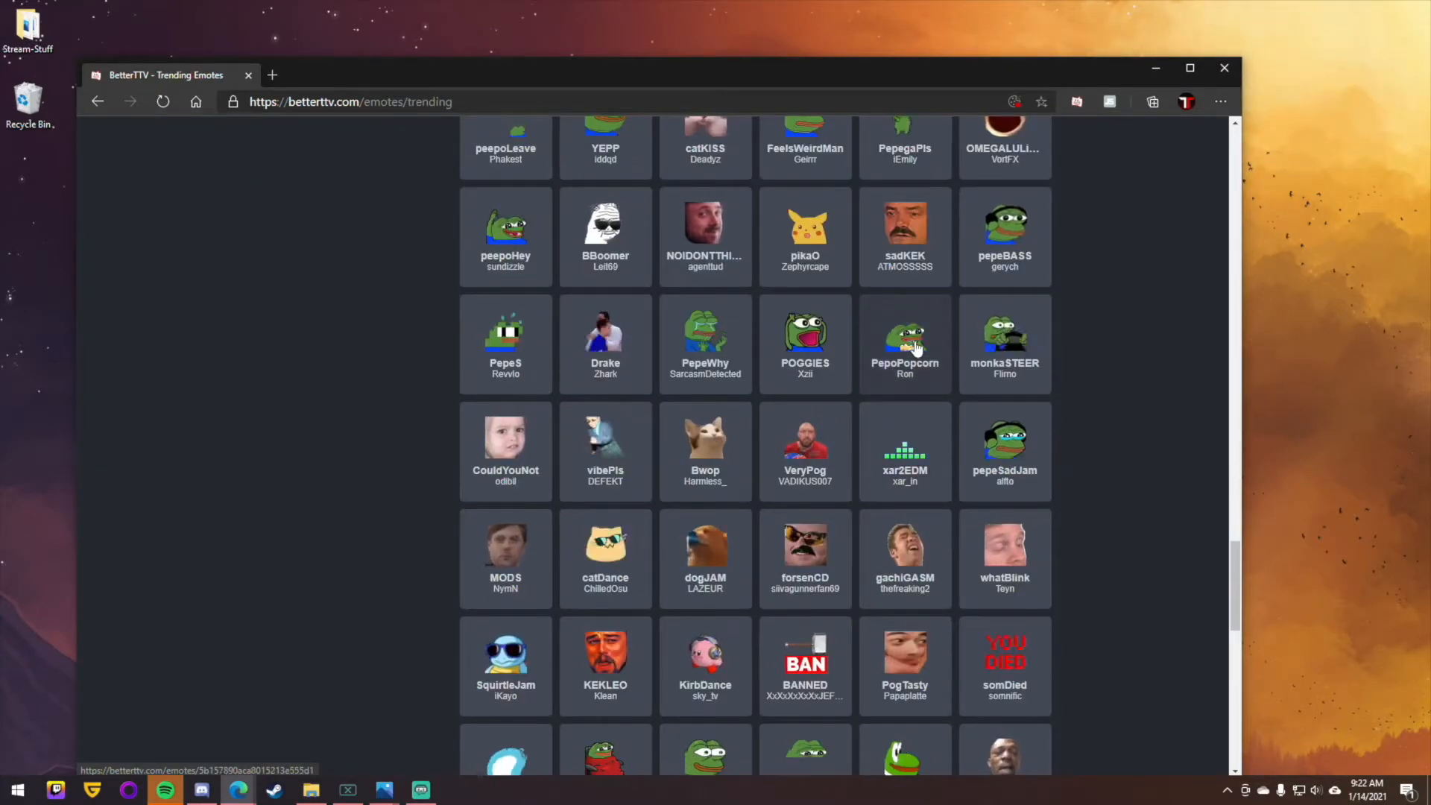
Open the PepoPopcorn emote page and add it to the channel
left_click(904, 337)
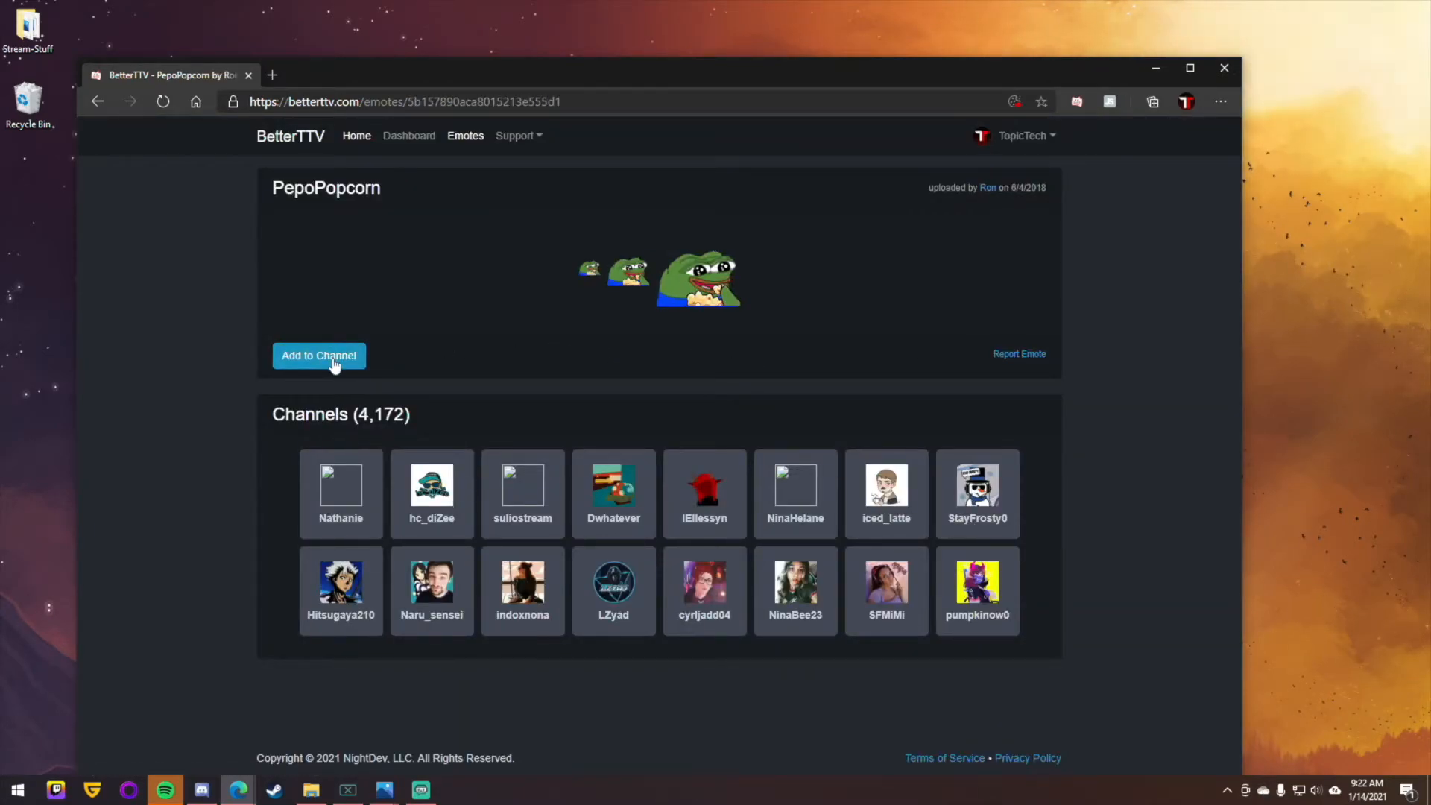
left_click(318, 355)
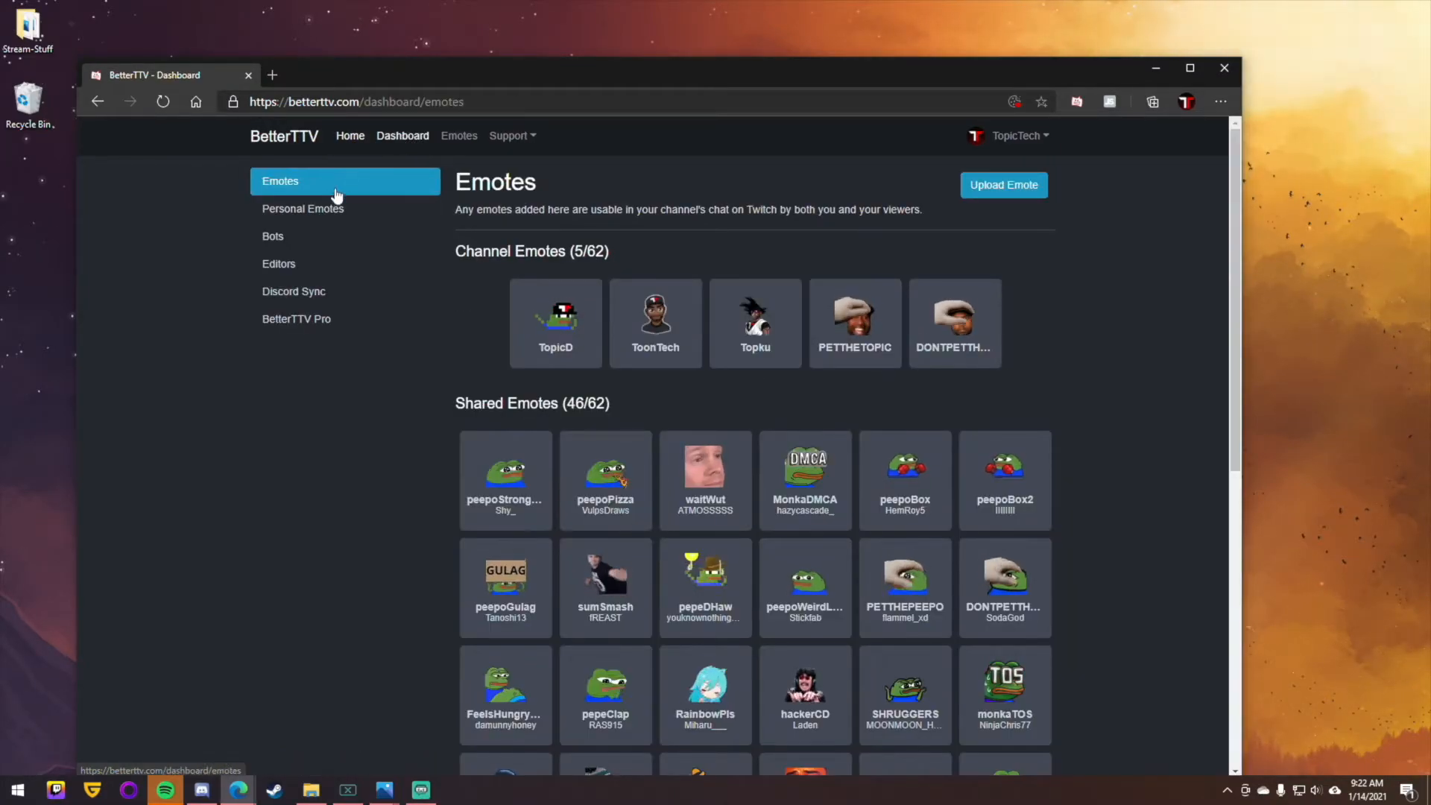
Scroll the dashboard's channel and shared emotes (46 of 62), then the Top Emotes list
scroll("down", 3)
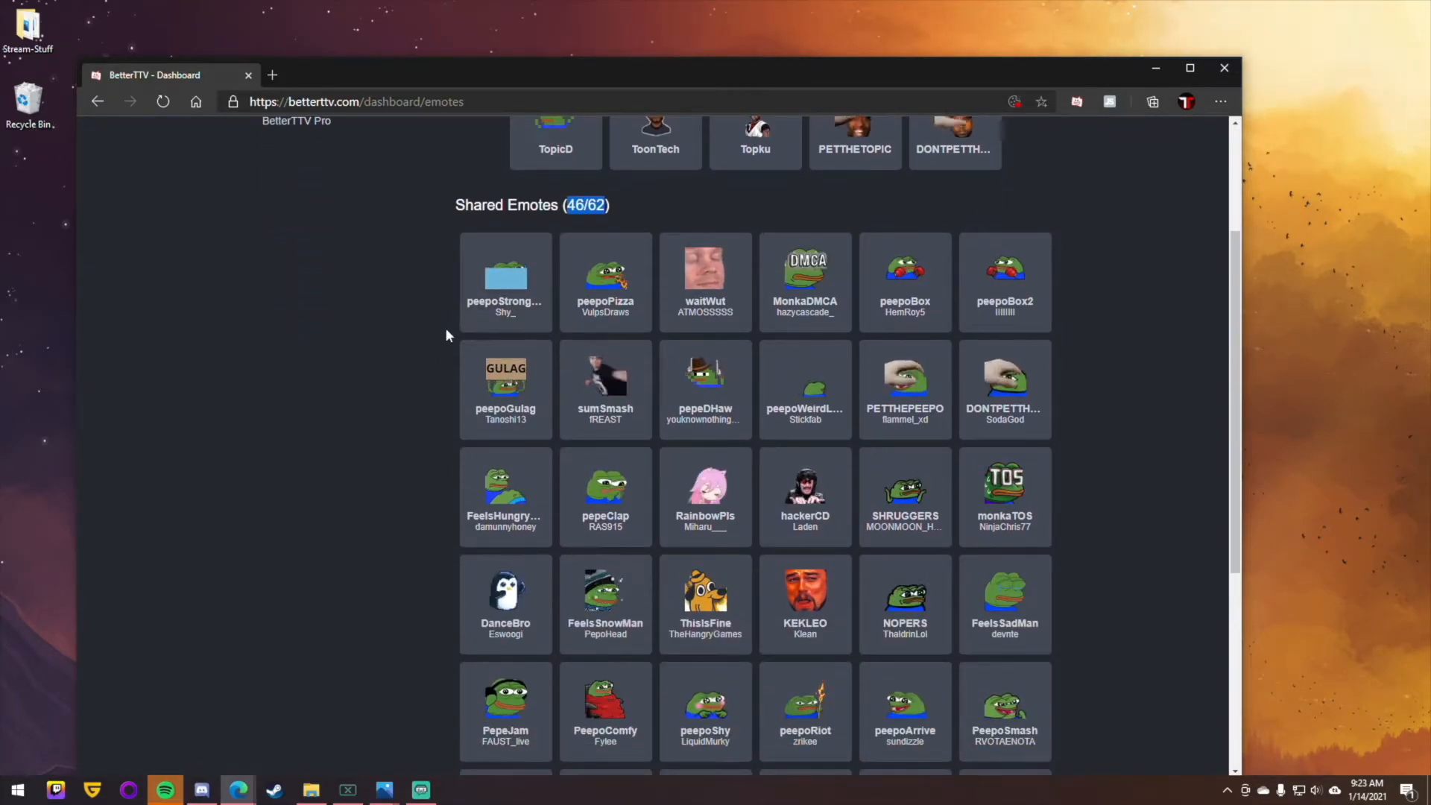
scroll("down", 3)
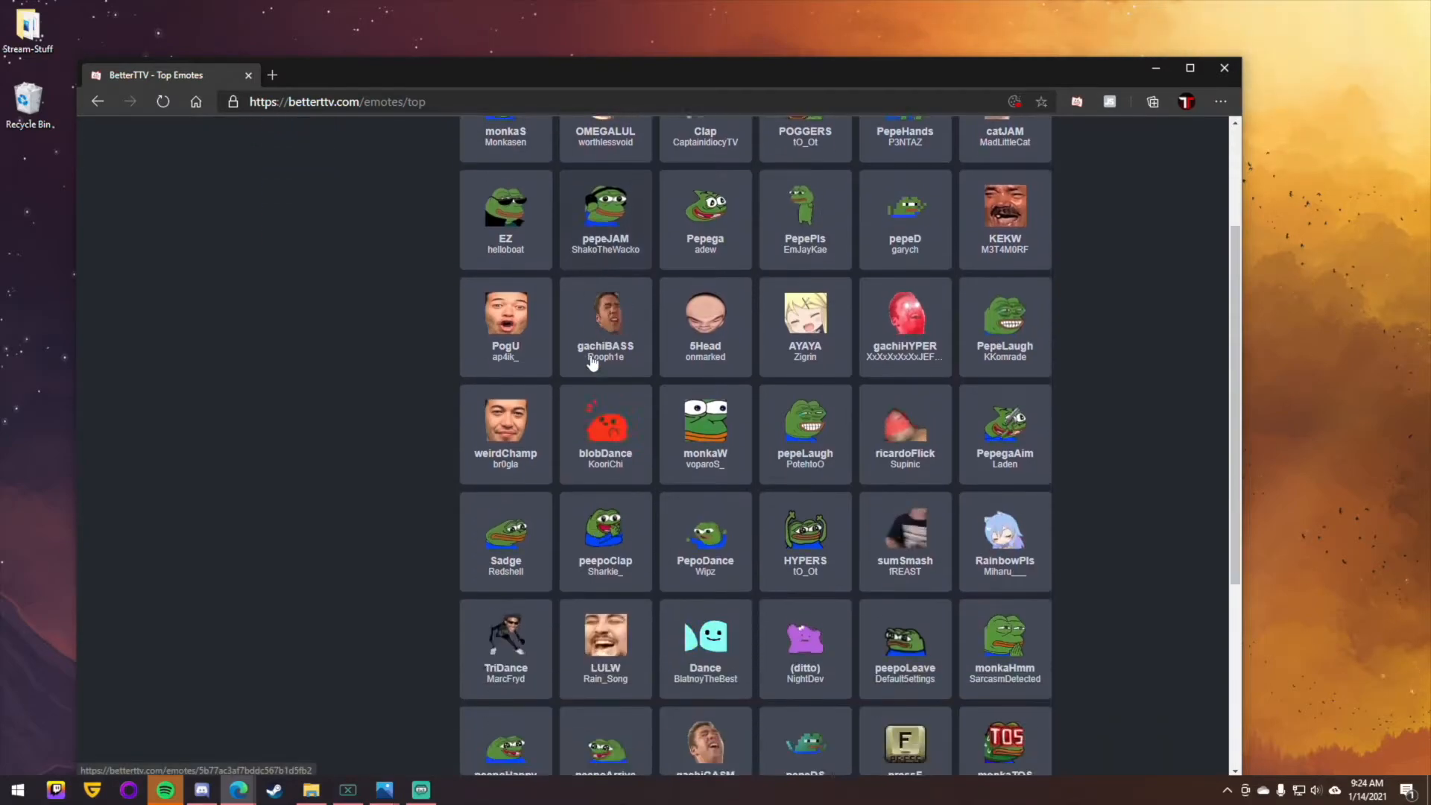
Add AYAYA to the channel and review the channel's emote dashboard
left_click(805, 315)
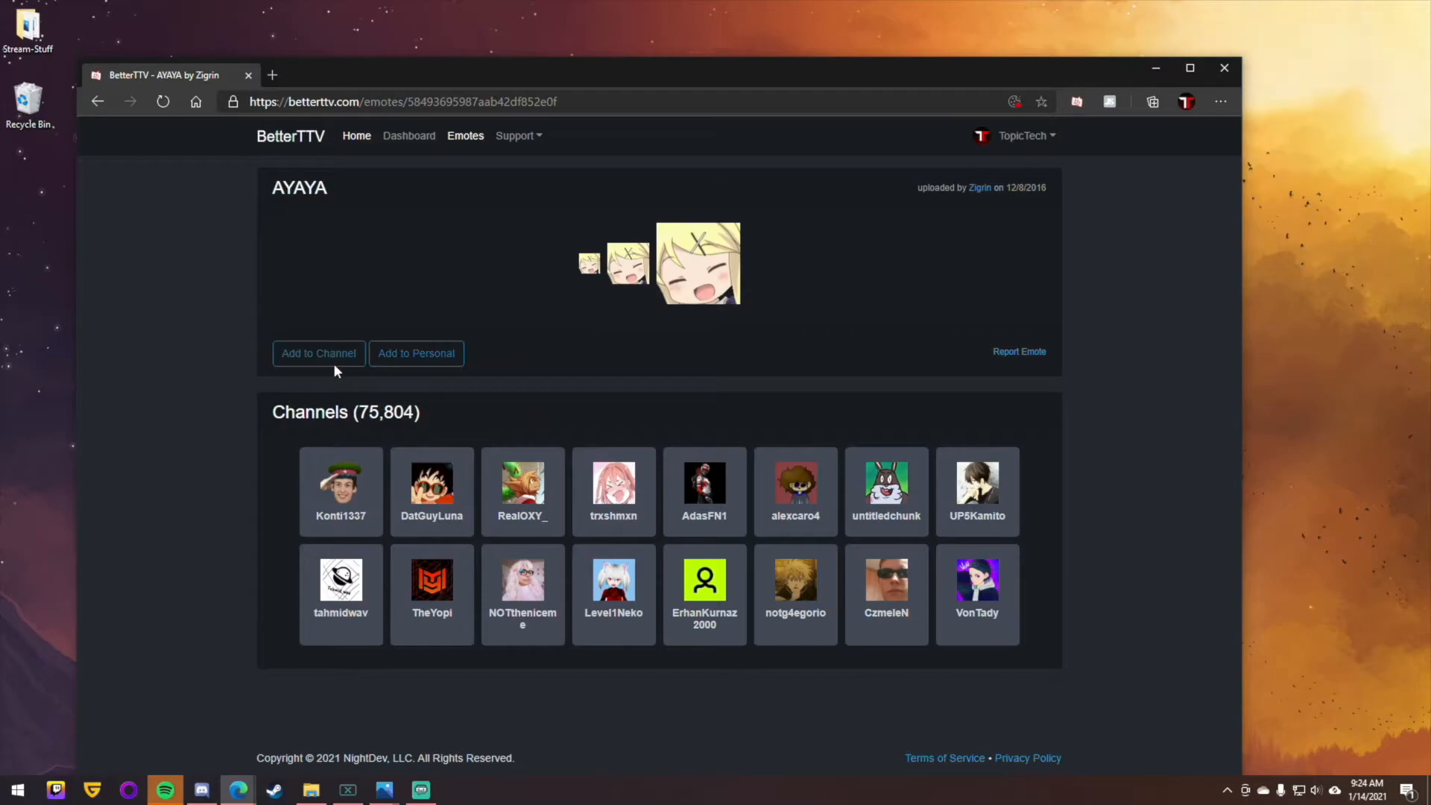
left_click(318, 353)
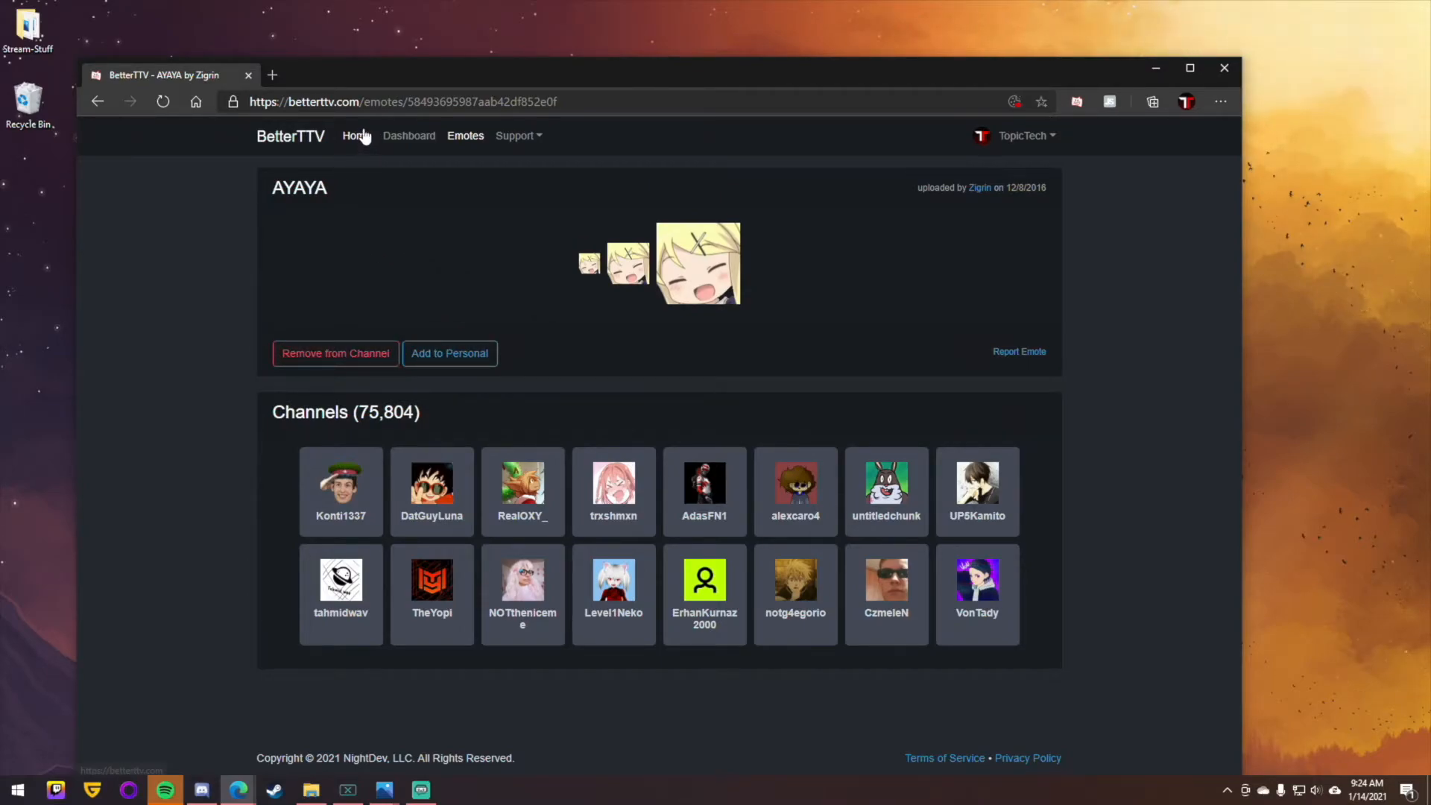
left_click(403, 135)
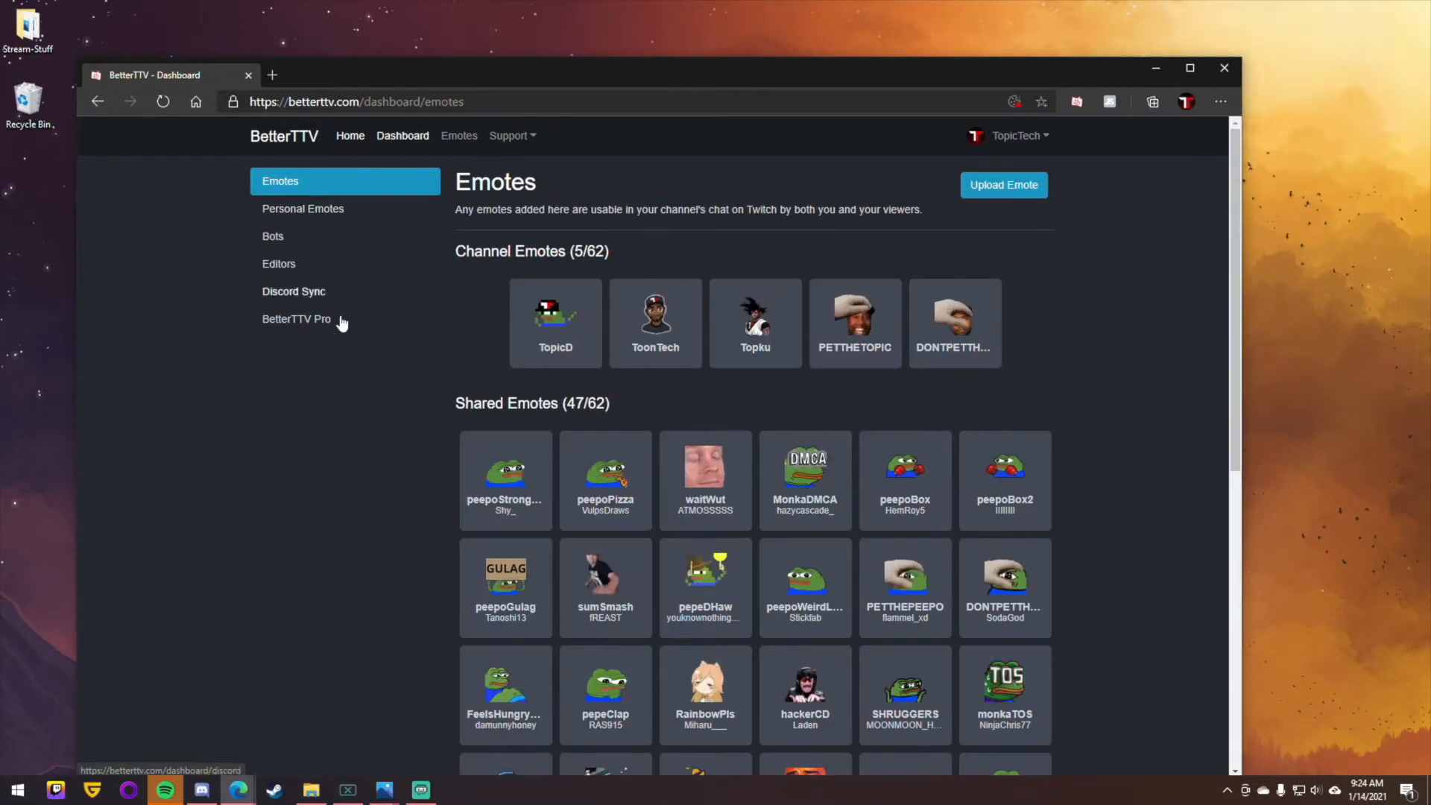
scroll("down", 3)
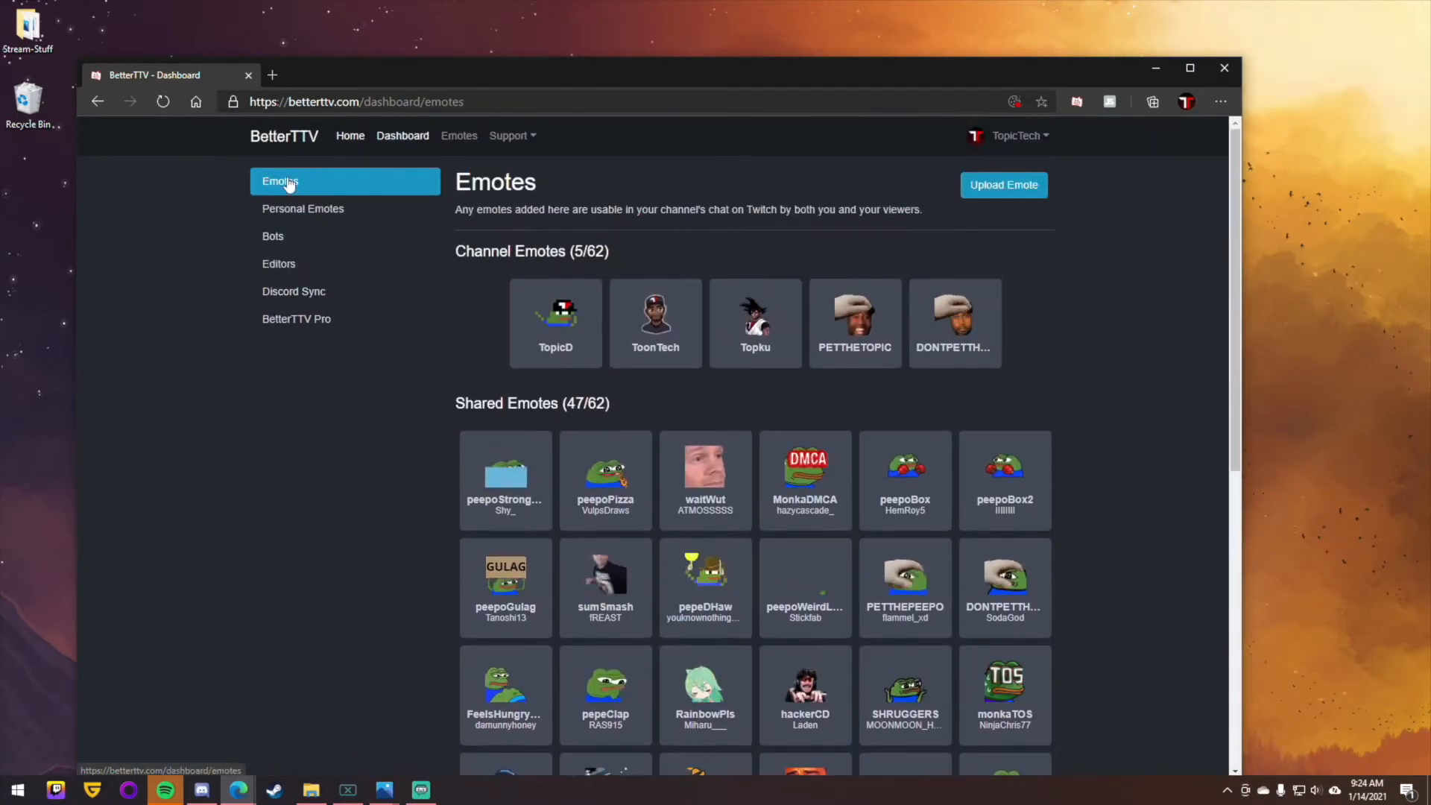
scroll("down", 3)
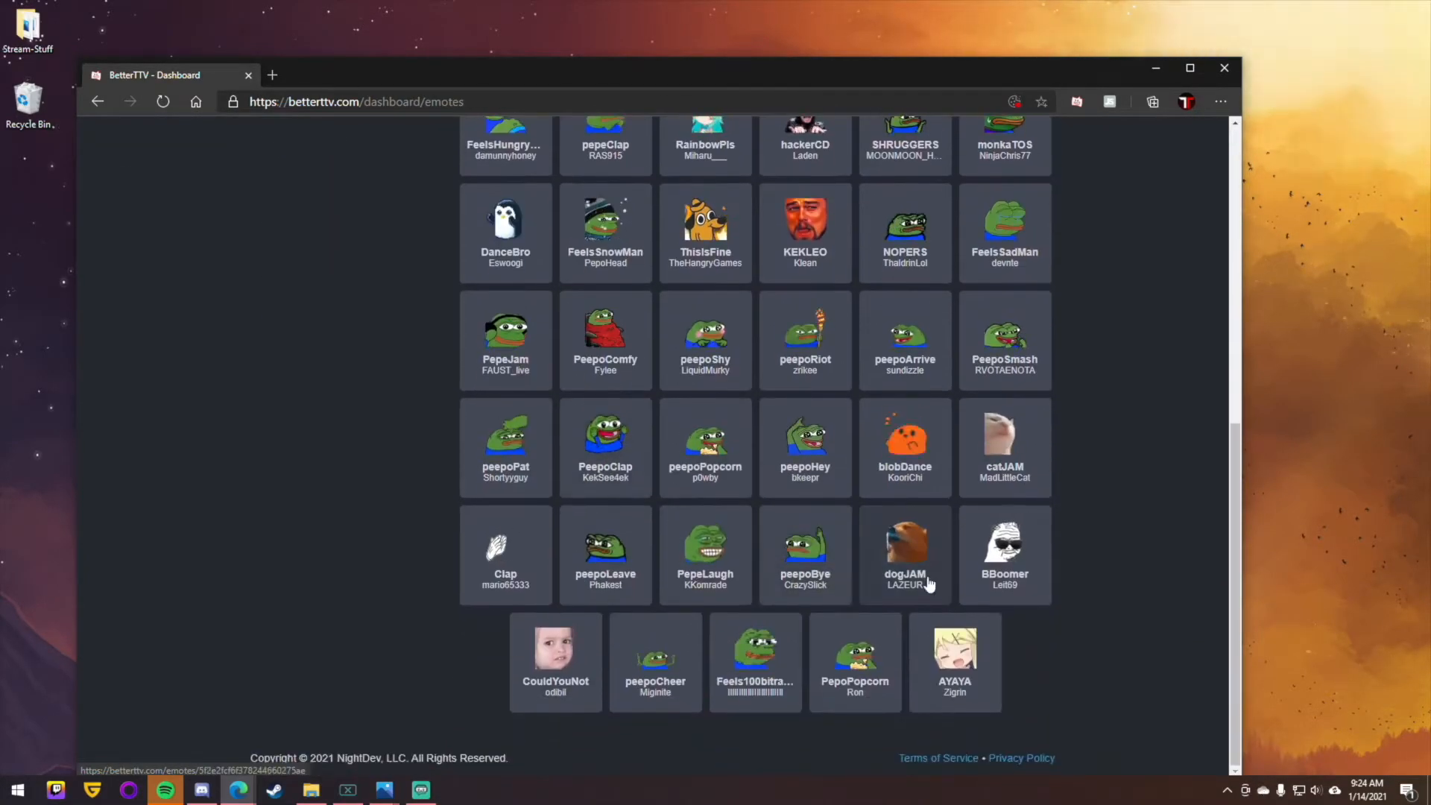
Remove AYAYA from the channel and scroll through the updated emote list
left_click(955, 648)
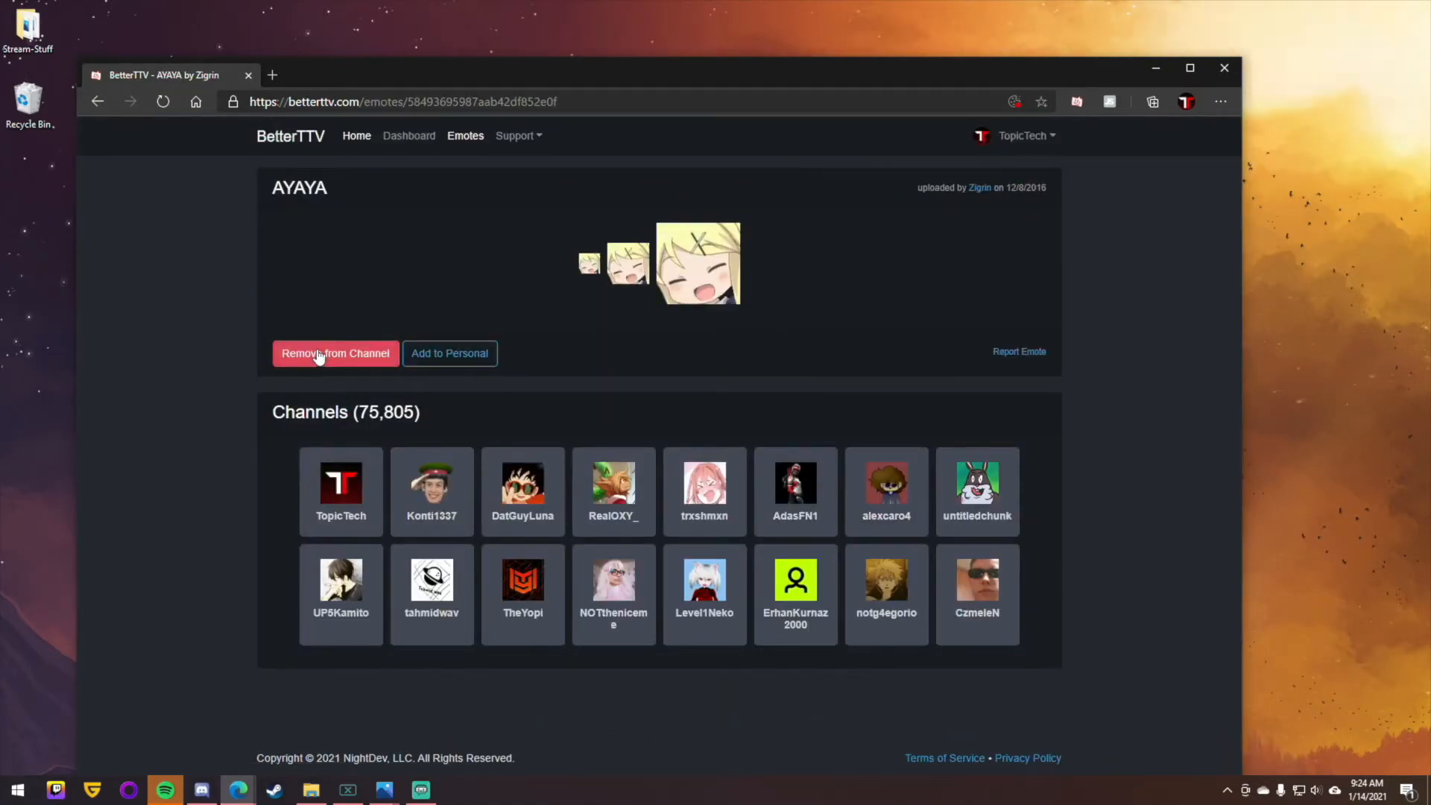
left_click(335, 354)
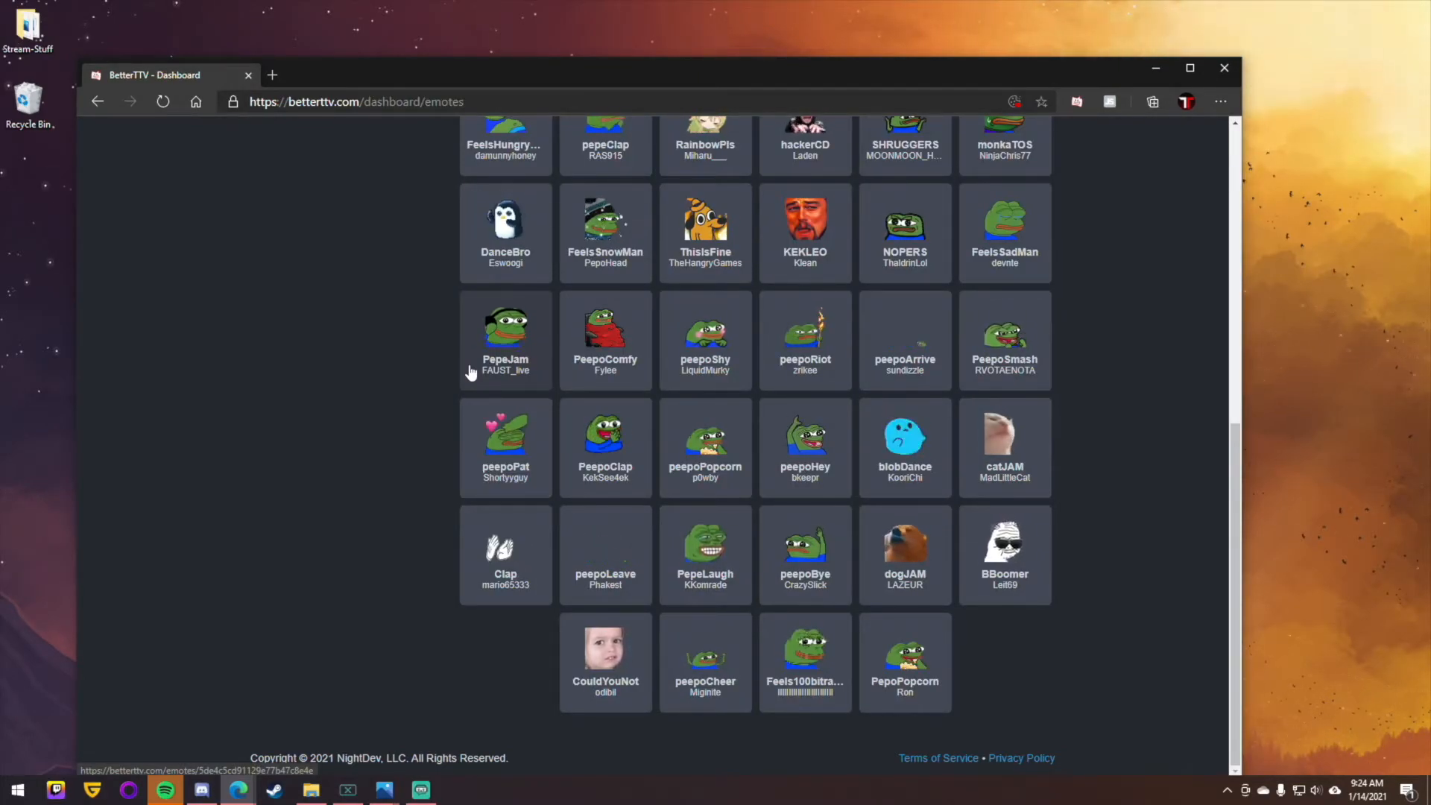
scroll("up", 3)
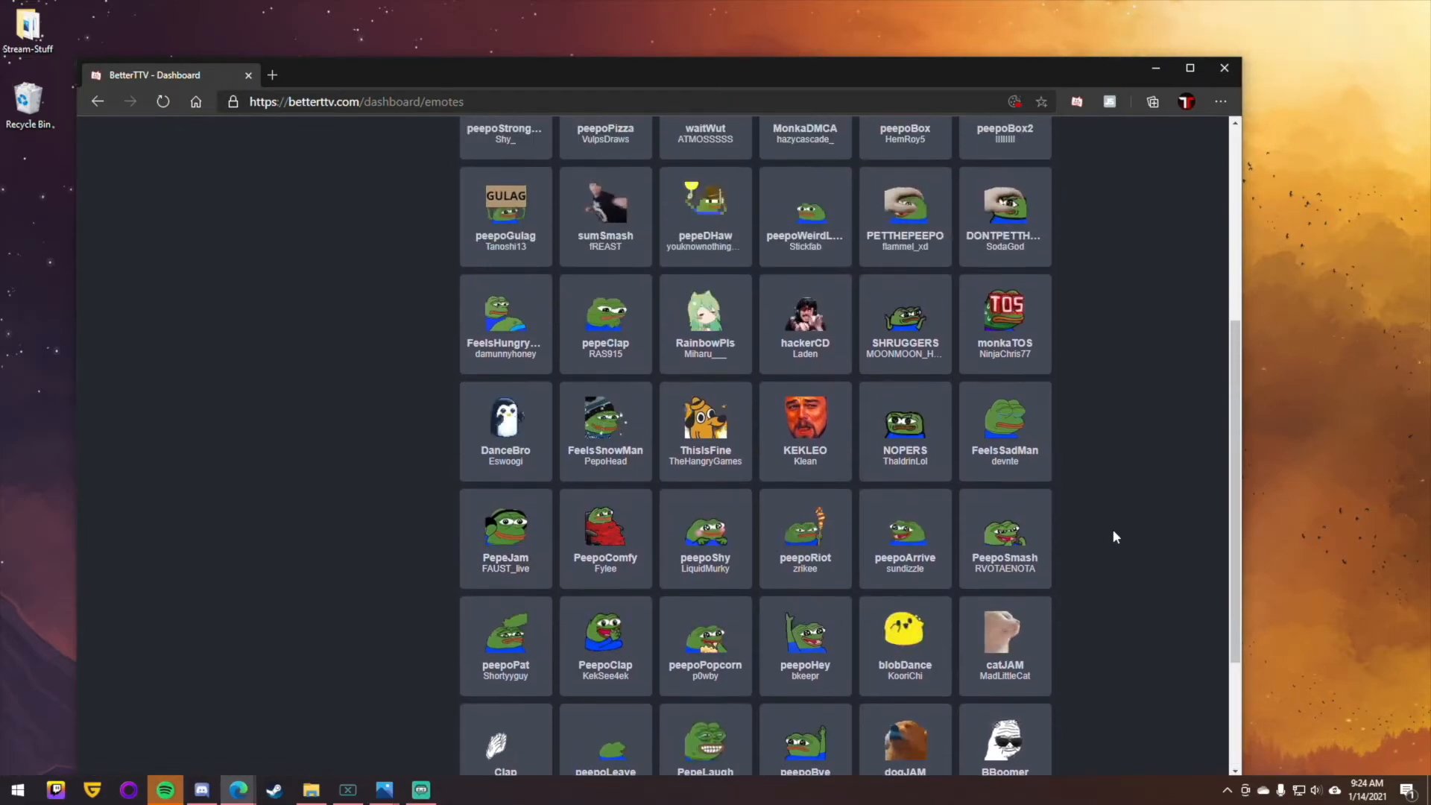
scroll("down", 3)
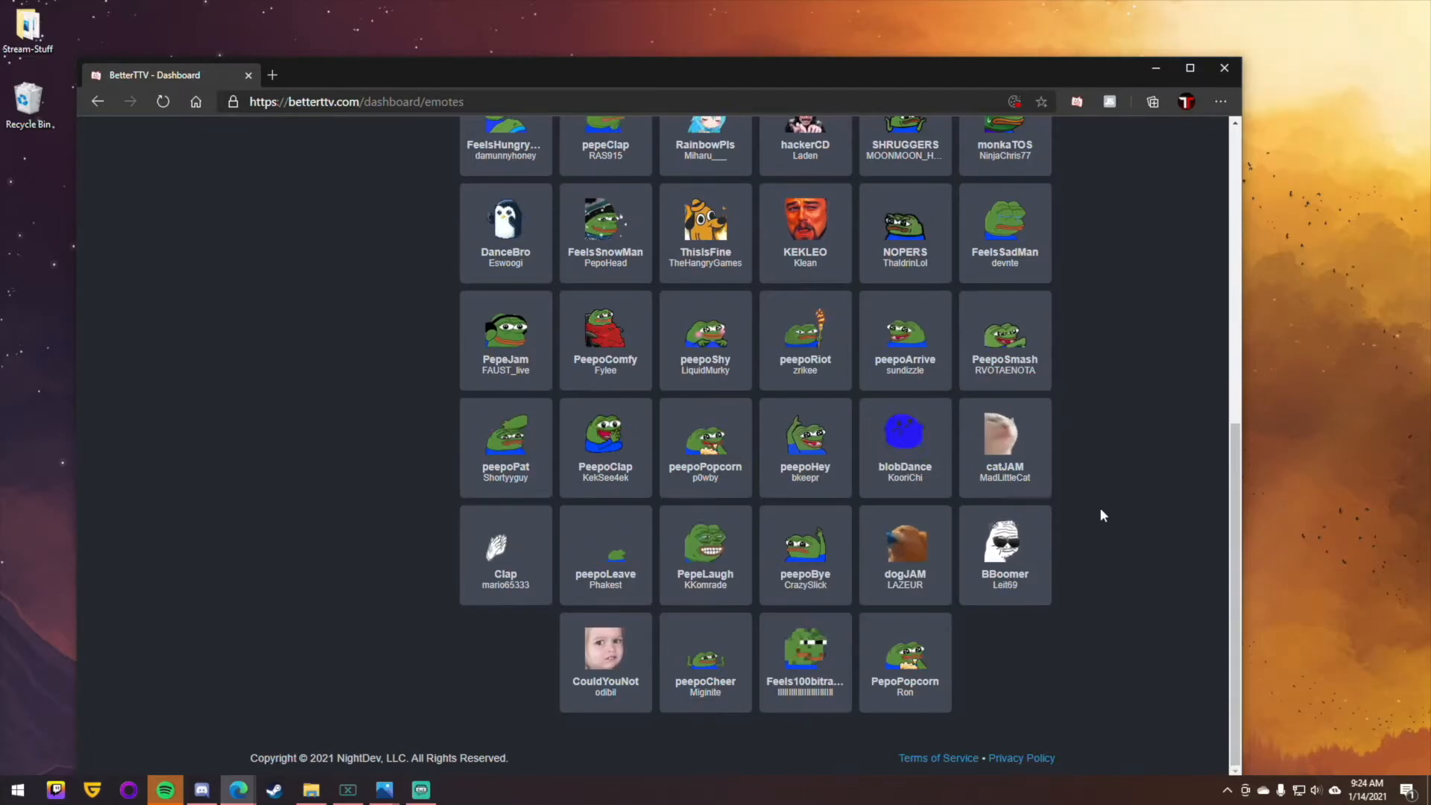
scroll("up", 3)
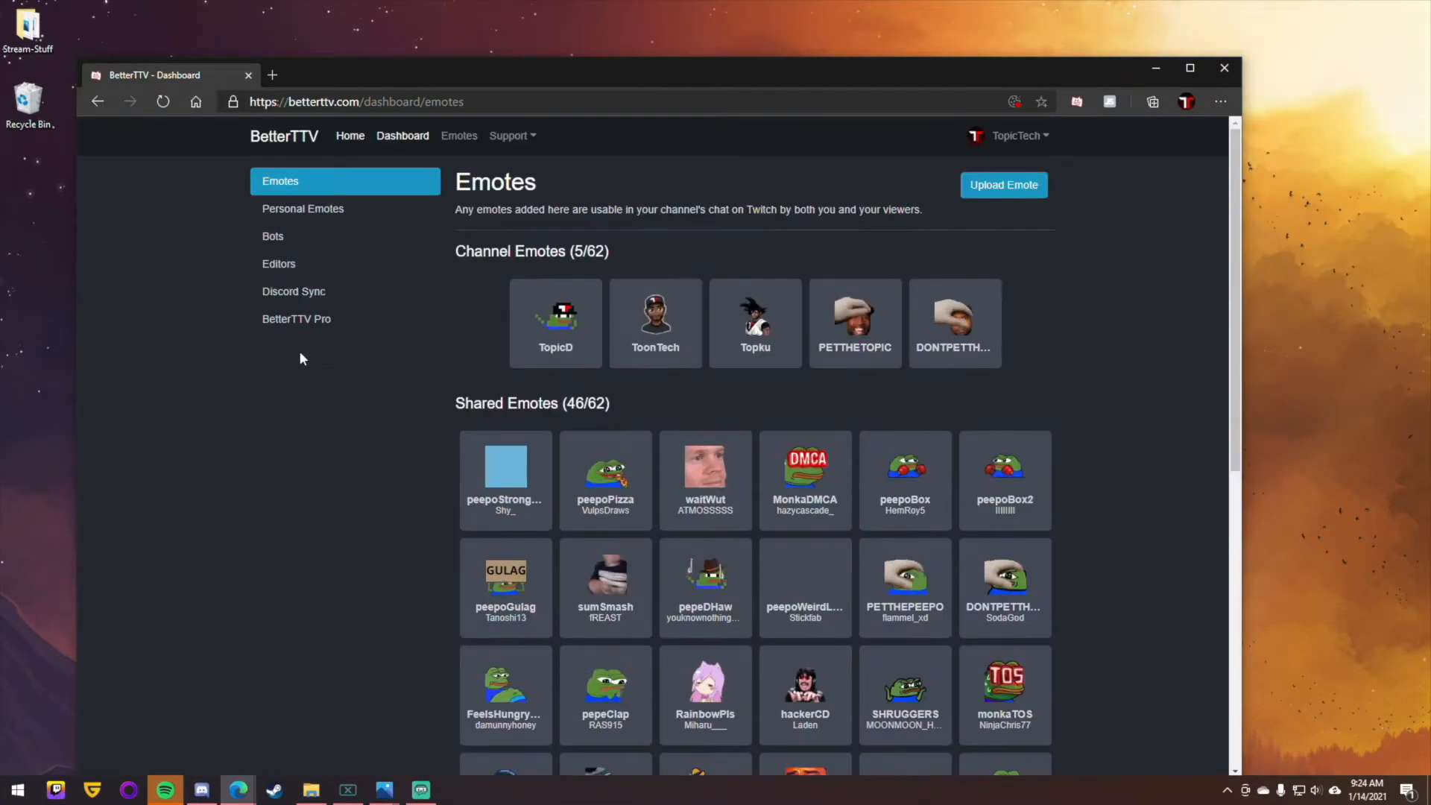
mouse_move(294, 292)
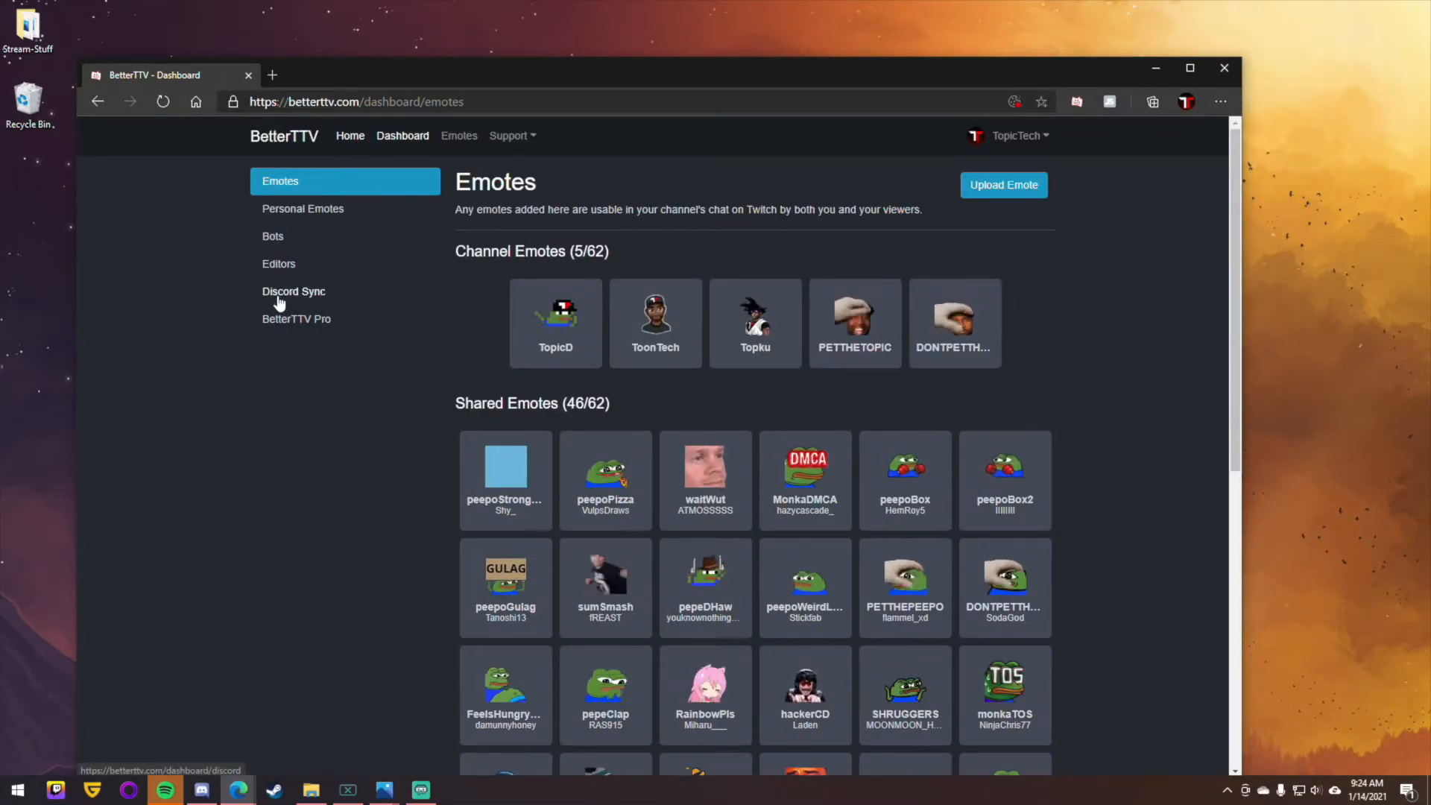
left_click(293, 291)
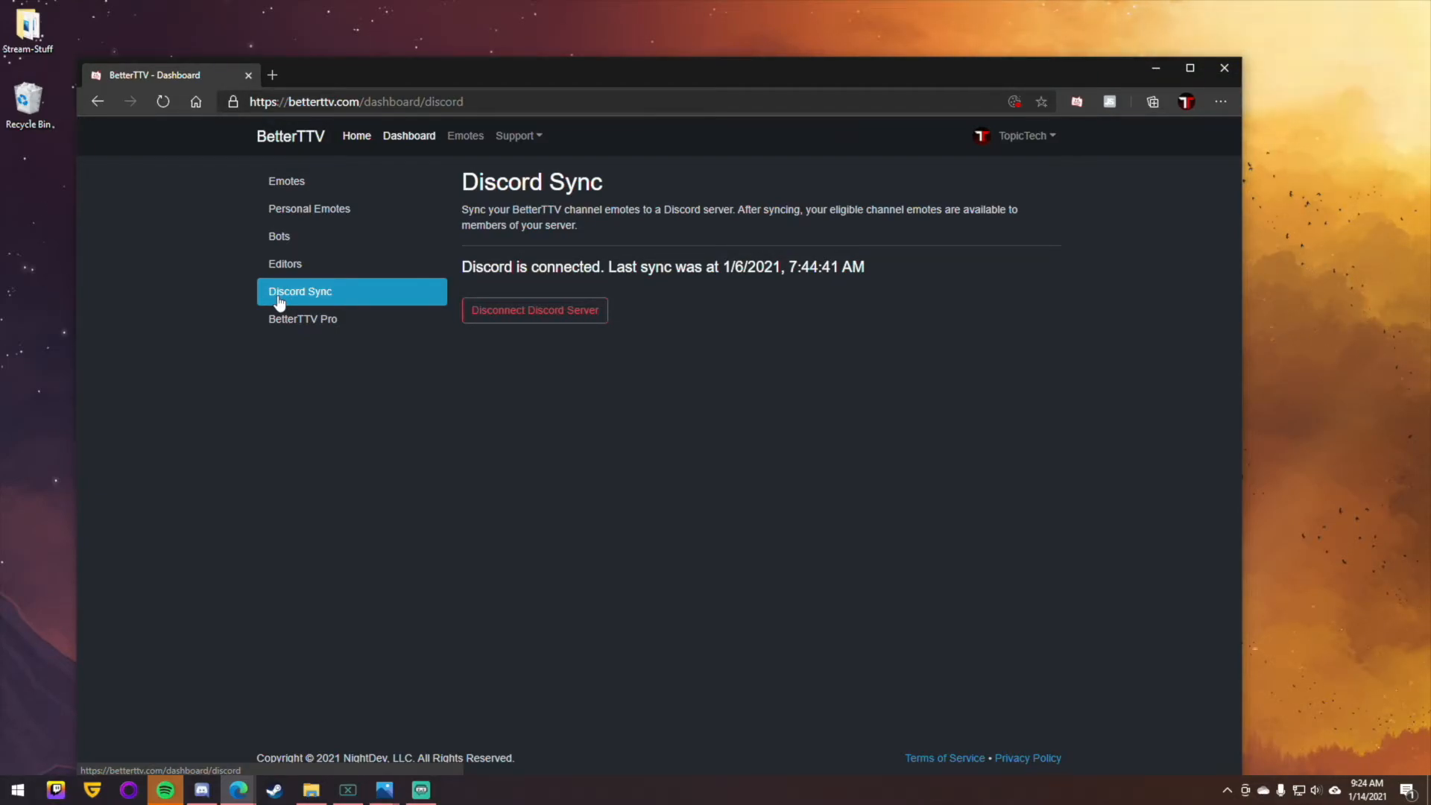
left_click(280, 181)
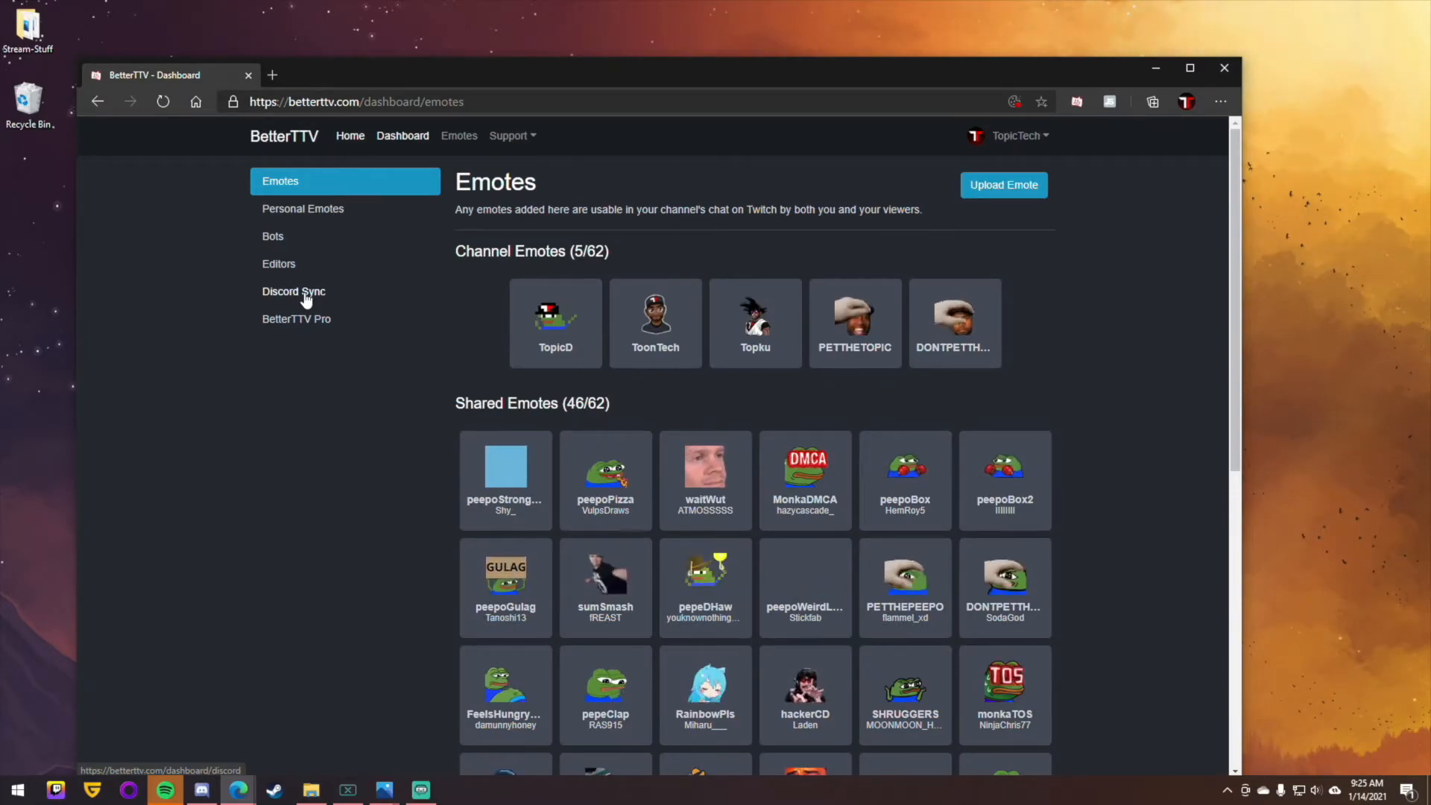
left_click(296, 318)
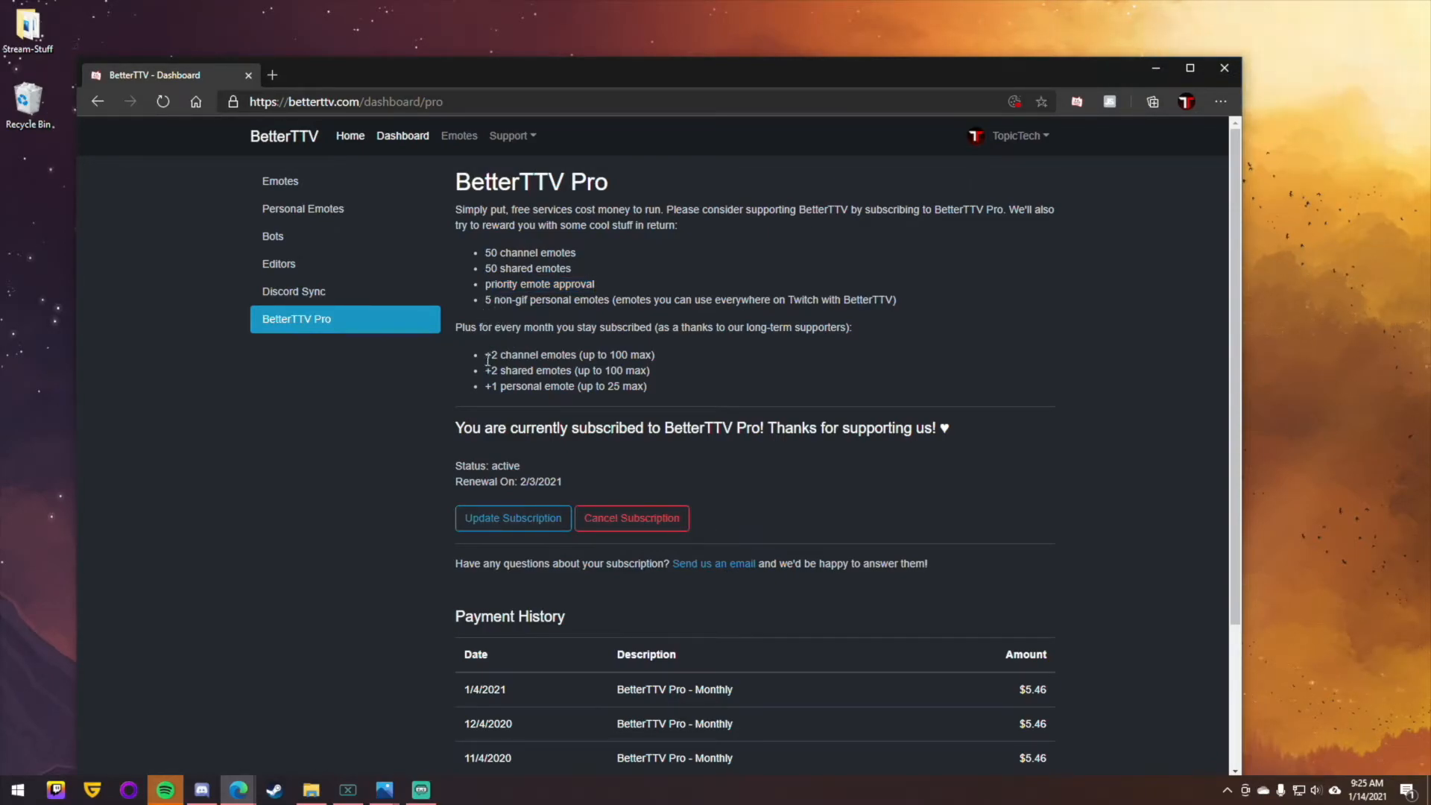
left_click_drag(479, 327, 577, 326)
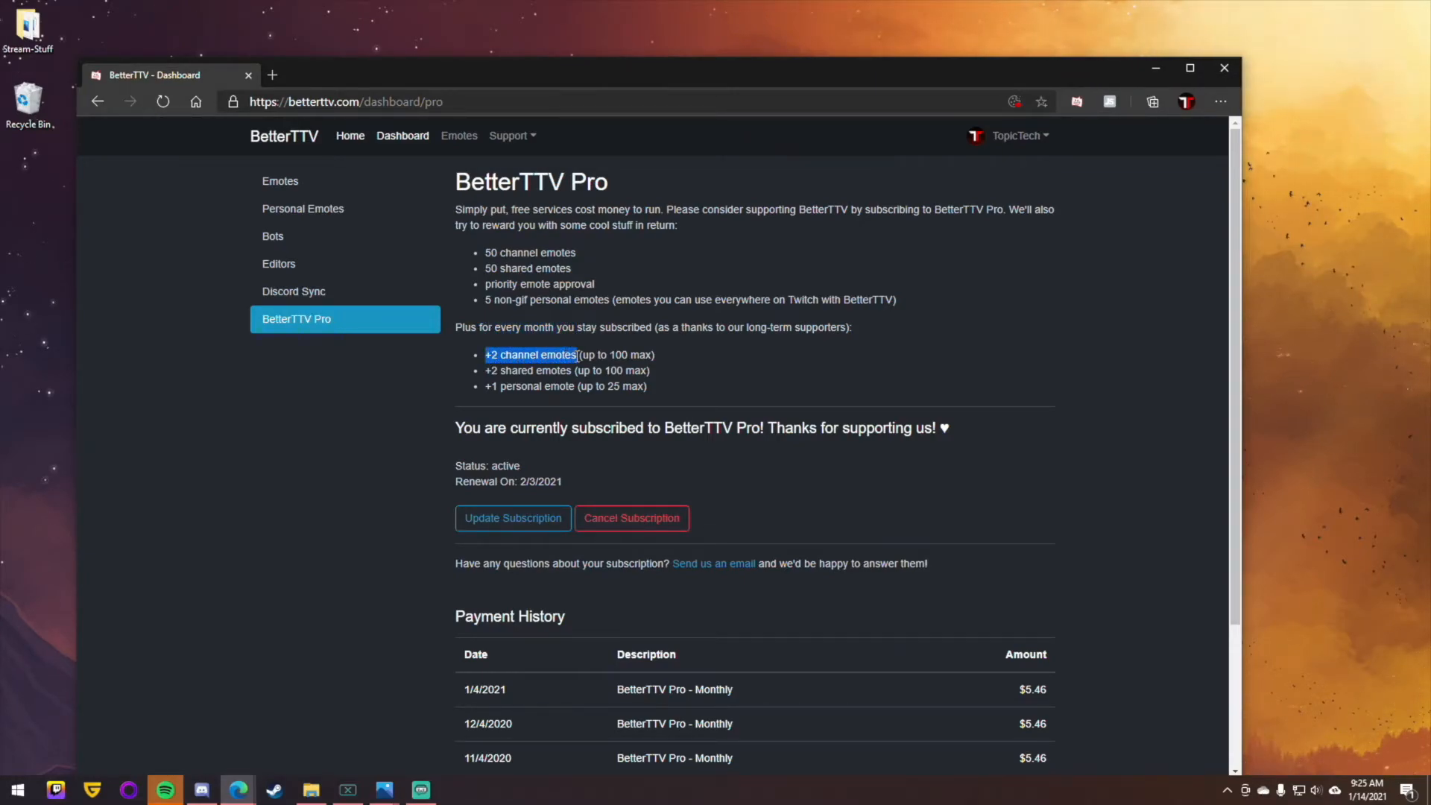
mouse_move(566, 406)
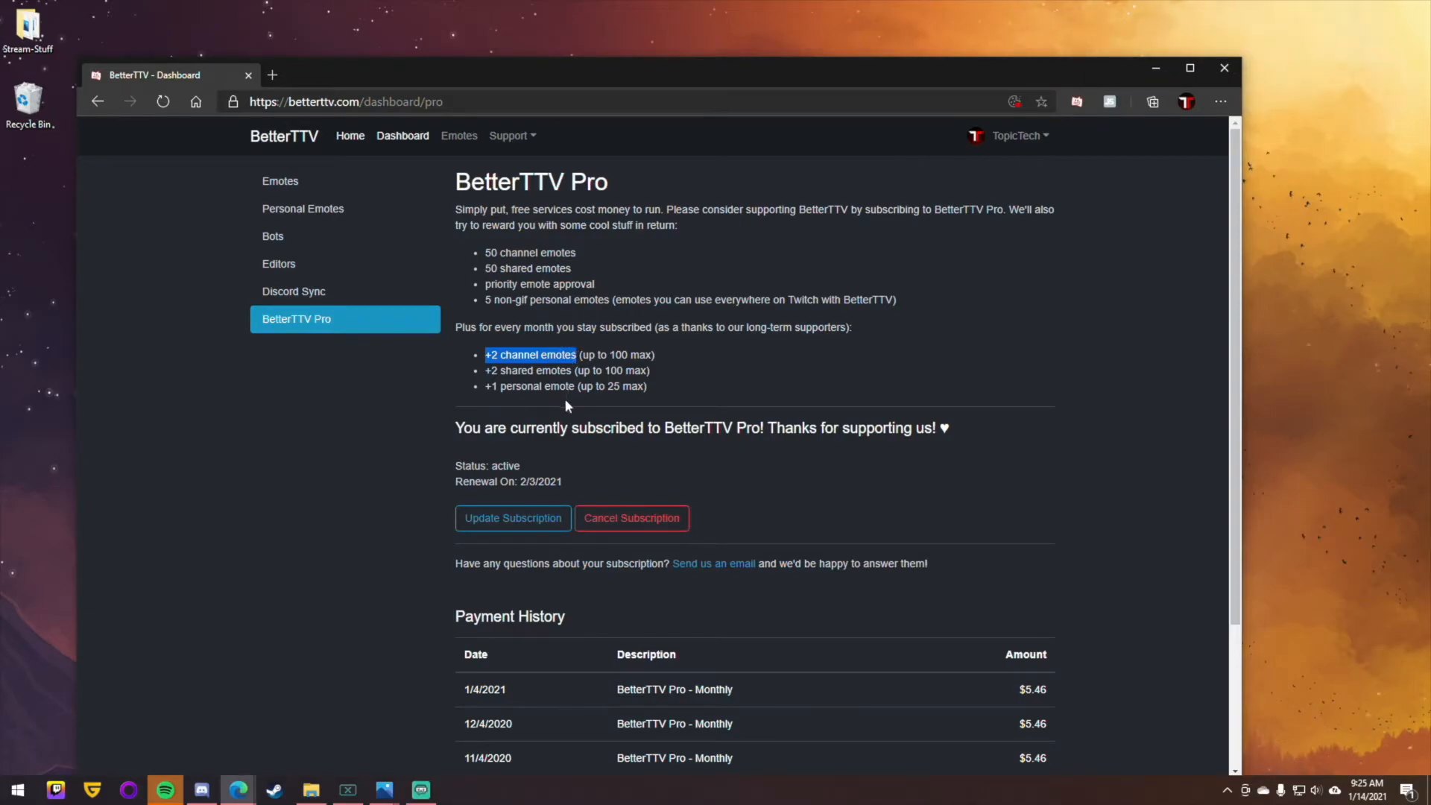
scroll("down", 3)
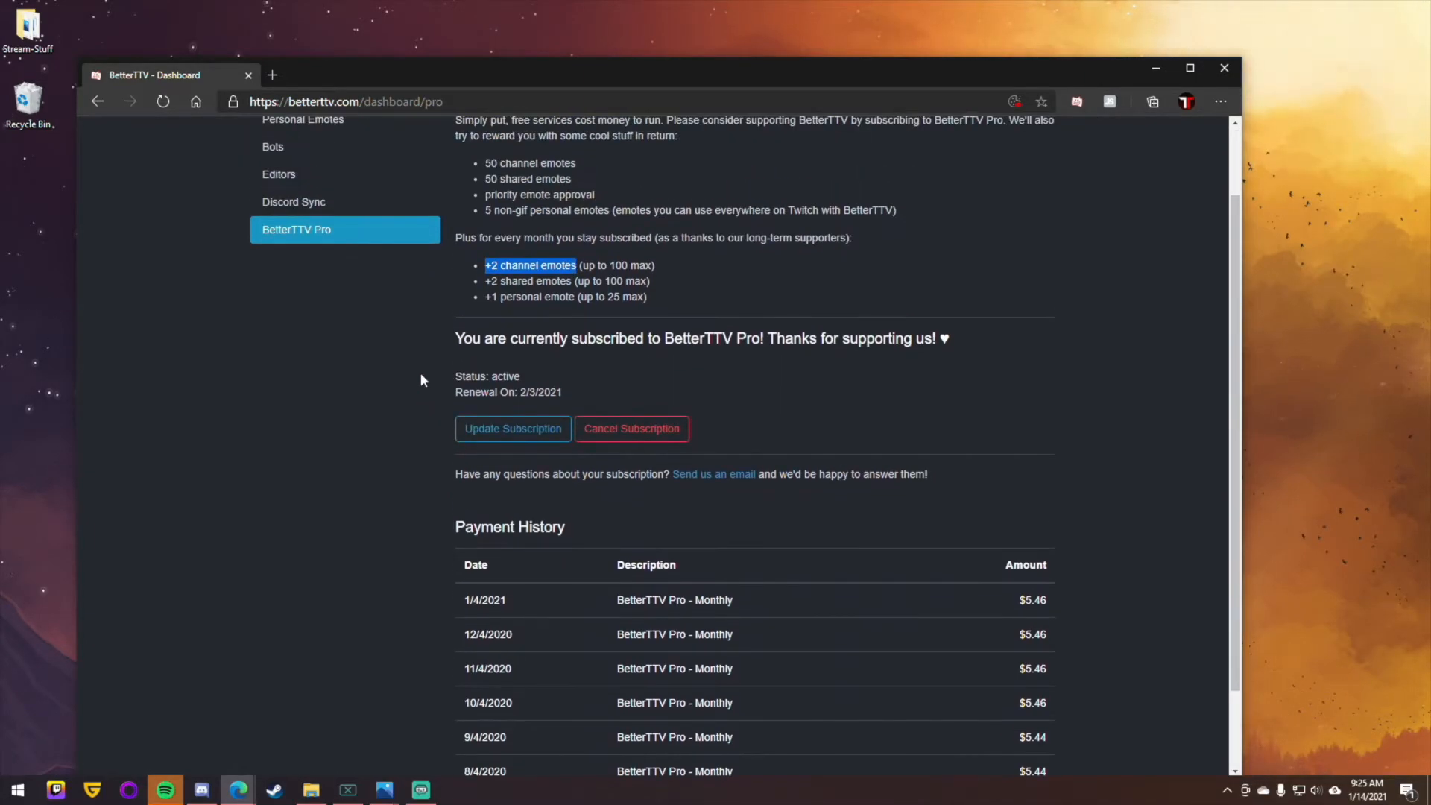
mouse_move(431, 502)
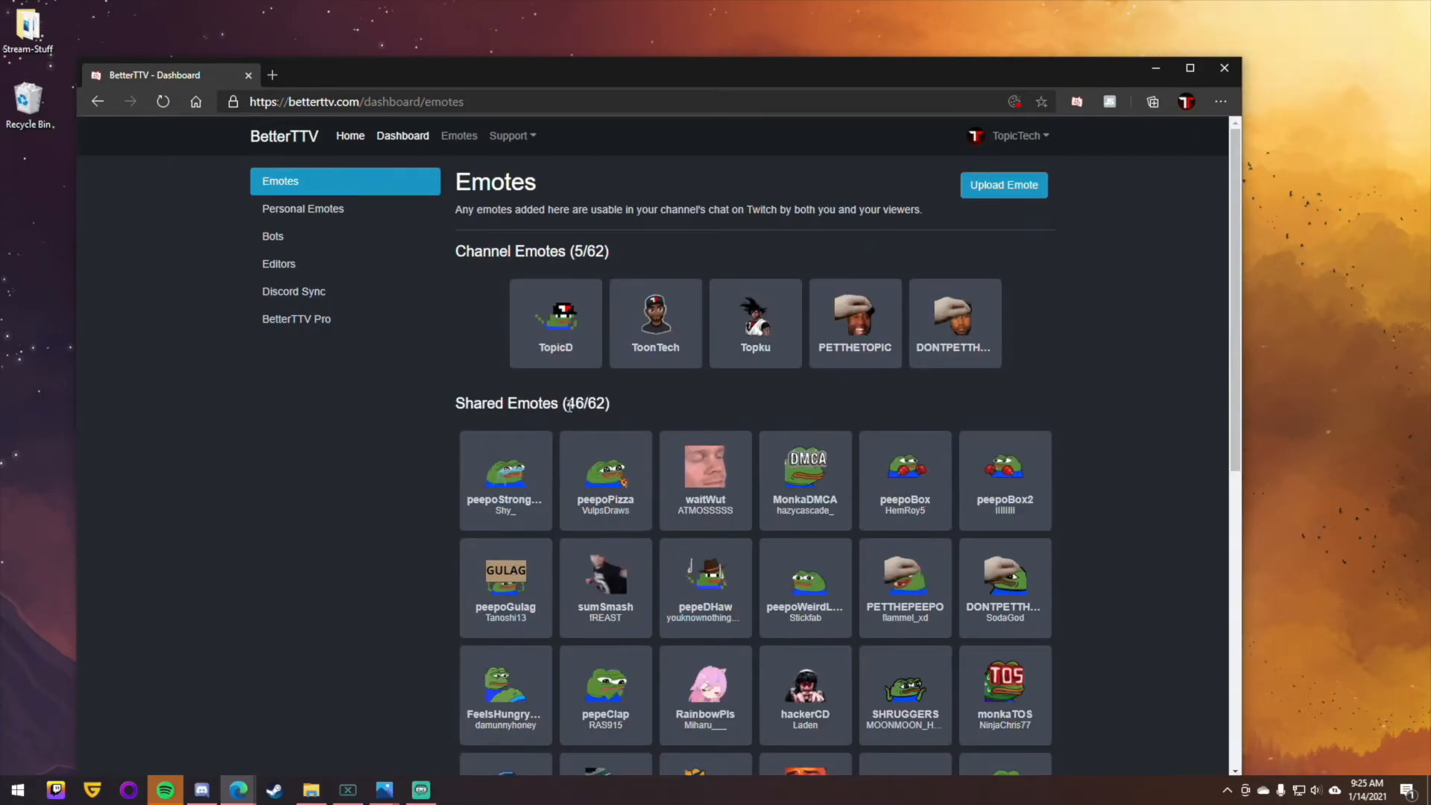
scroll("down", 3)
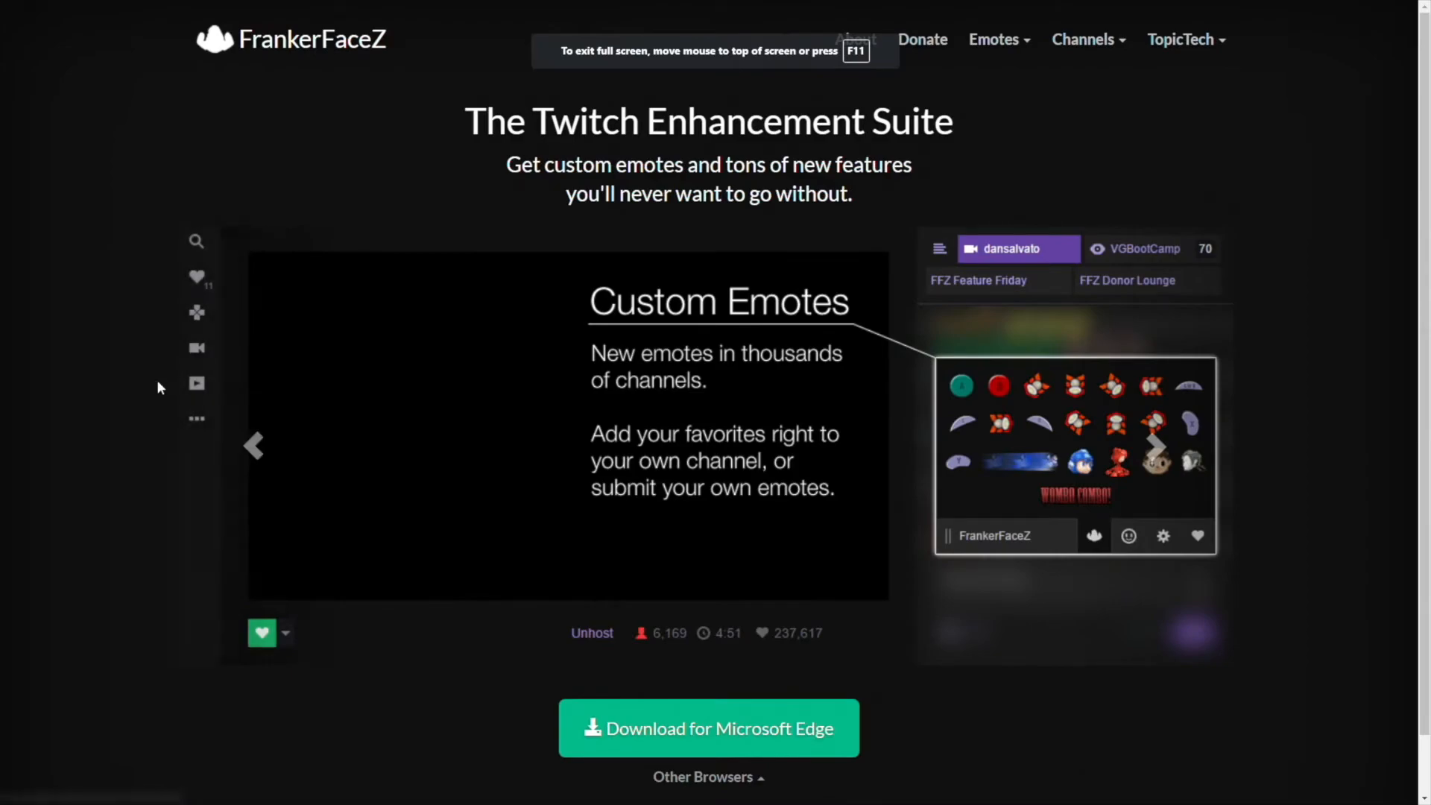
mouse_move(649, 759)
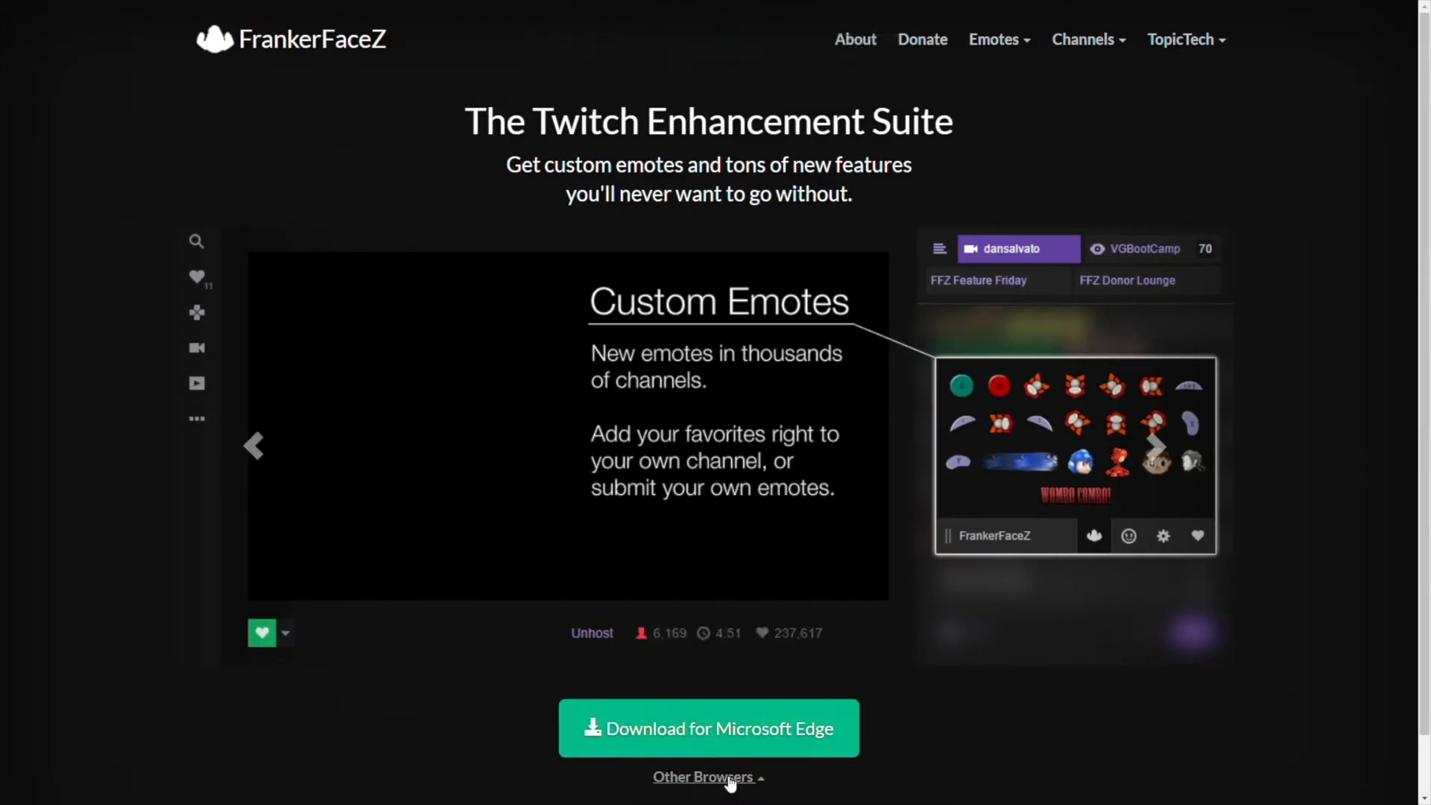
Open FrankerFaceZ's Emote Library from the top menu and scroll the usage-ranked emotes
left_click(1083, 39)
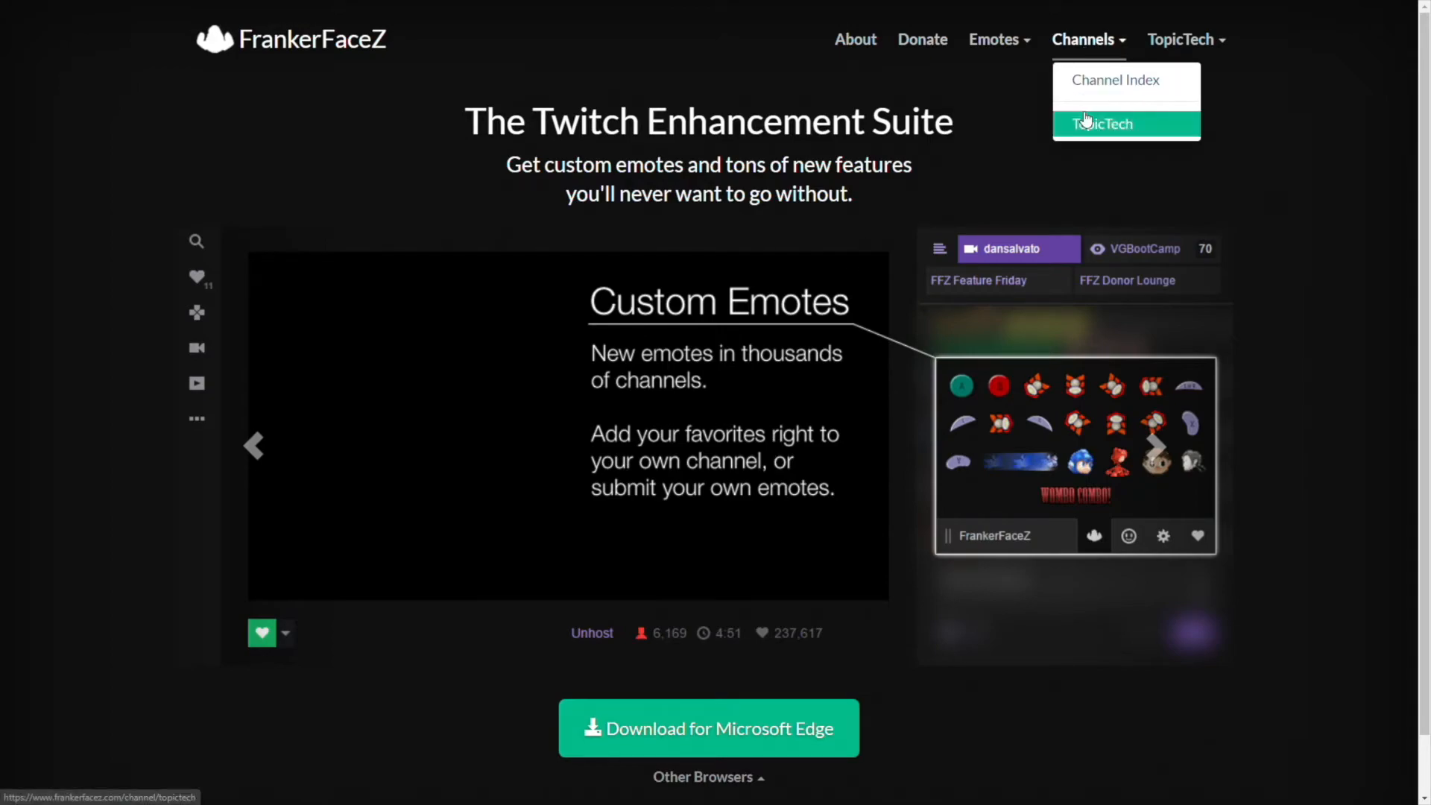
left_click(1102, 125)
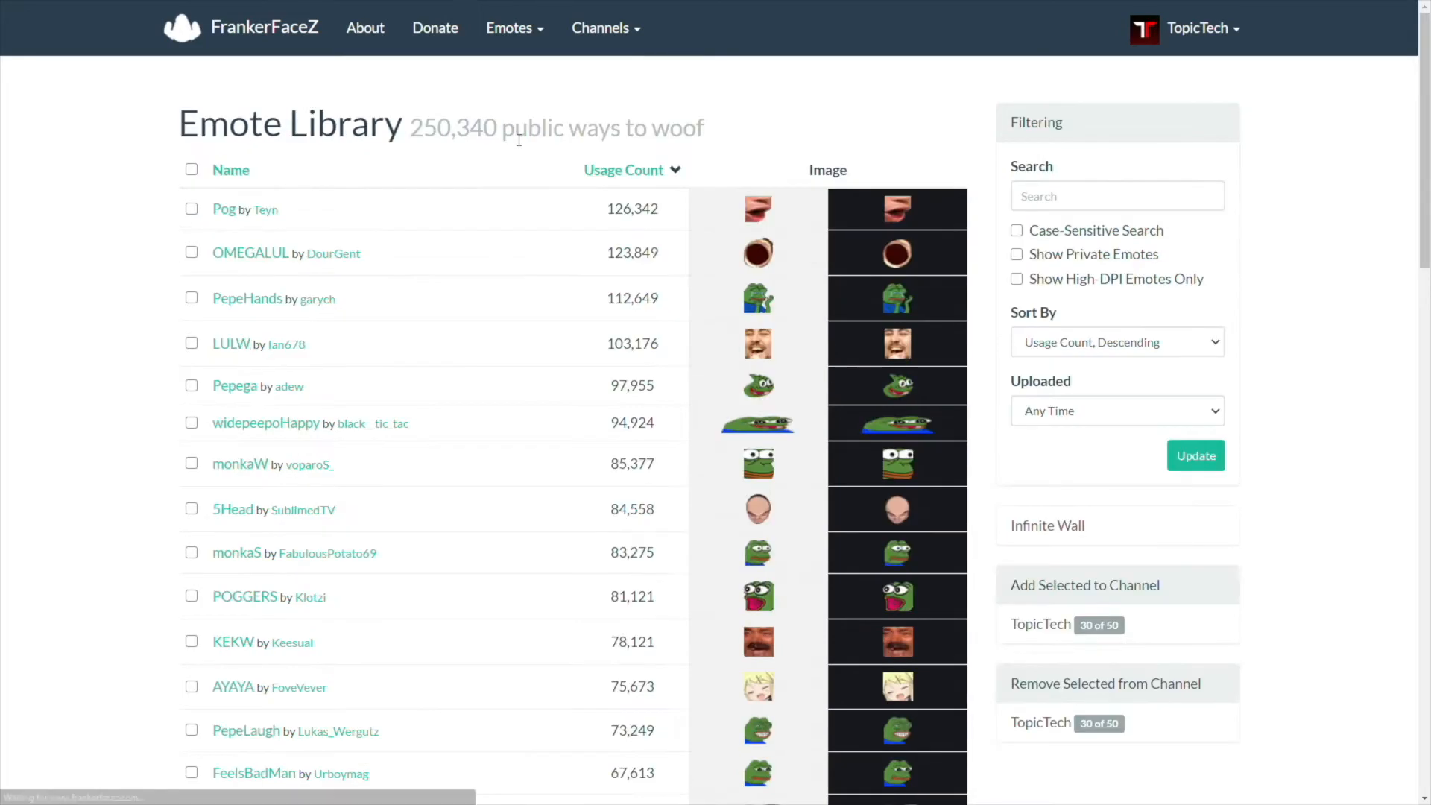
scroll("down", 3)
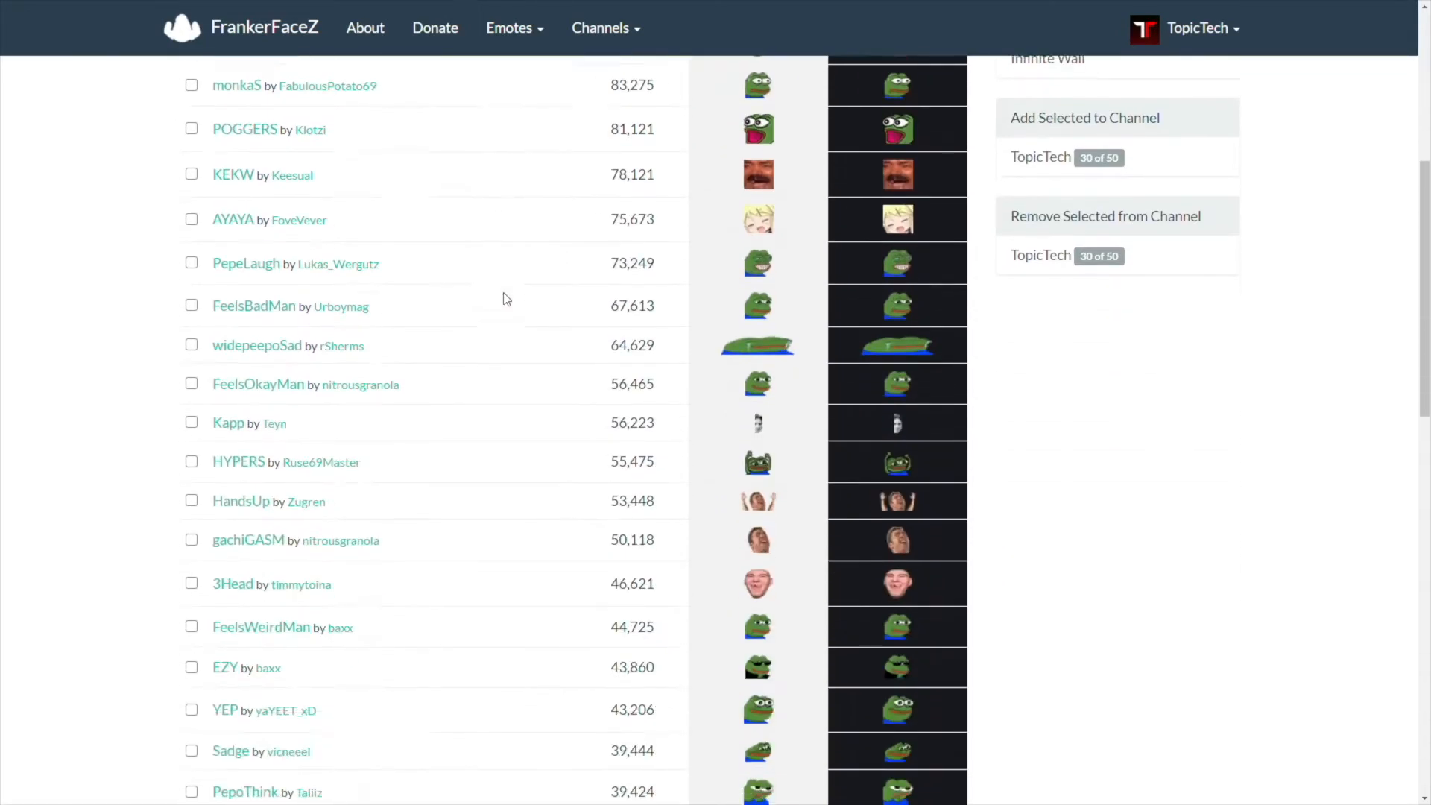
scroll("down", 3)
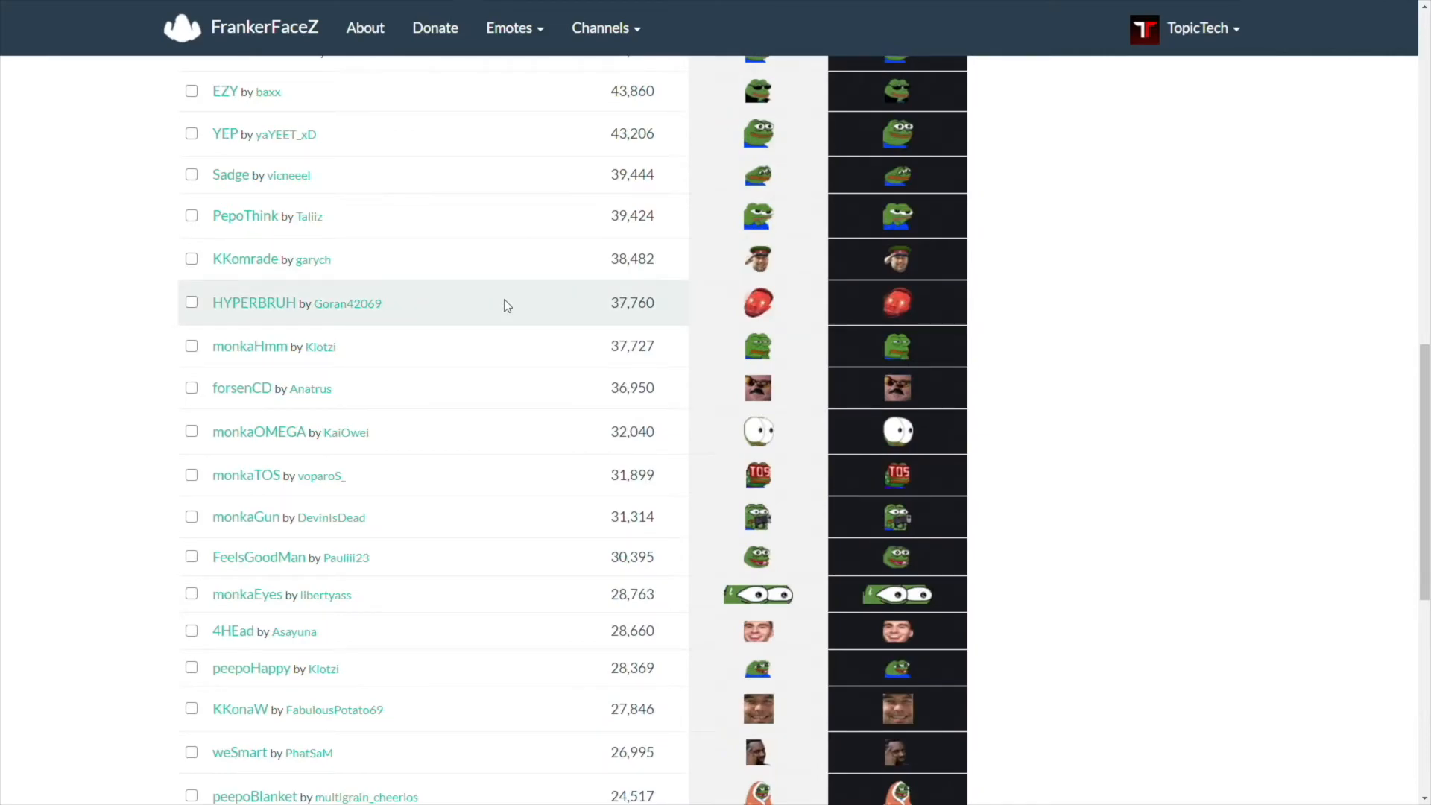
scroll("up", 3)
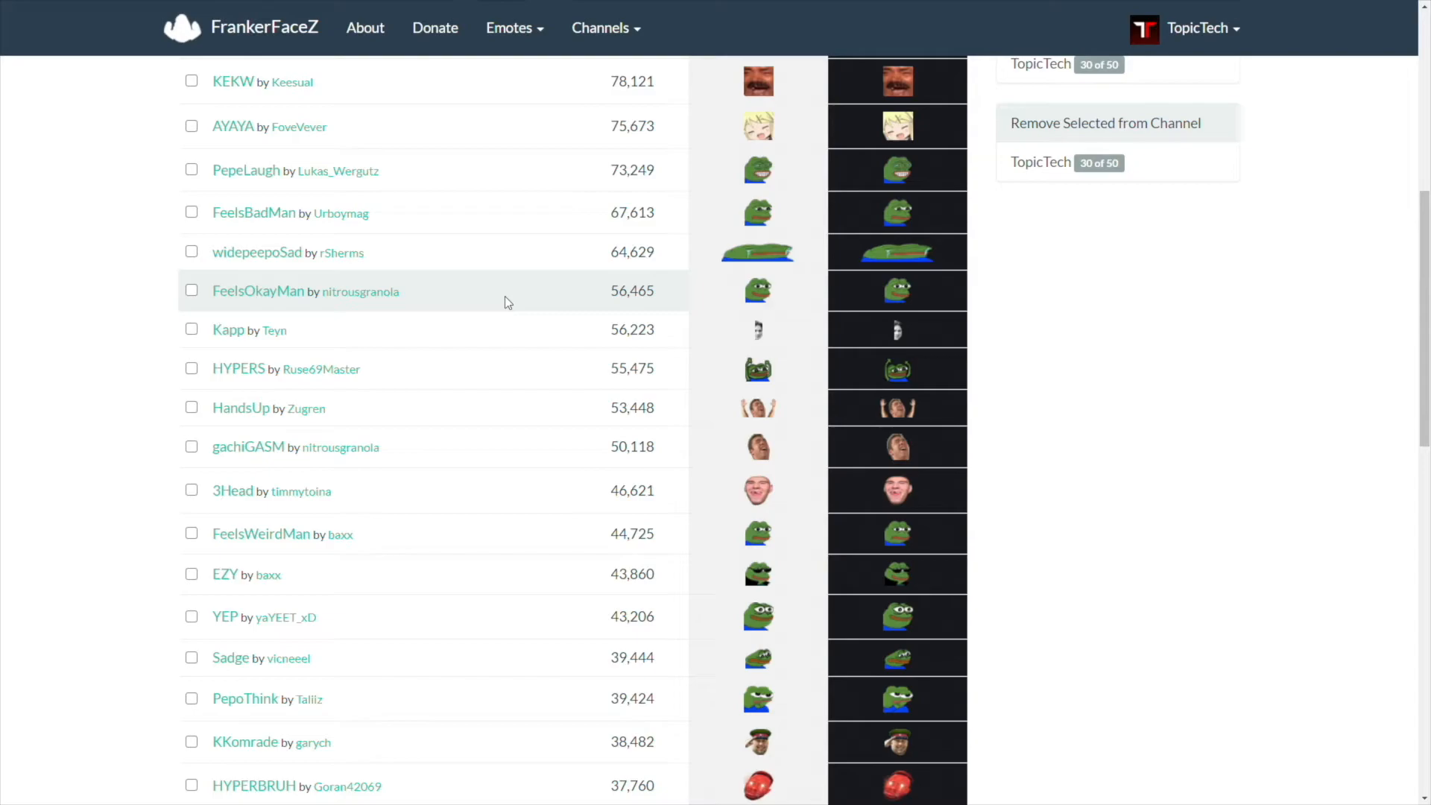
mouse_move(757, 252)
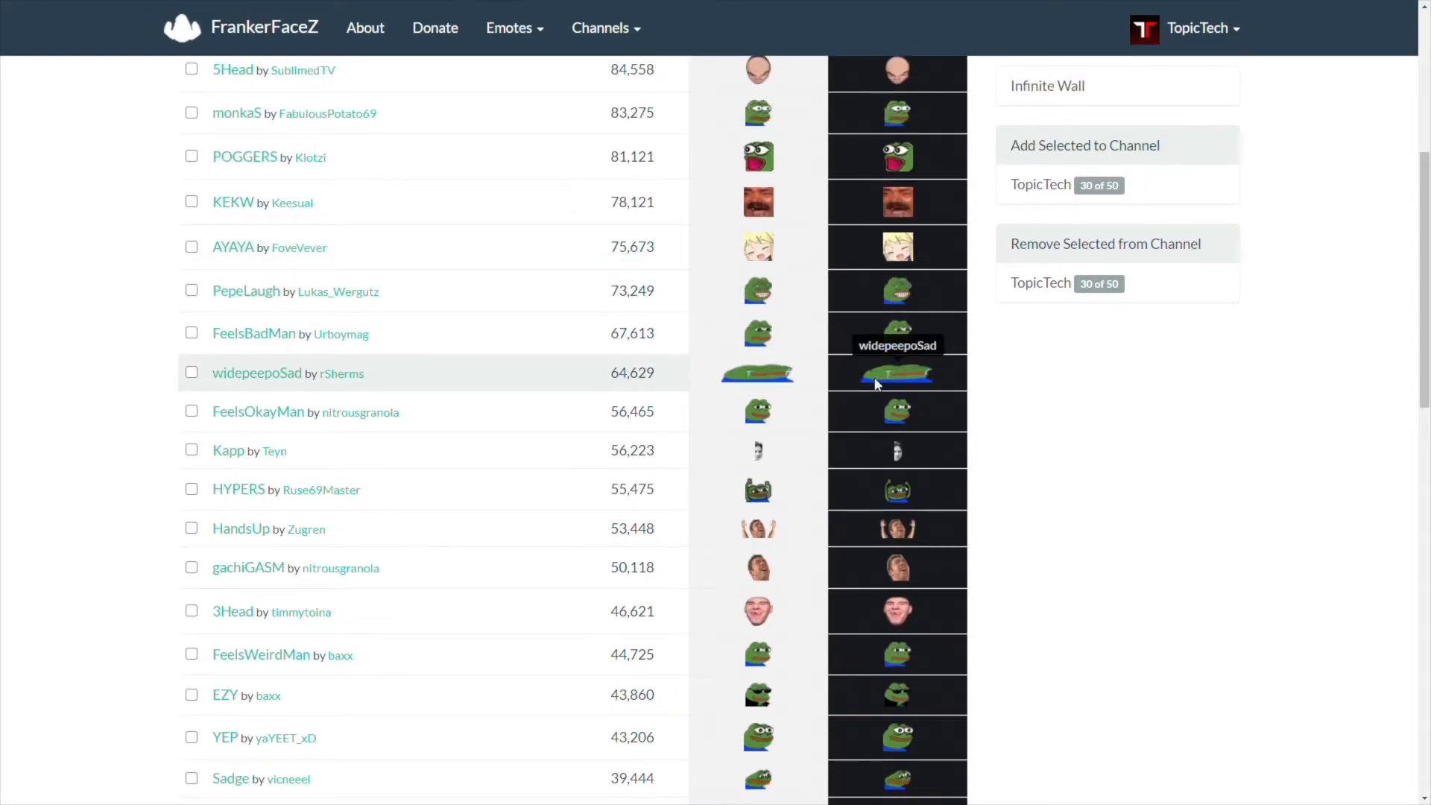
mouse_move(893, 382)
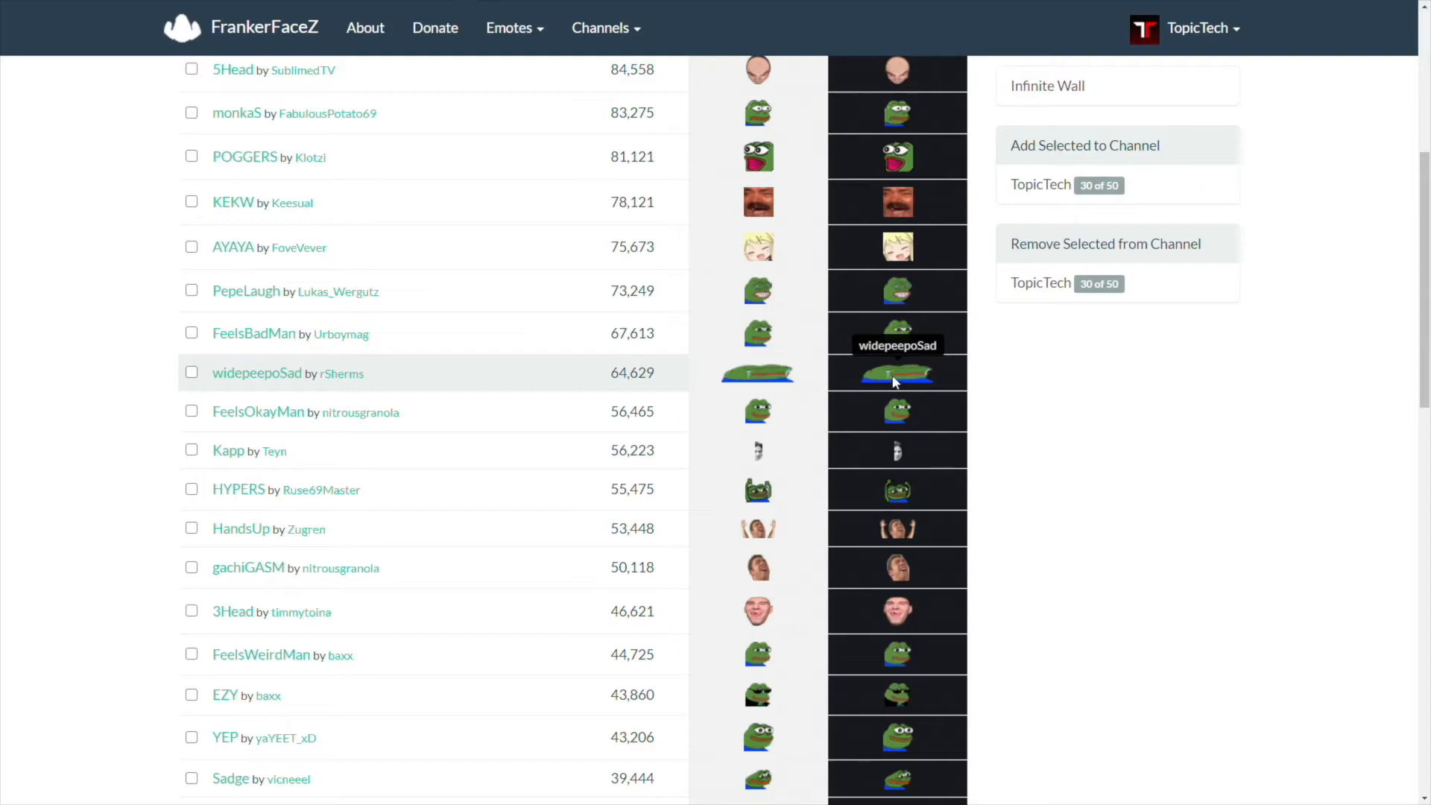